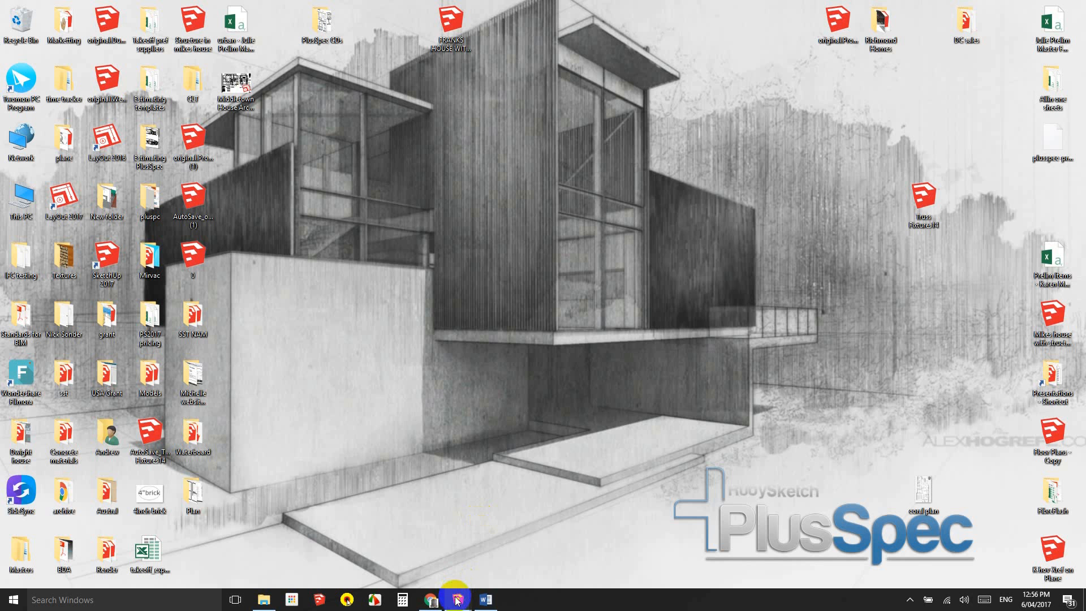
# Launch SketchUp Pro 2017 with PlusSpec from the desktop shortcut
pyautogui.click(455, 599)
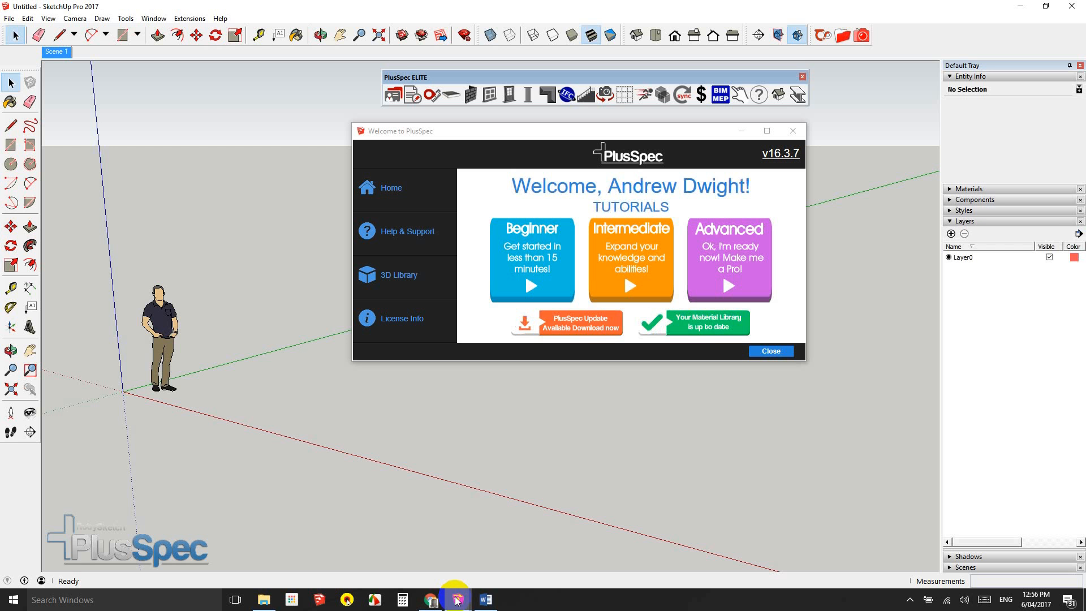
pyautogui.moveTo(582, 506)
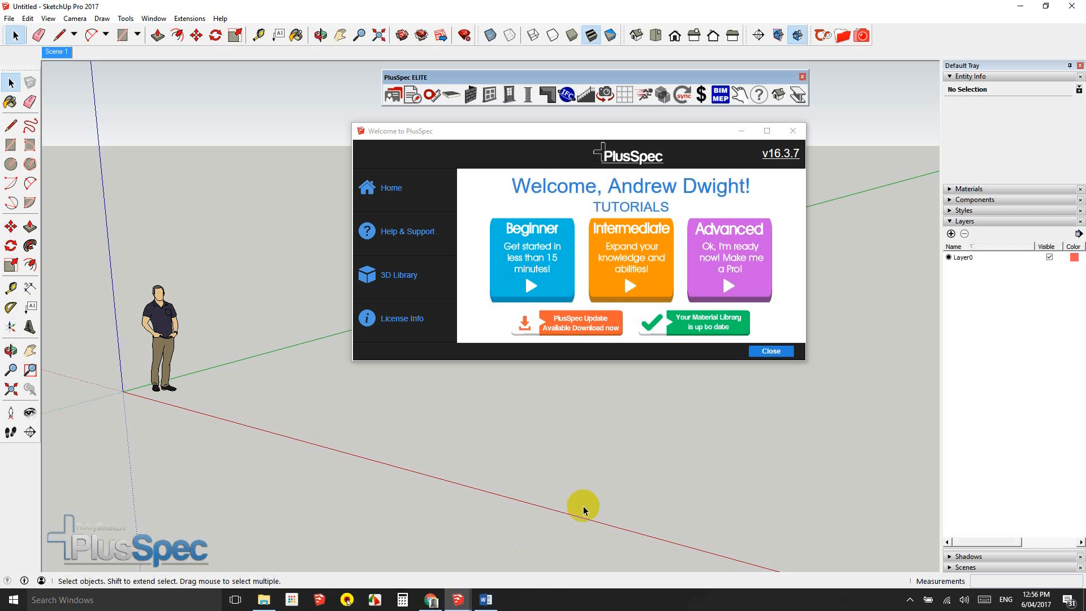
pyautogui.moveTo(772, 354)
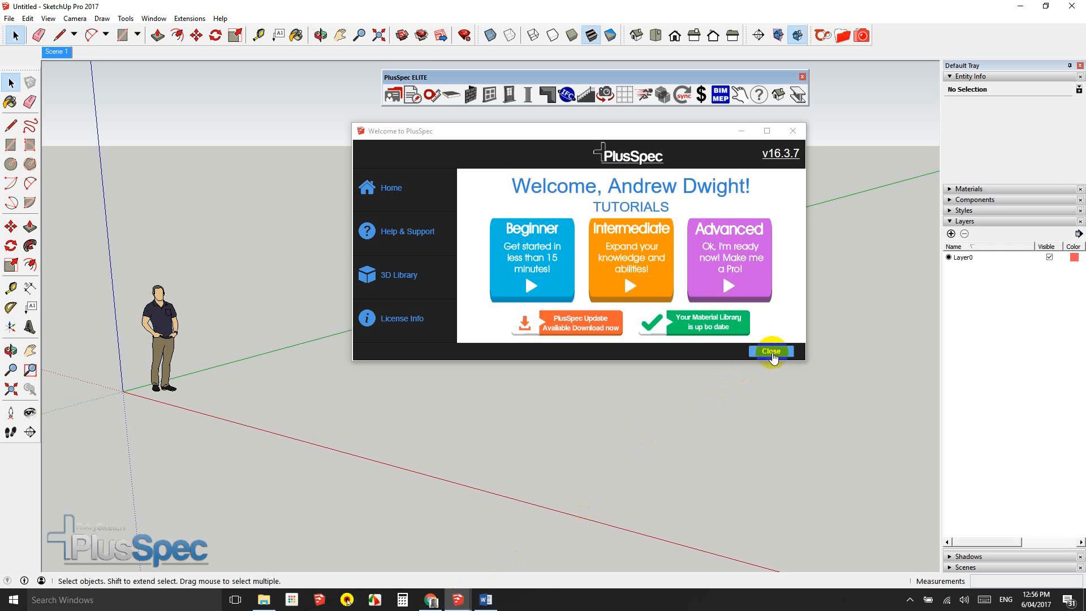
# Close the welcome window and set the PlusSpec wall tool height to 3000 mm
pyautogui.click(769, 351)
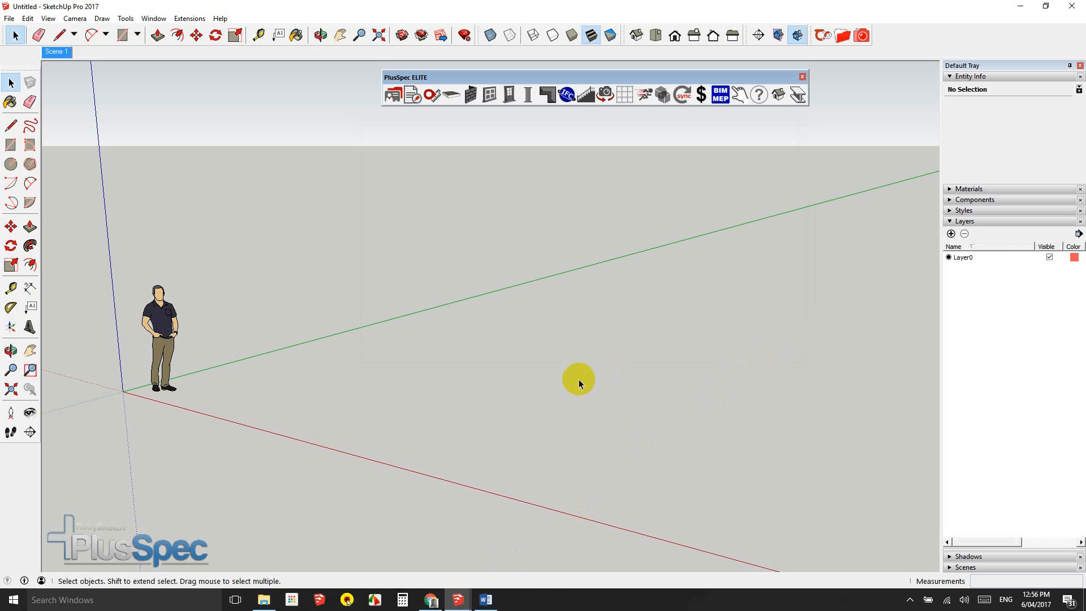
pyautogui.moveTo(539, 368)
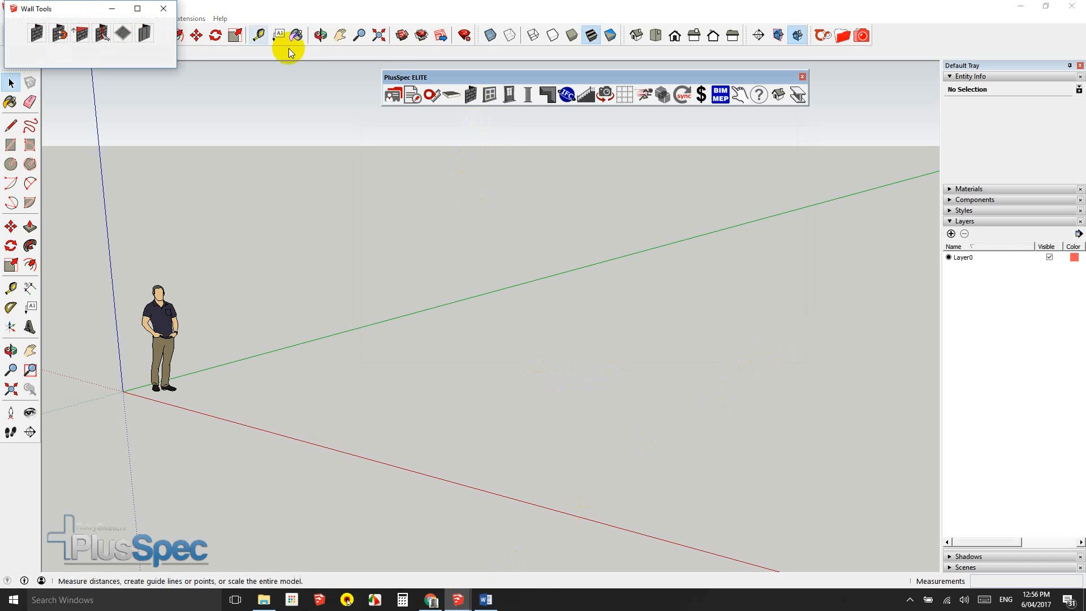
pyautogui.click(10, 83)
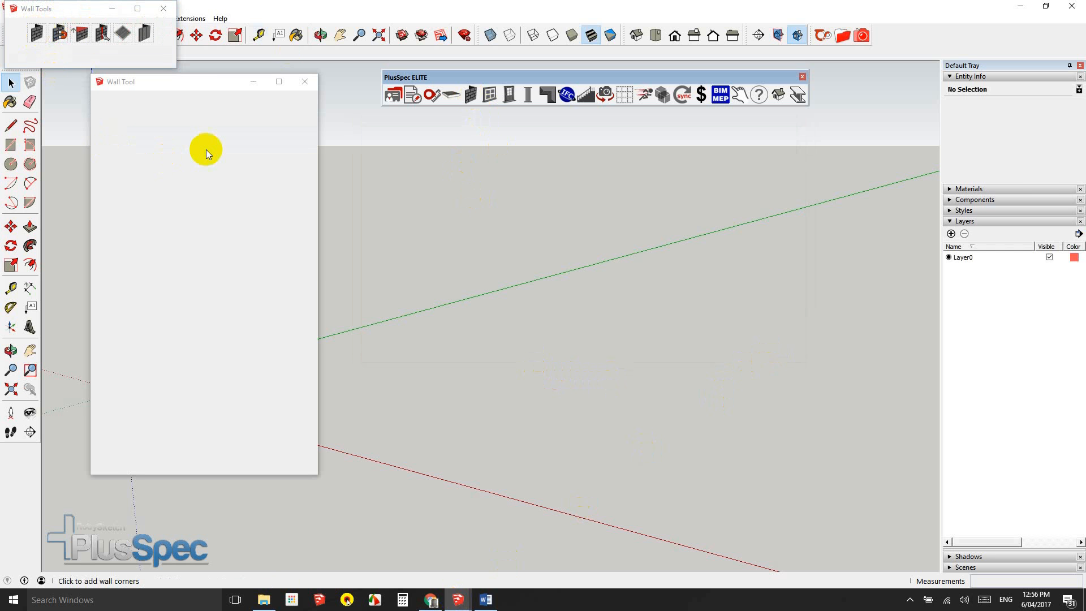
pyautogui.click(163, 8)
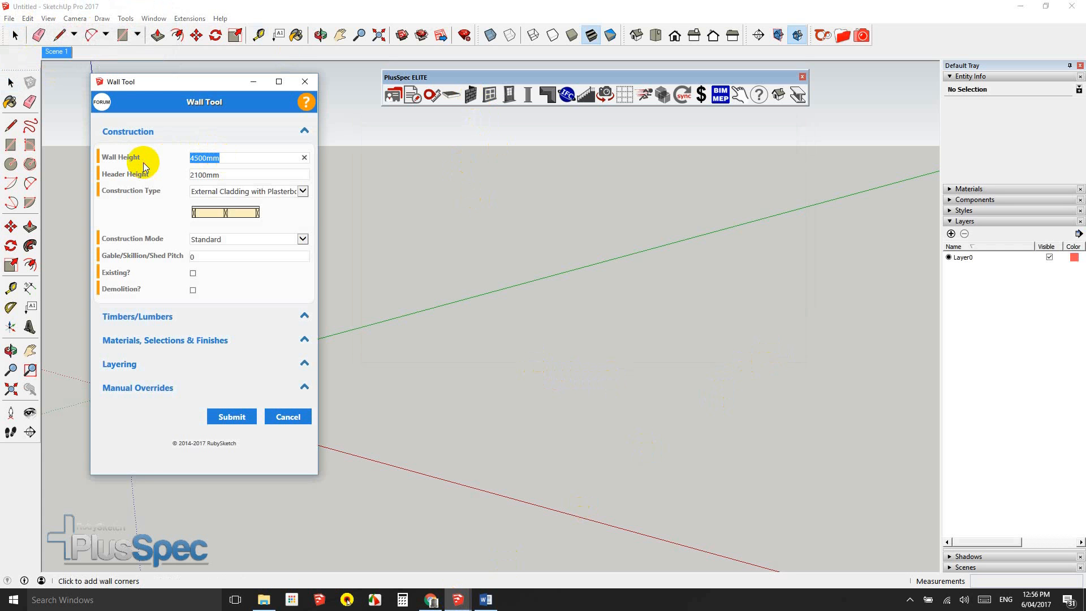
pyautogui.write('3000')
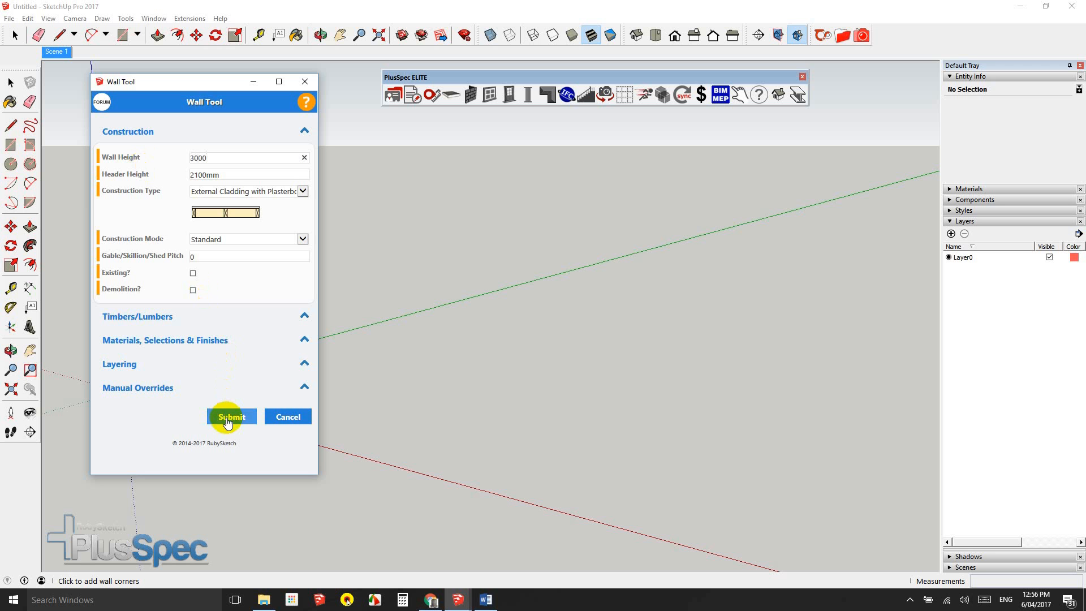
pyautogui.click(231, 417)
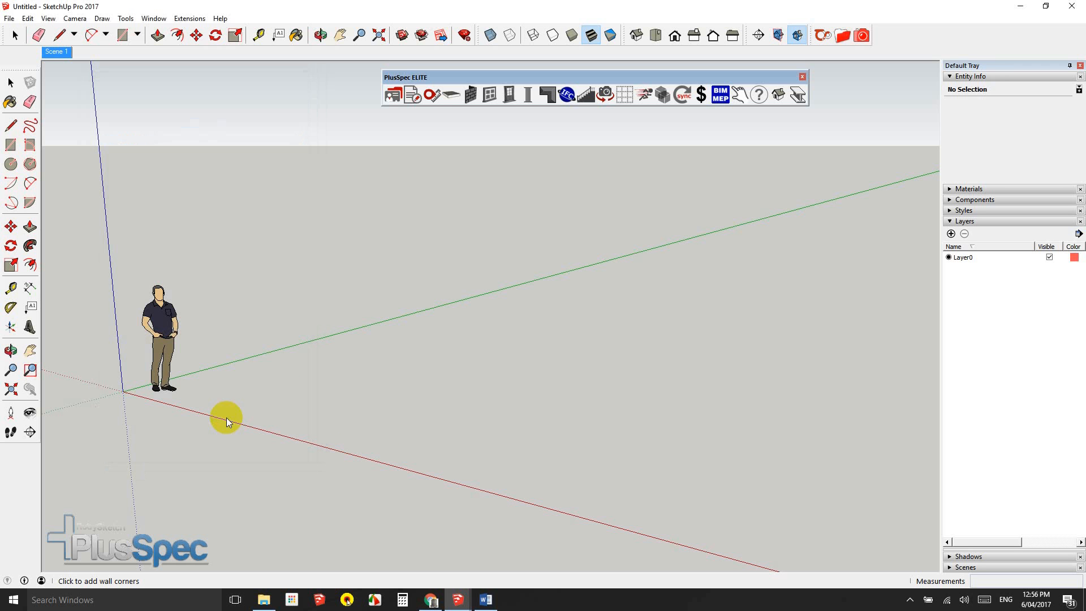
pyautogui.moveTo(484, 478)
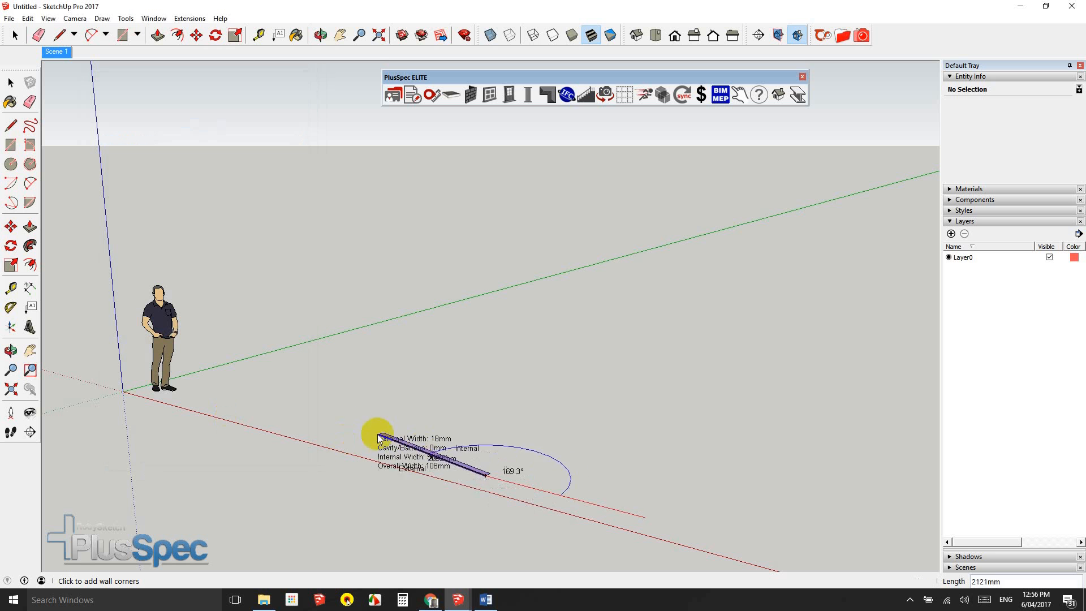
pyautogui.moveTo(333, 429)
pyautogui.write('3000')
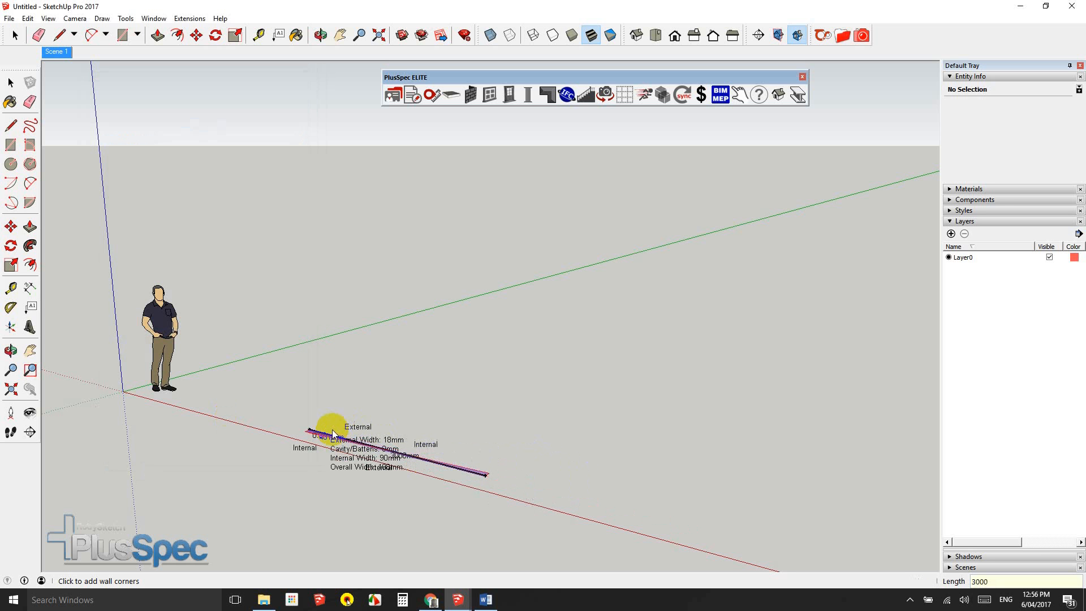
pyautogui.moveTo(313, 431)
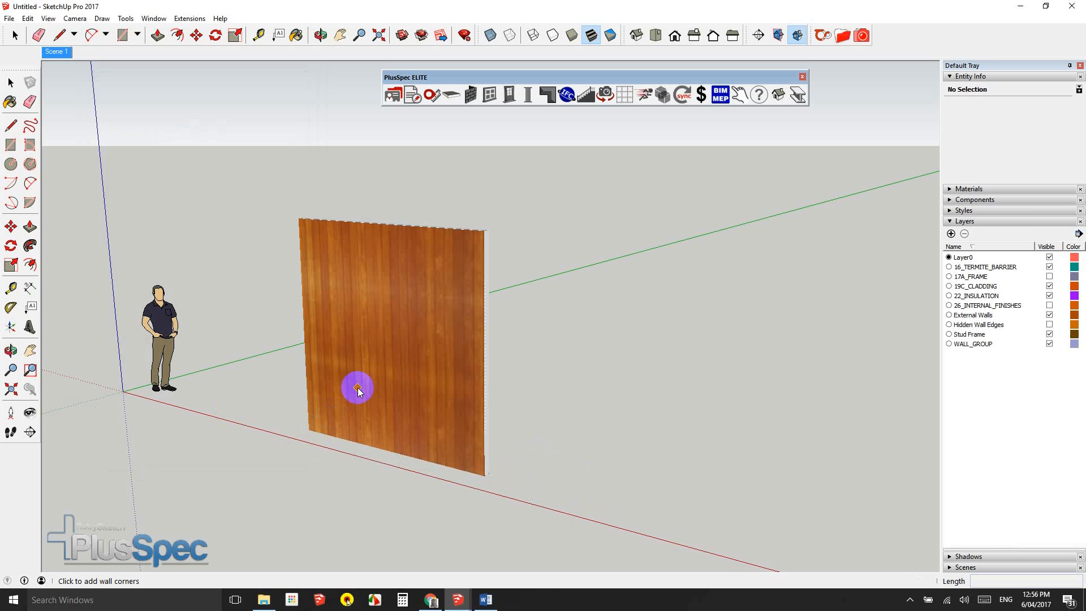
pyautogui.moveTo(383, 349)
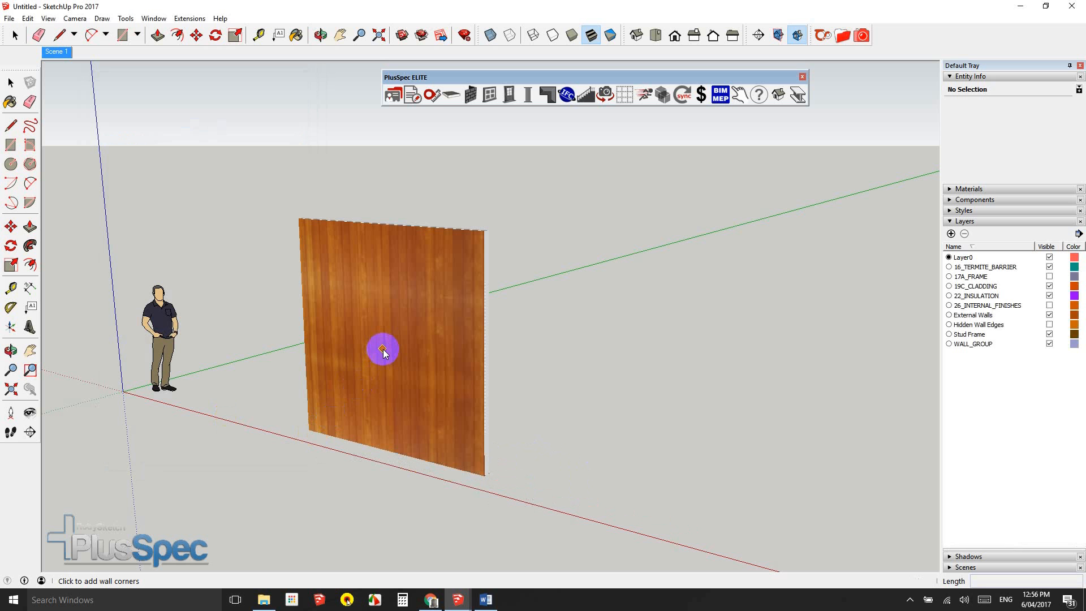
pyautogui.moveTo(398, 330)
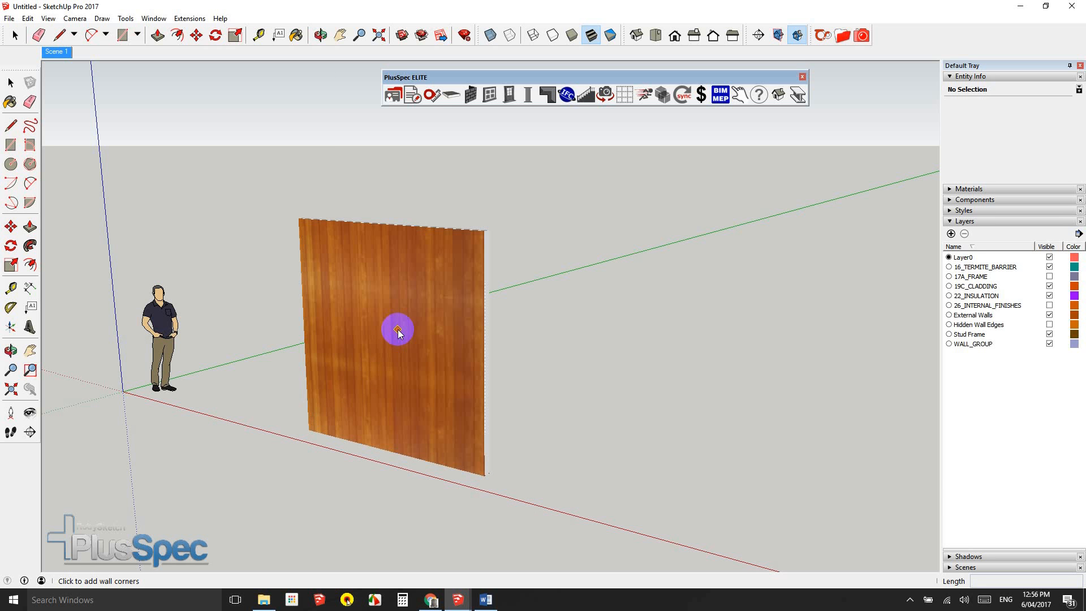
pyautogui.moveTo(425, 333)
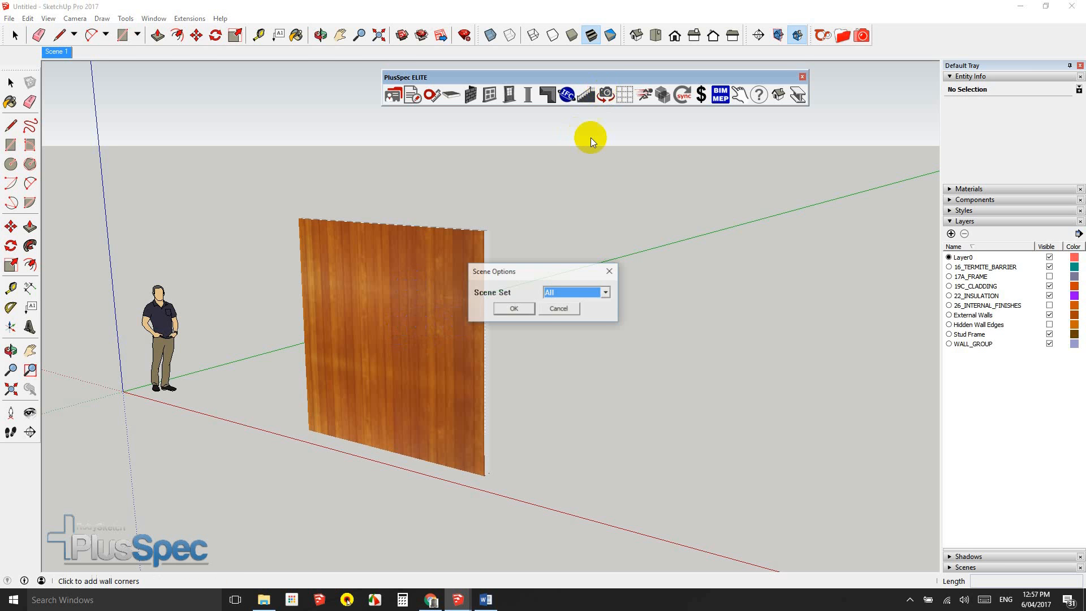
# Add all plan, elevation and structure scenes, then begin dimensioning the wall's base
pyautogui.click(513, 308)
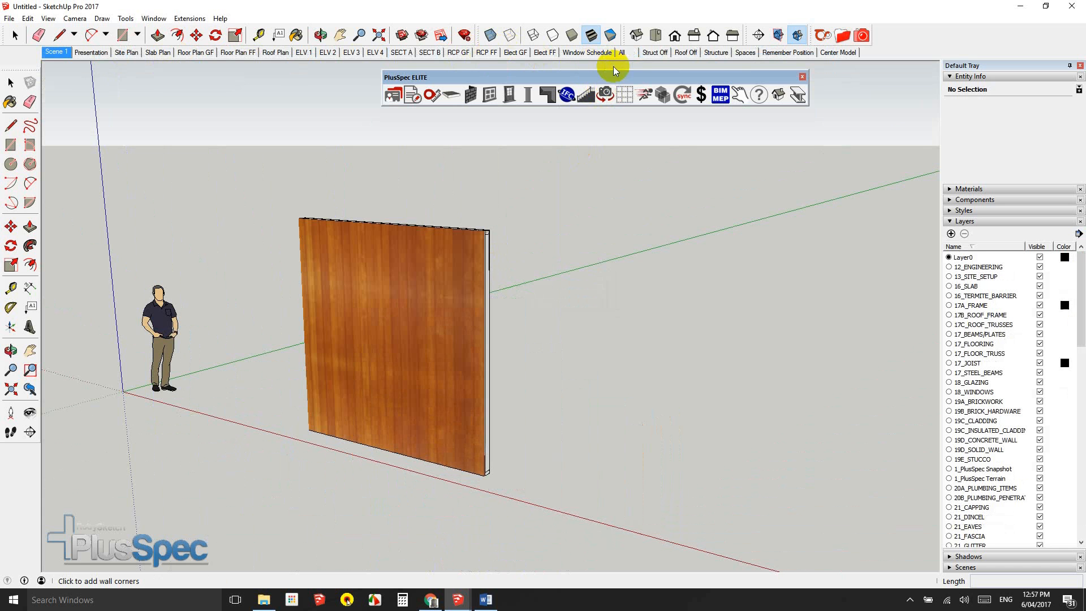
pyautogui.moveTo(716, 53)
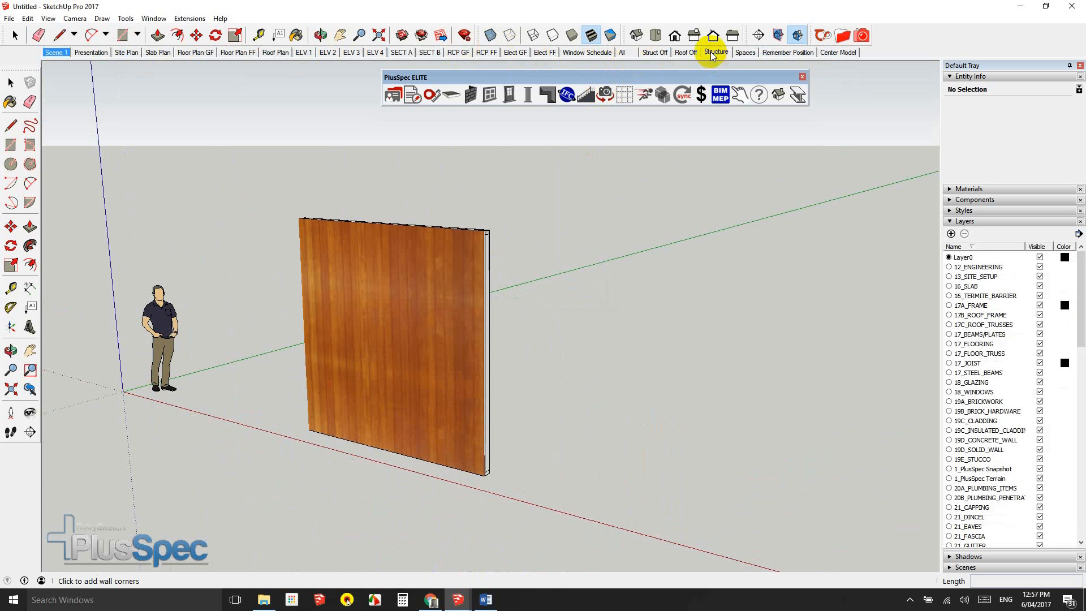
pyautogui.click(716, 52)
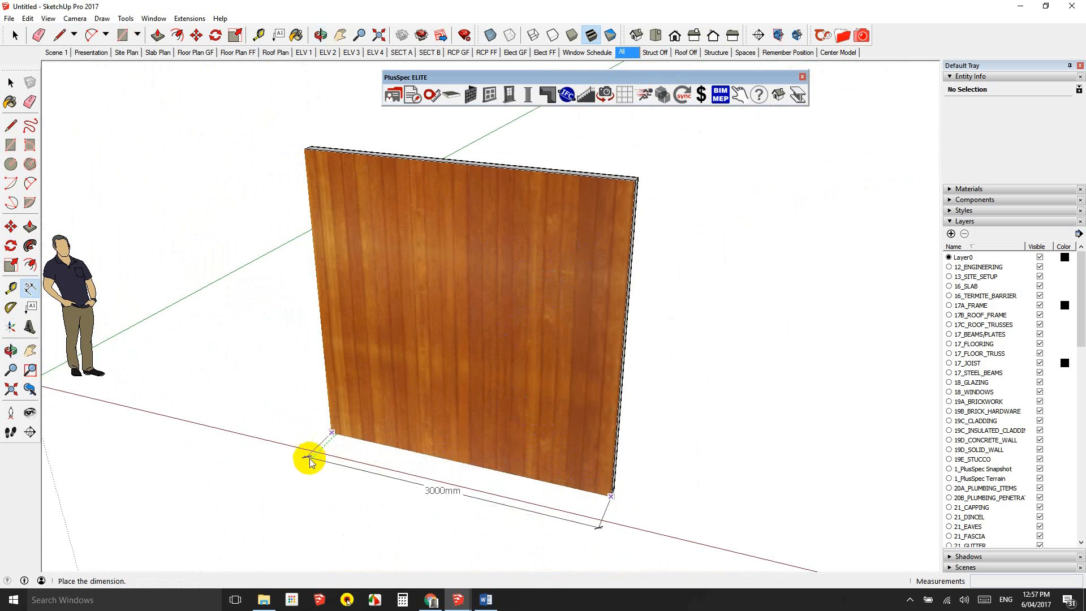
# Place the 3000 mm length dimension and measure the 3000 mm wall height
pyautogui.click(310, 461)
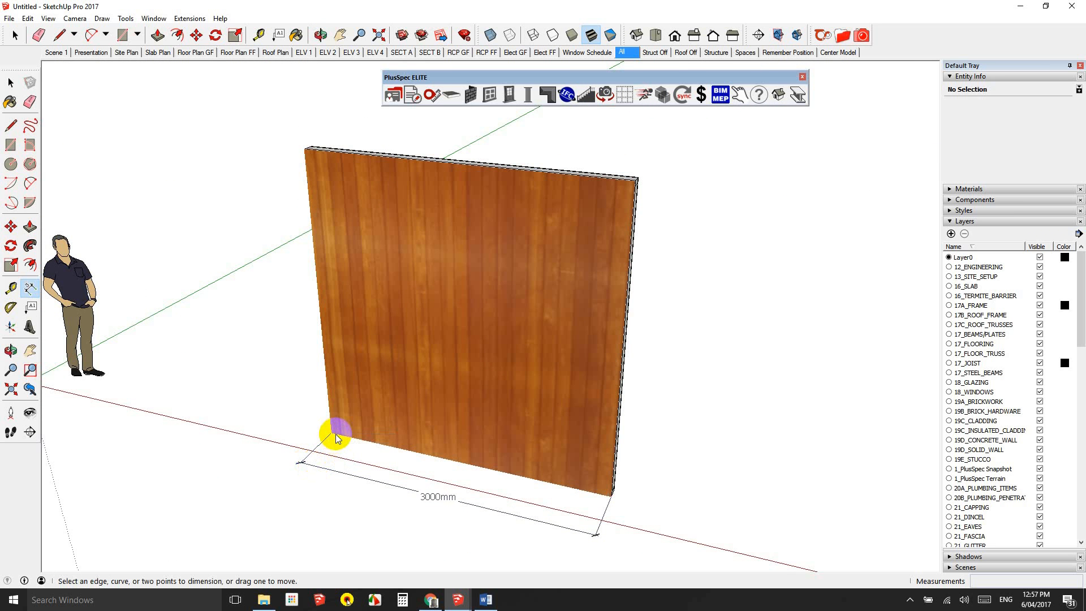
pyautogui.moveTo(305, 163)
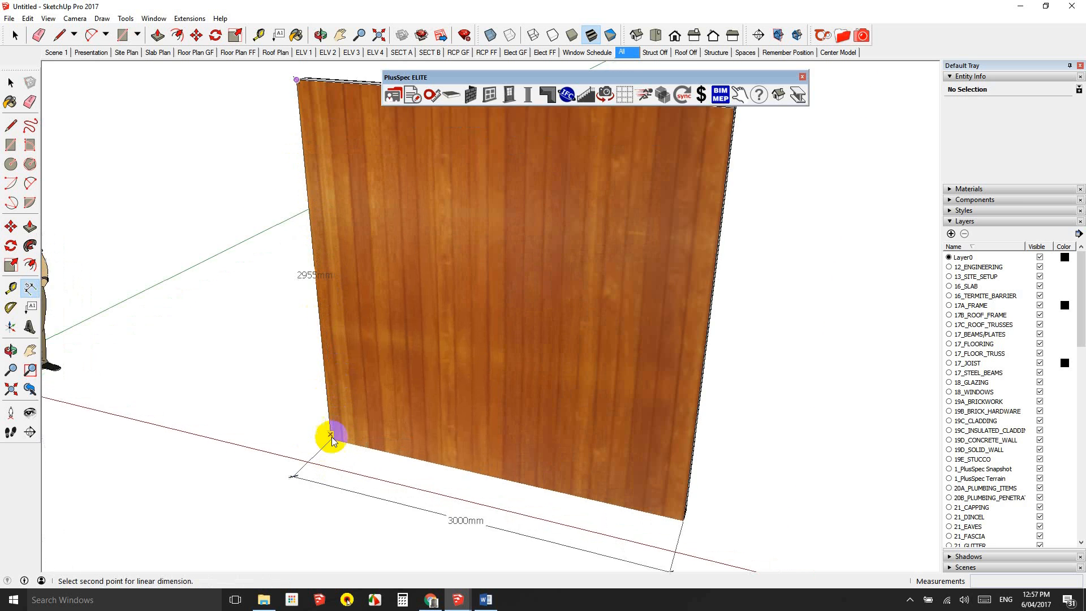
pyautogui.click(330, 440)
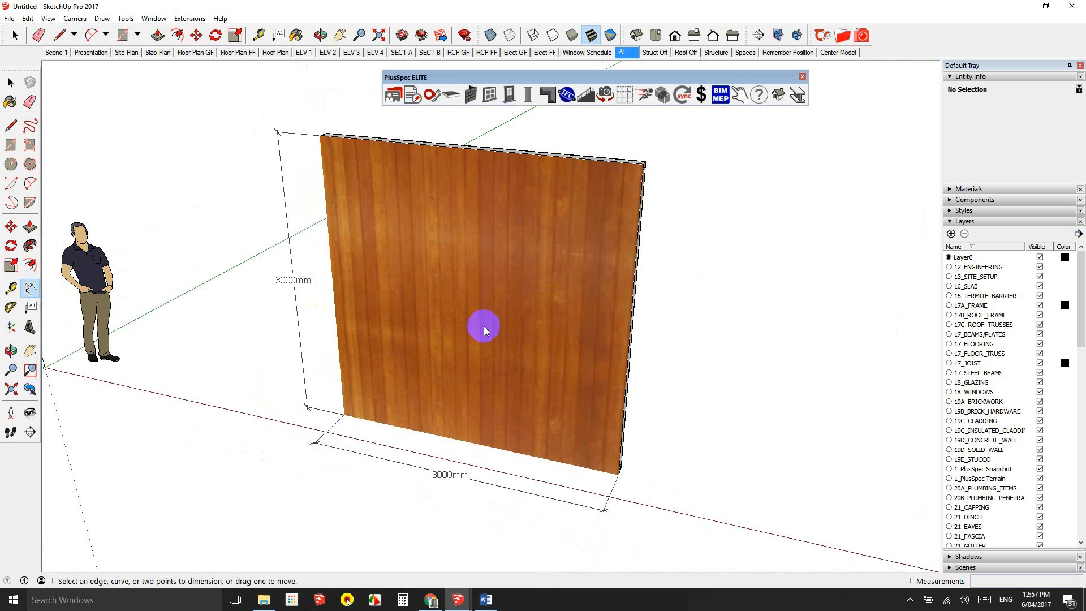
pyautogui.moveTo(492, 346)
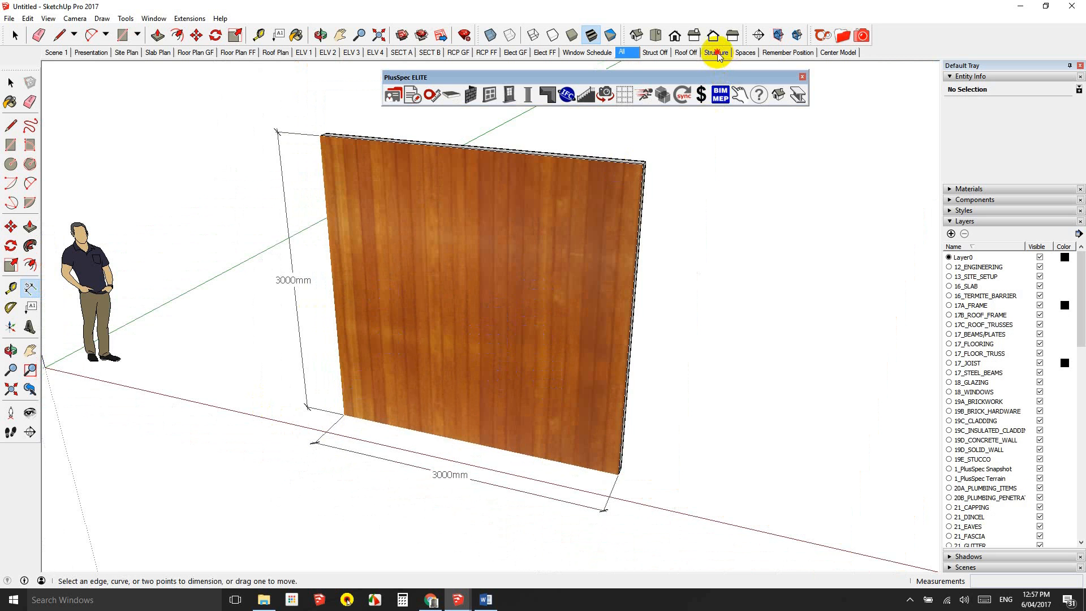
# Switch to the Structure scene to reveal the timber stud frame
pyautogui.click(716, 52)
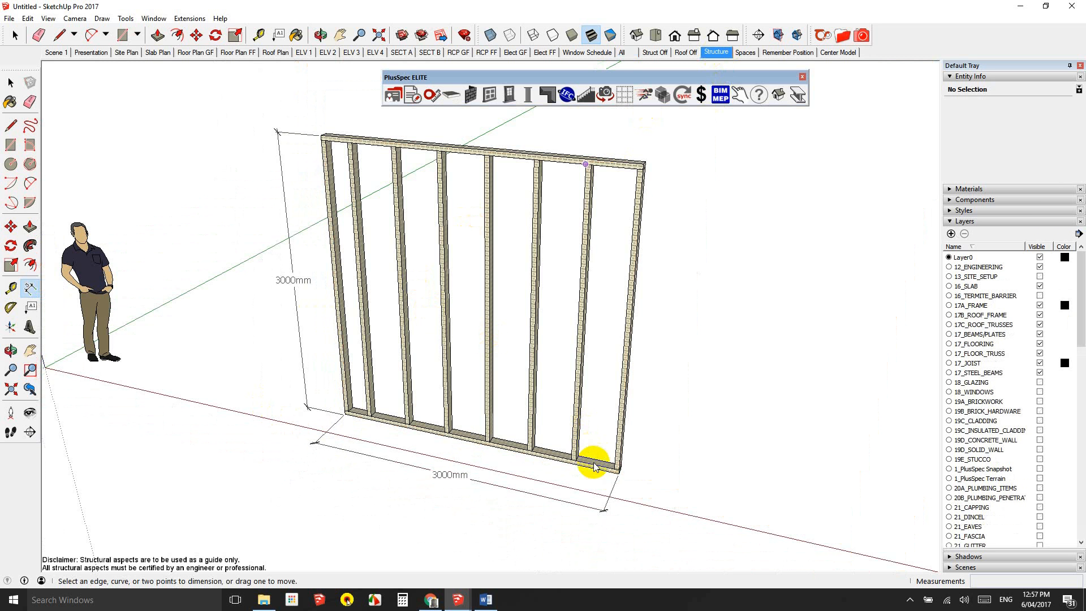
pyautogui.moveTo(535, 416)
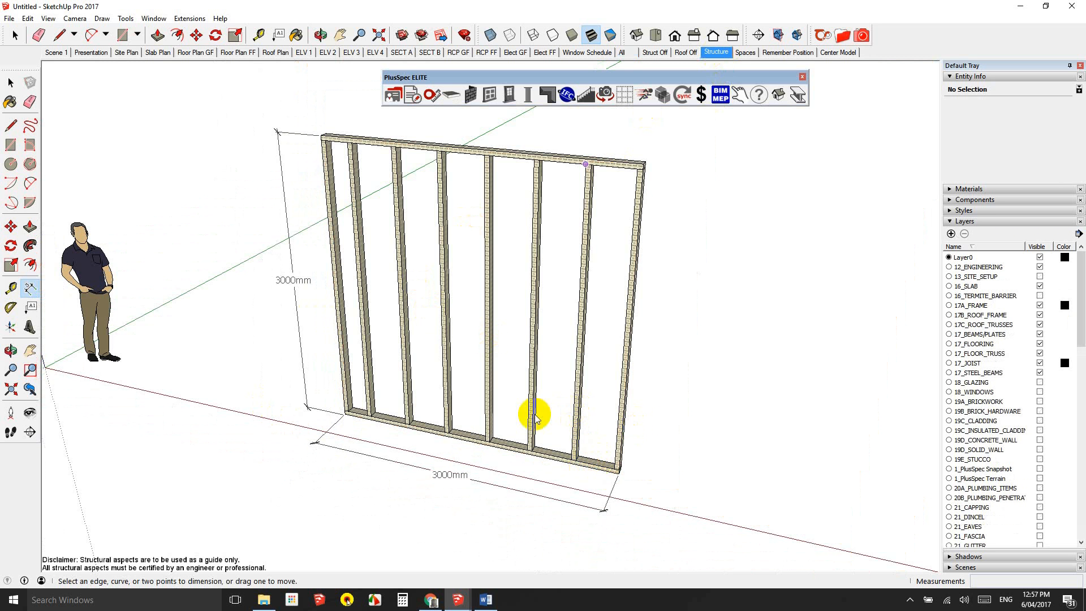
pyautogui.moveTo(365, 389)
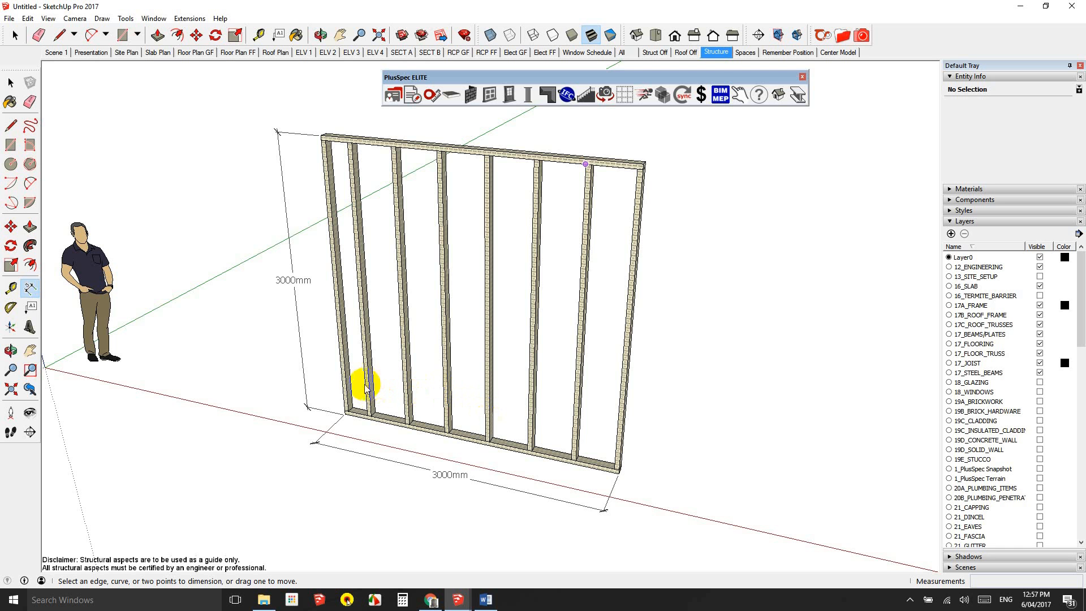
pyautogui.moveTo(391, 149)
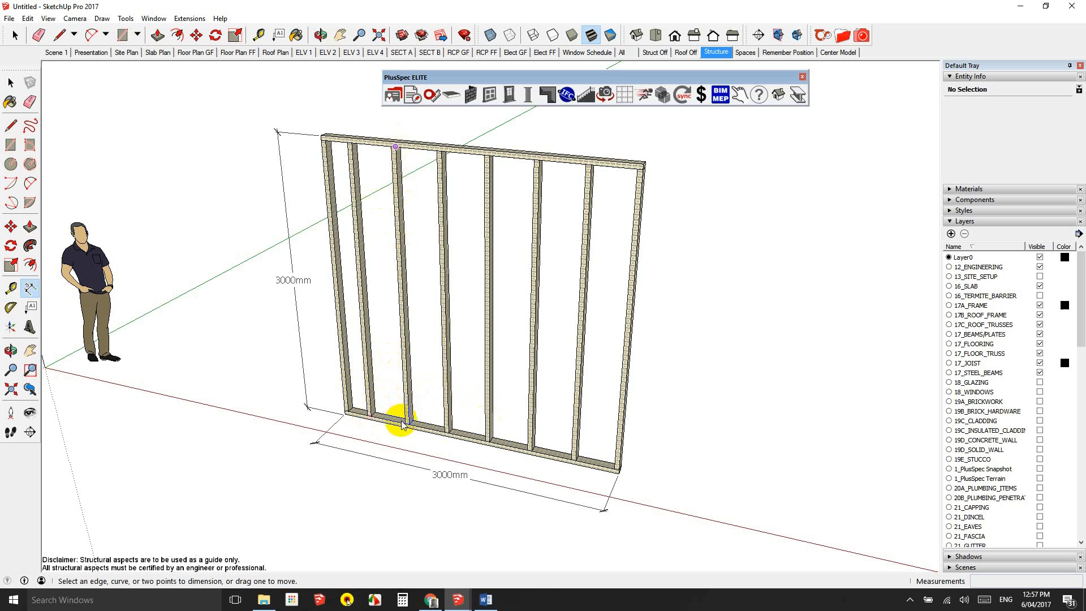
pyautogui.moveTo(425, 281)
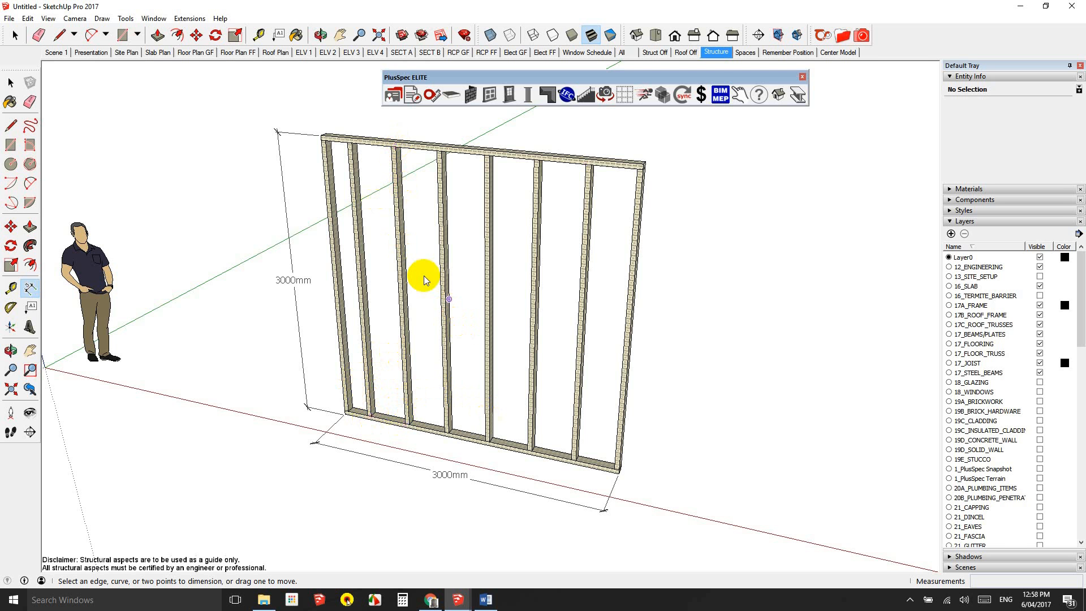
pyautogui.moveTo(612, 247)
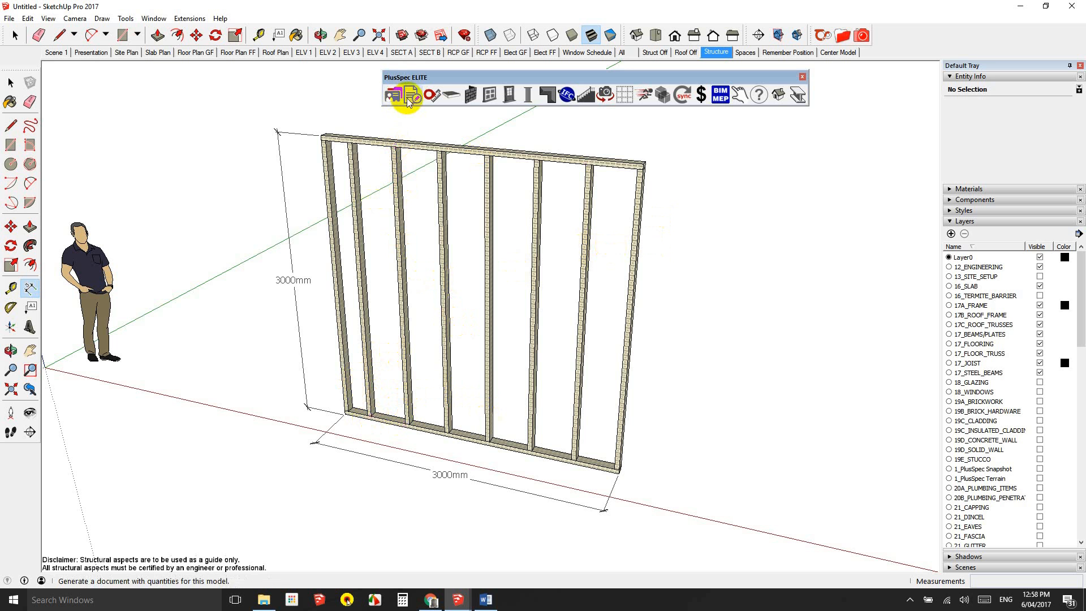
# Enter job details with name 'Andrew' and company 'traditional estimate', and submit
pyautogui.click(395, 96)
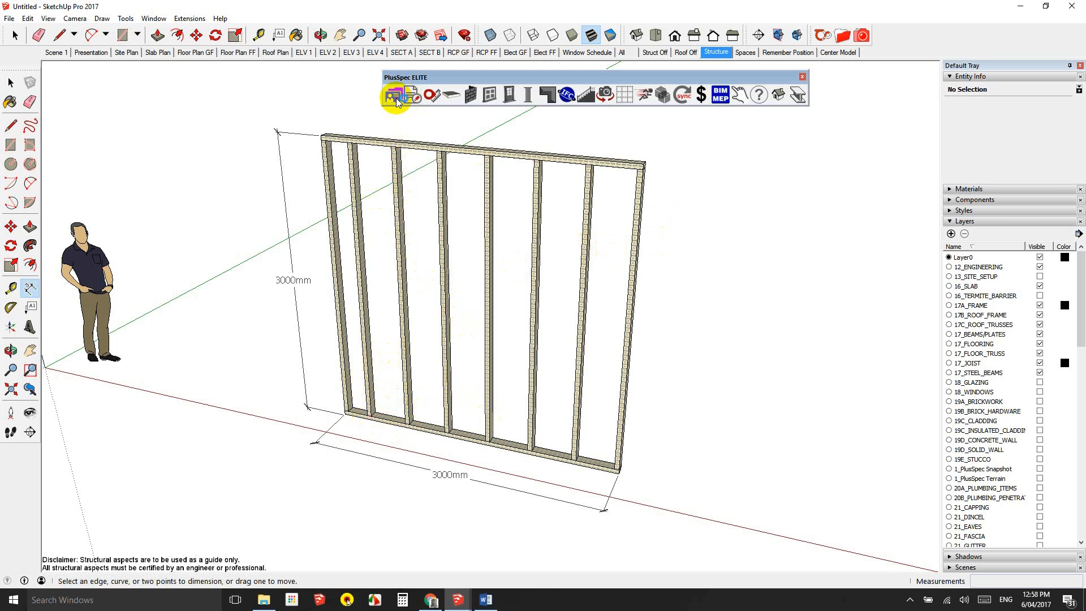
pyautogui.click(395, 95)
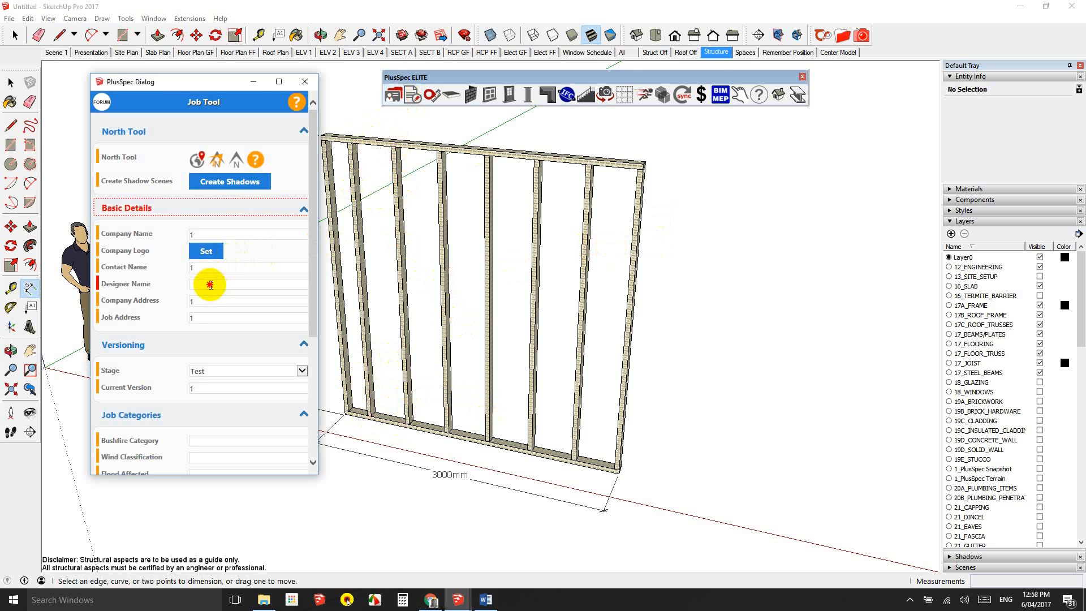
pyautogui.write('Andrew')
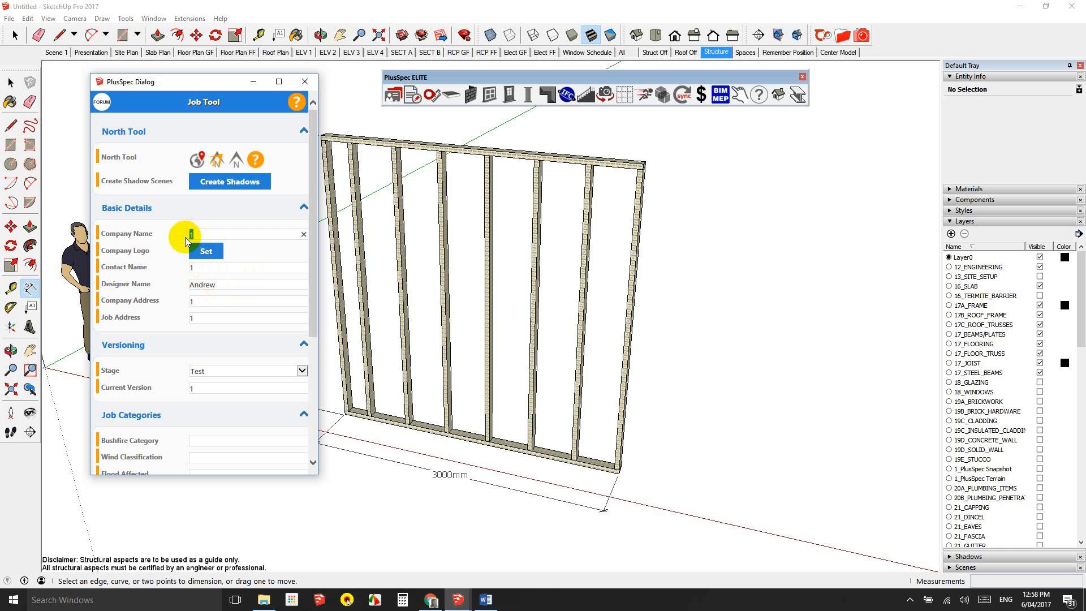
pyautogui.write('traditional estimate')
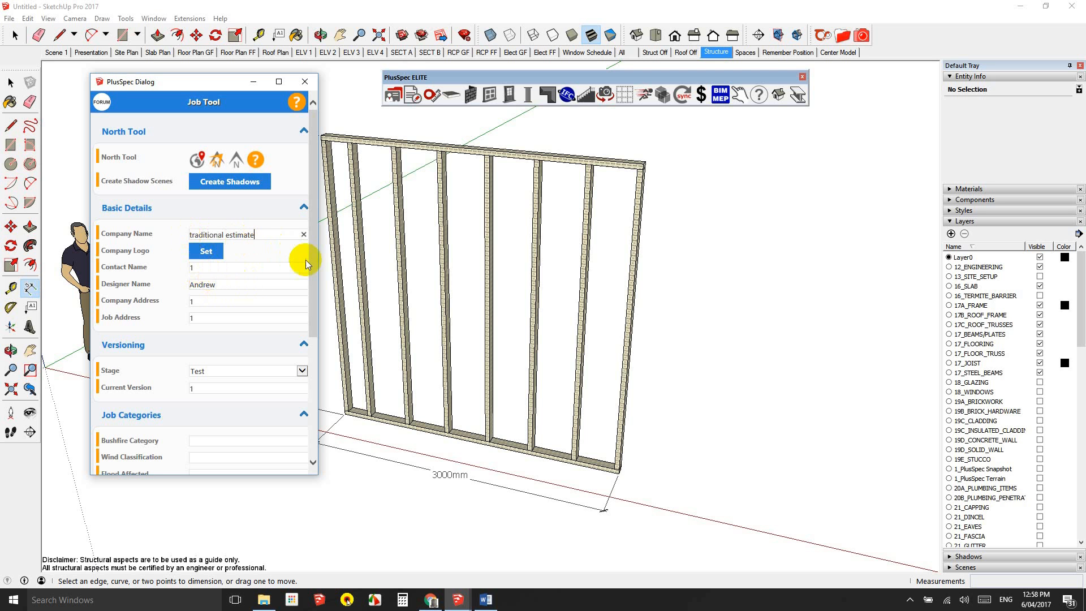
pyautogui.scroll(-3)
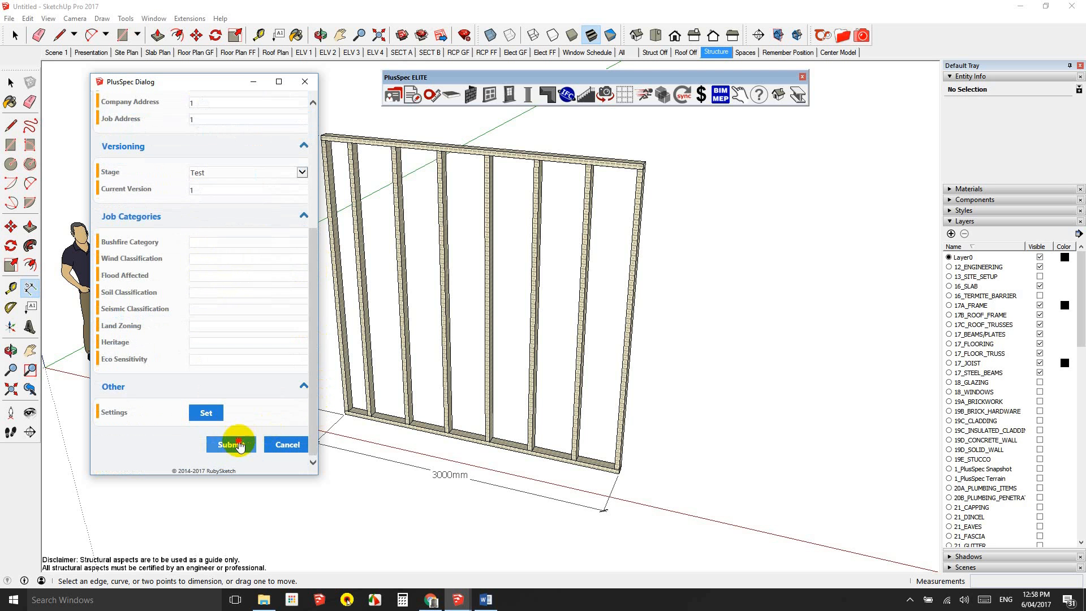
pyautogui.click(231, 444)
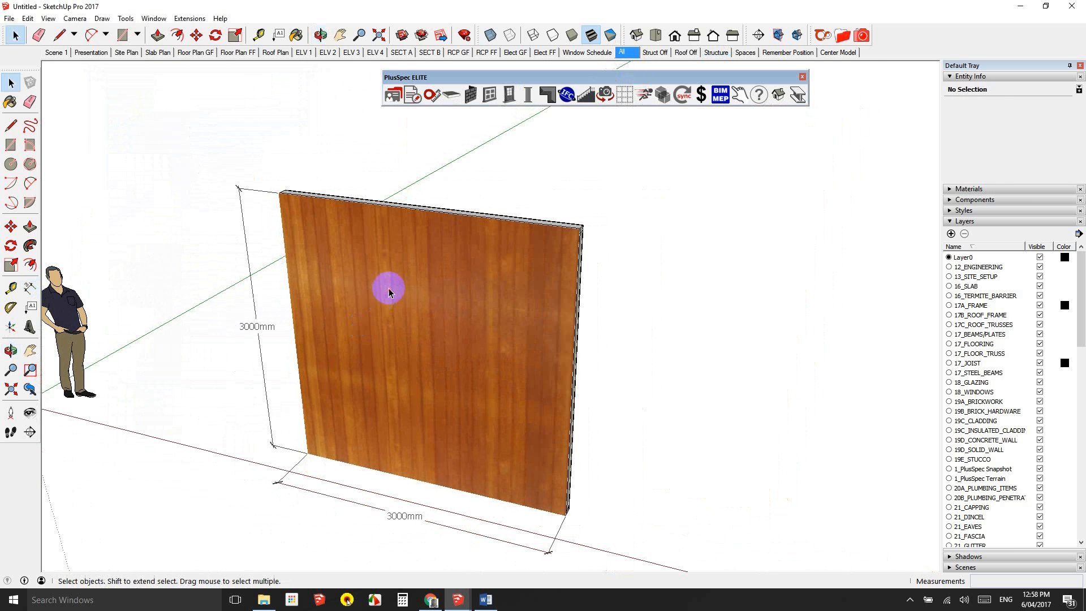
# Price the wall's materials: timber $2.5, plasterboard $15, Jarrah Shadowline $45, starter bead $2
pyautogui.click(388, 291)
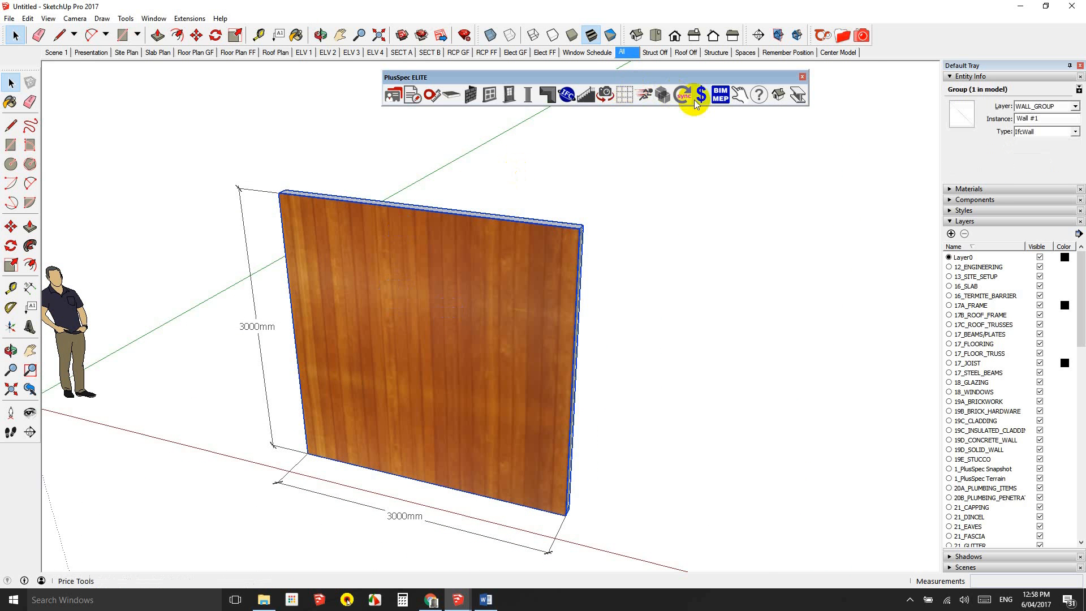
pyautogui.click(701, 95)
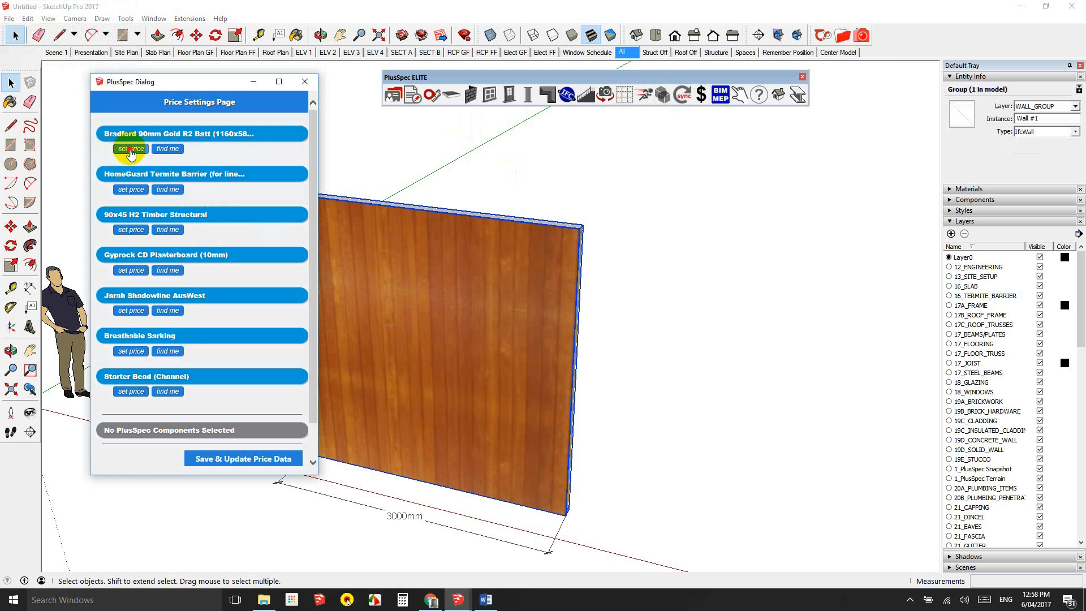
pyautogui.click(129, 148)
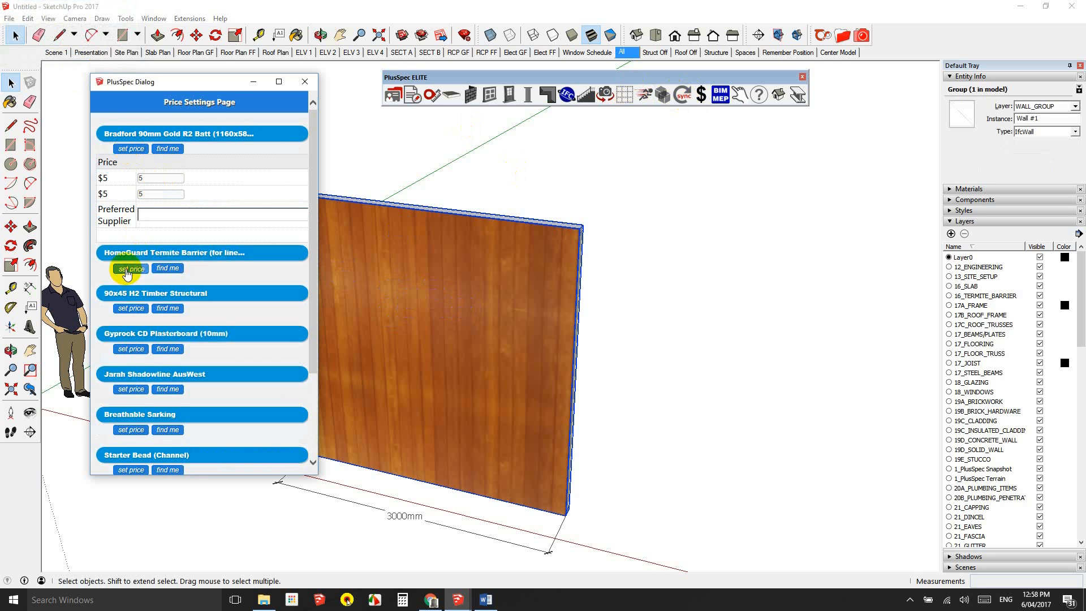
pyautogui.scroll(-3)
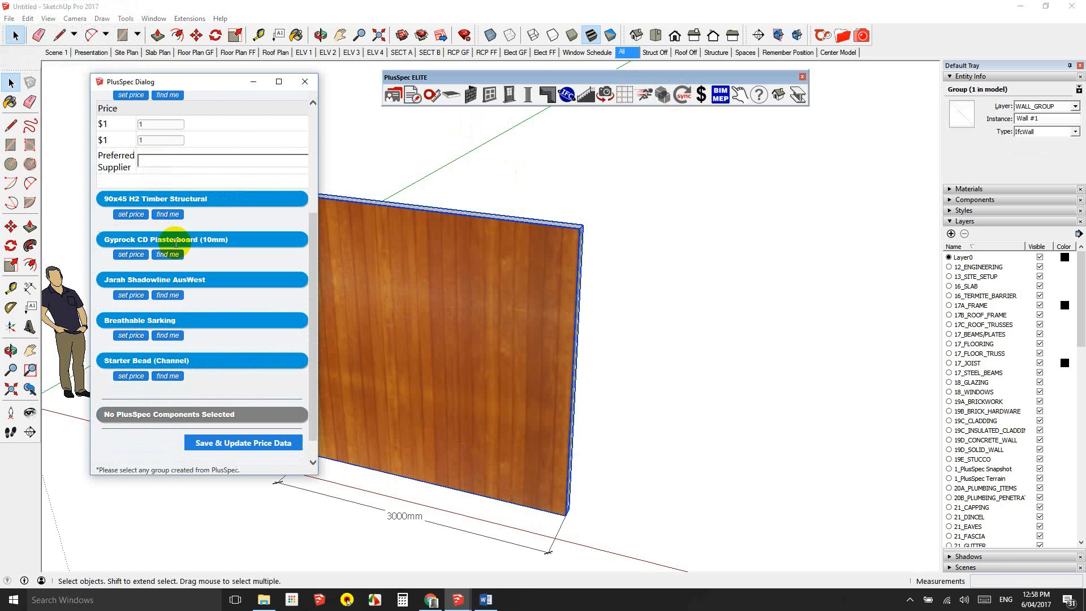
pyautogui.click(130, 214)
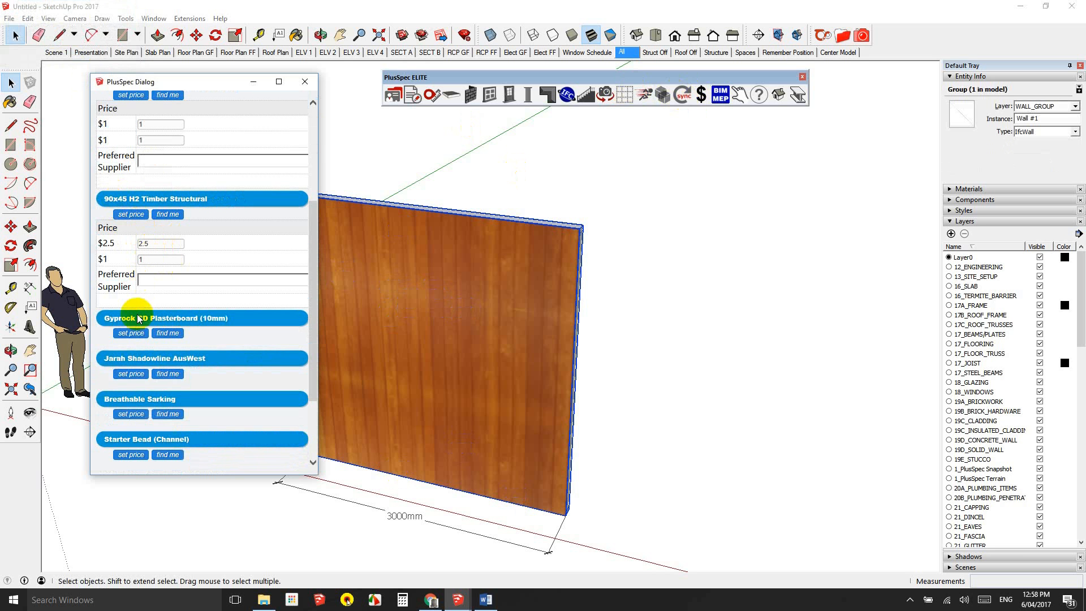
pyautogui.scroll(-3)
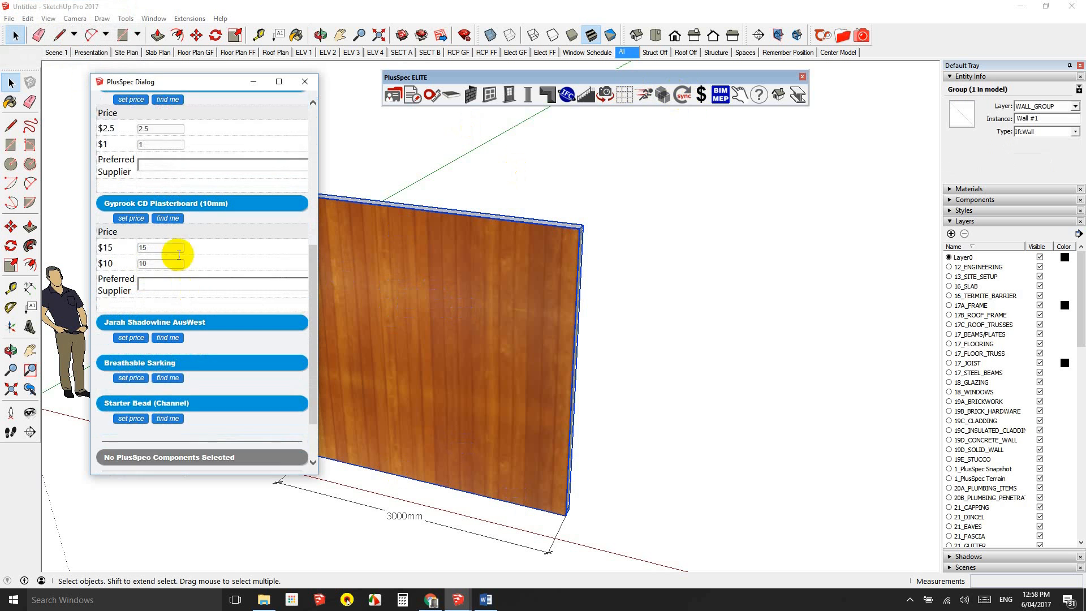
pyautogui.scroll(-3)
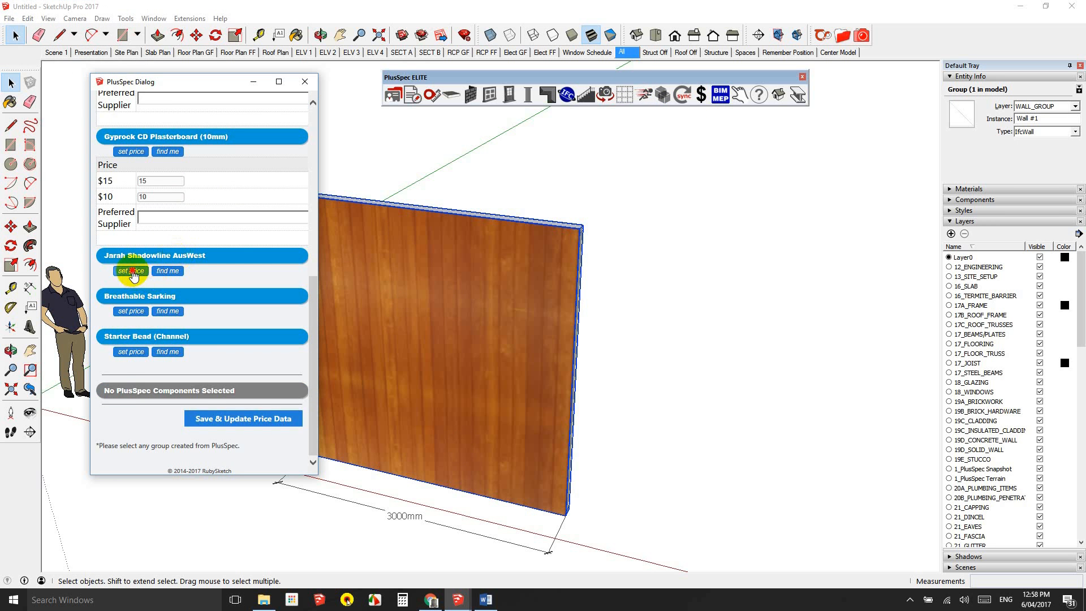
pyautogui.click(130, 271)
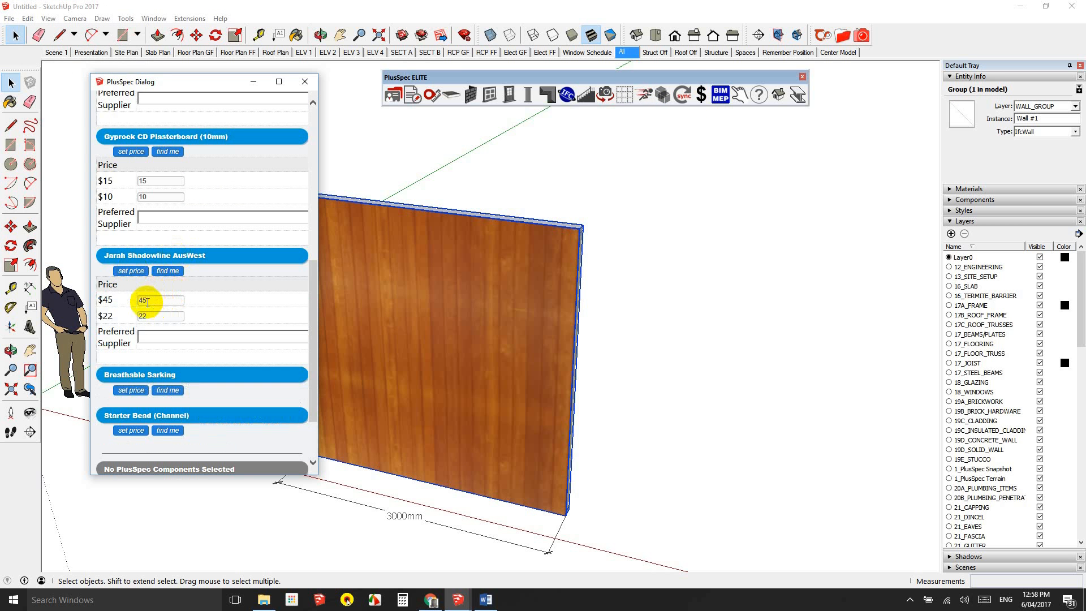
pyautogui.scroll(-3)
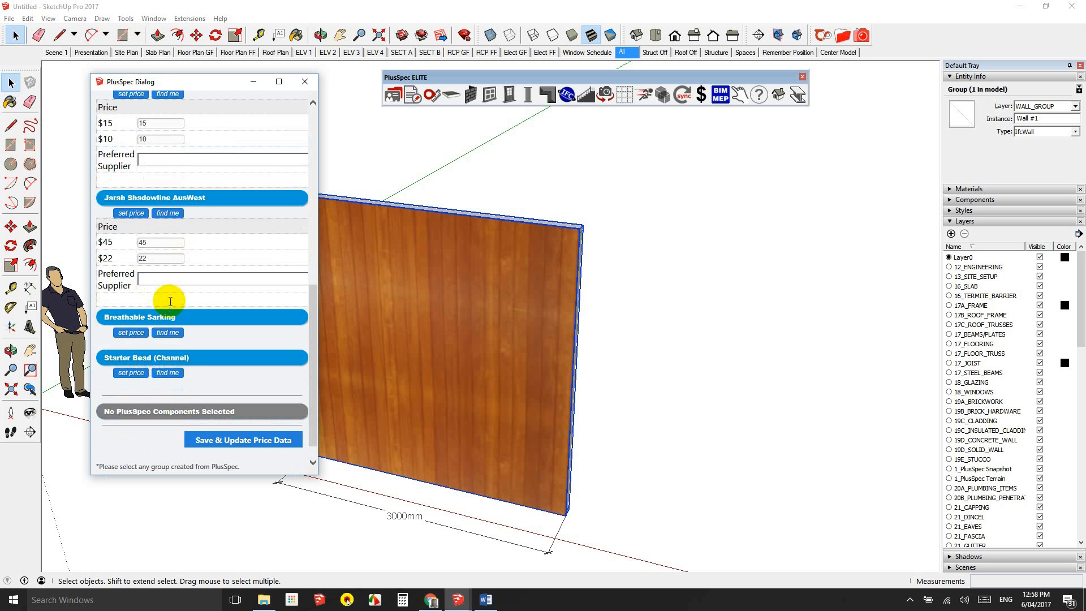
pyautogui.scroll(-3)
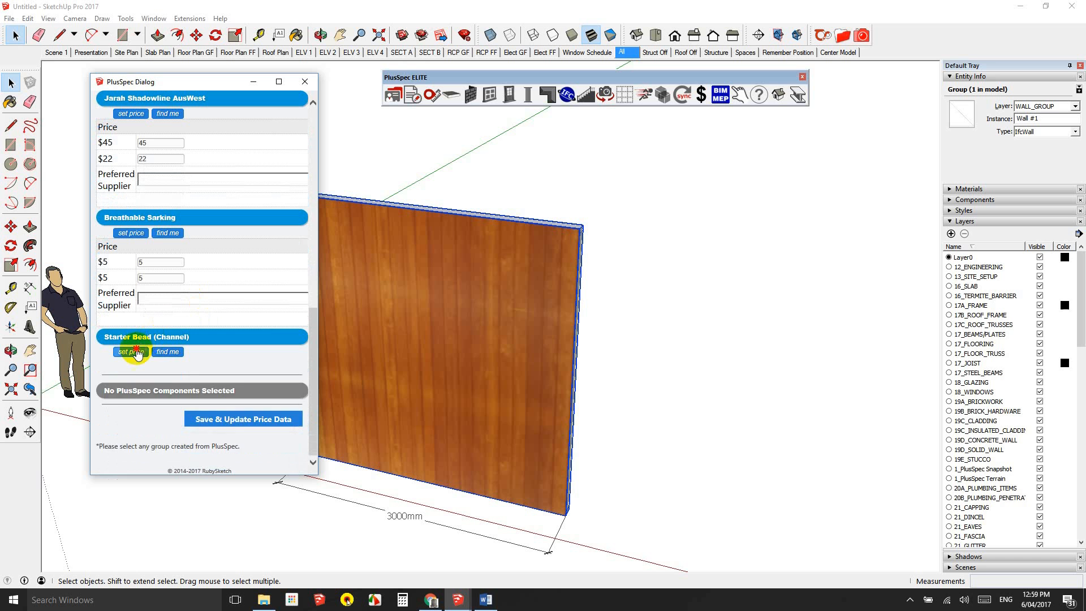
pyautogui.click(130, 353)
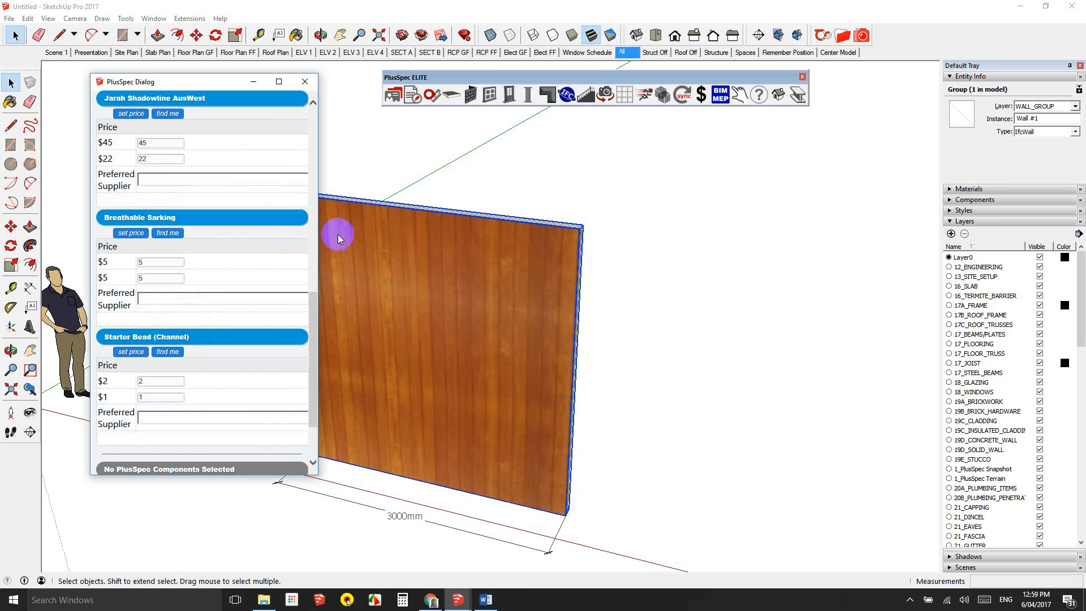
pyautogui.click(303, 81)
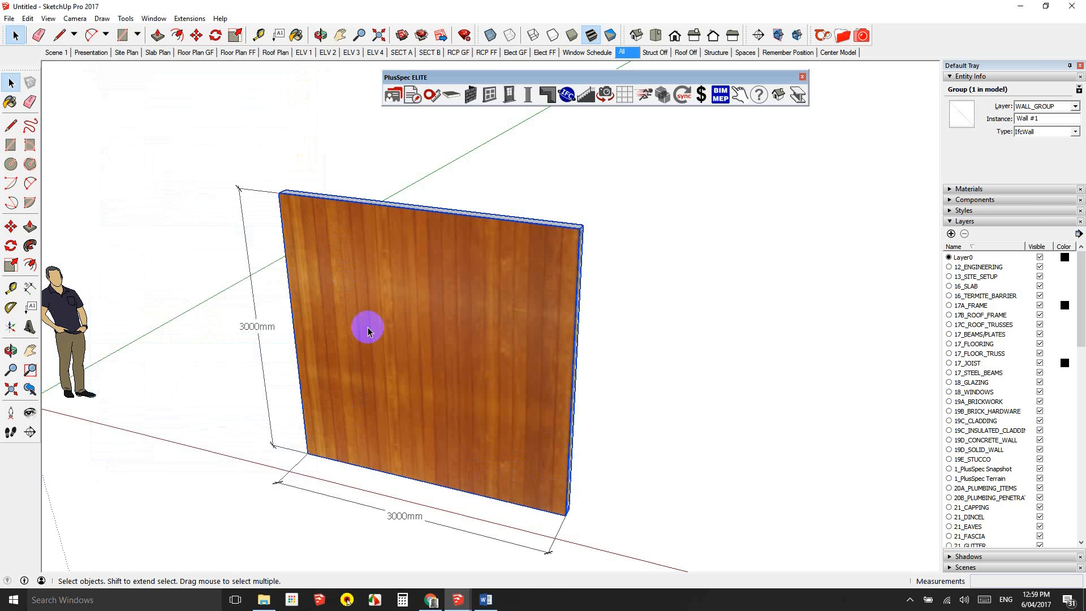
pyautogui.moveTo(423, 111)
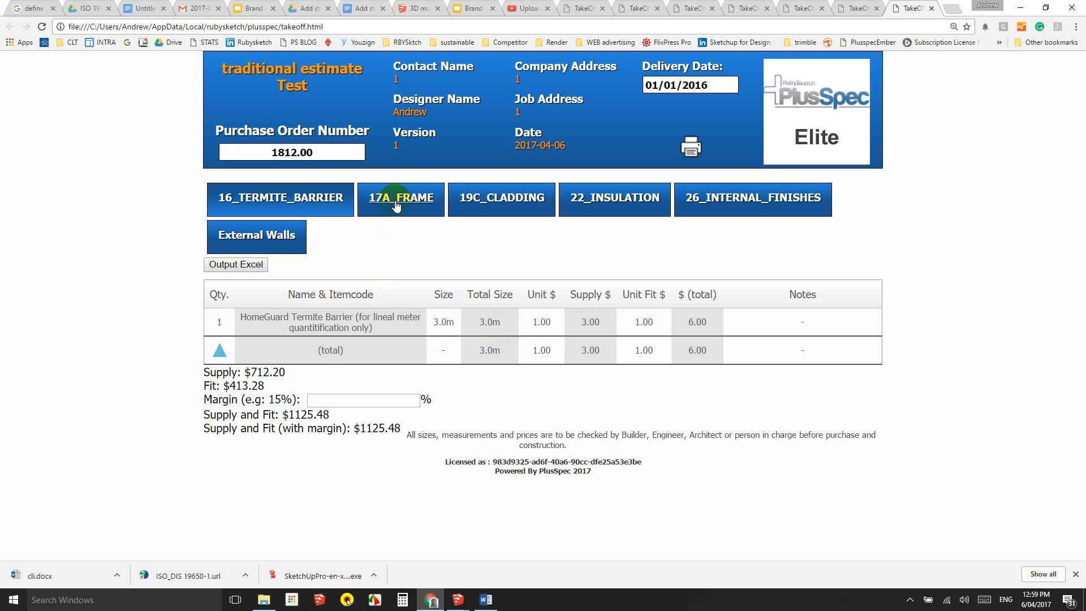
# View the 17A_FRAME timber items, totalling $1125.48 supply and fit
pyautogui.click(401, 197)
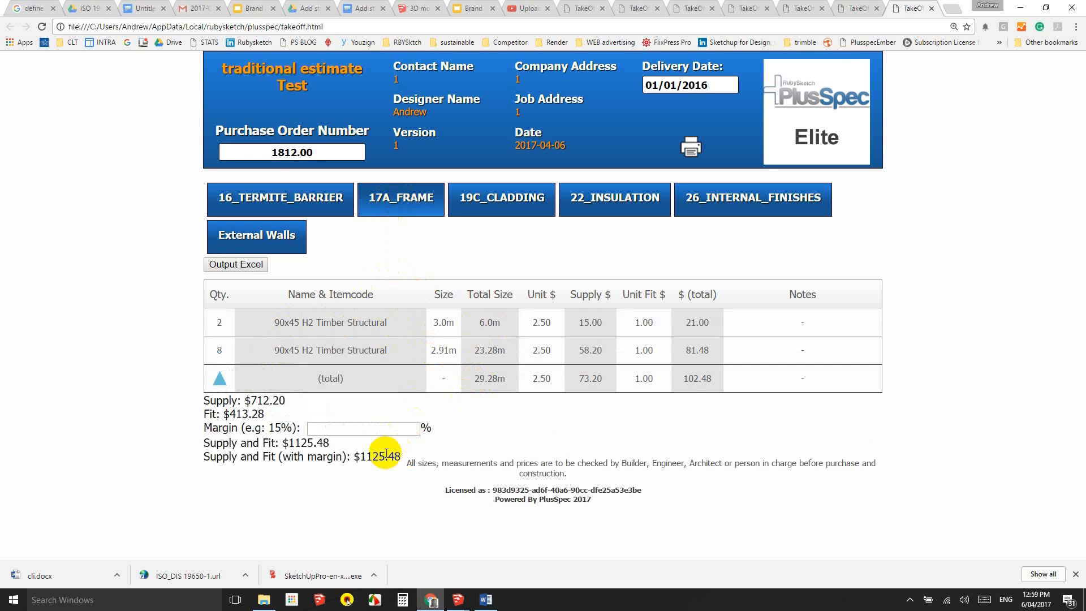
pyautogui.moveTo(371, 457)
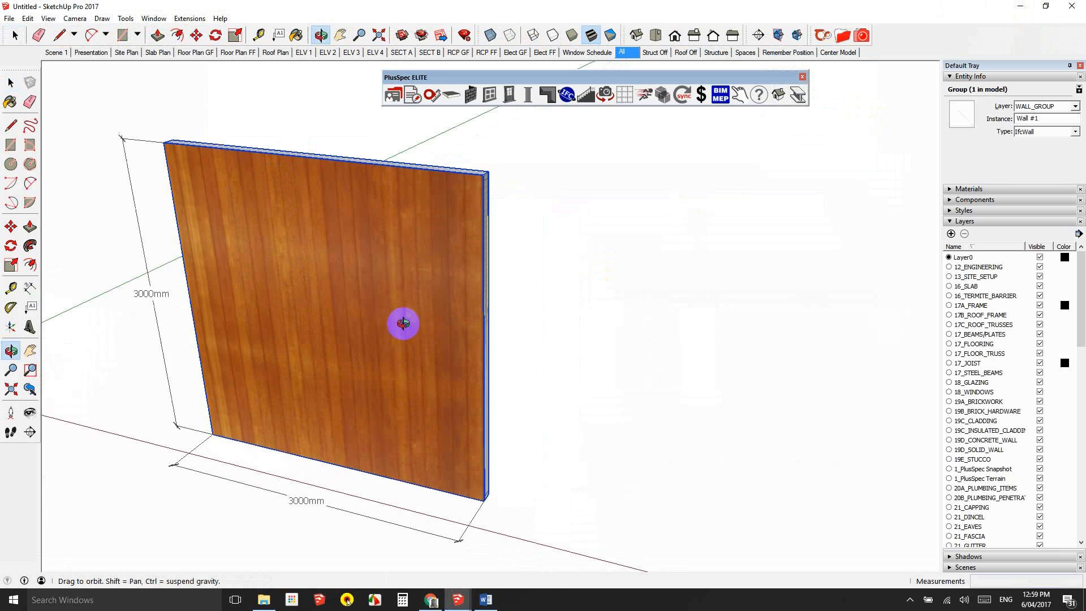
# Deselect the wall with the Select tool and bring up the Wall Tools set
pyautogui.click(14, 34)
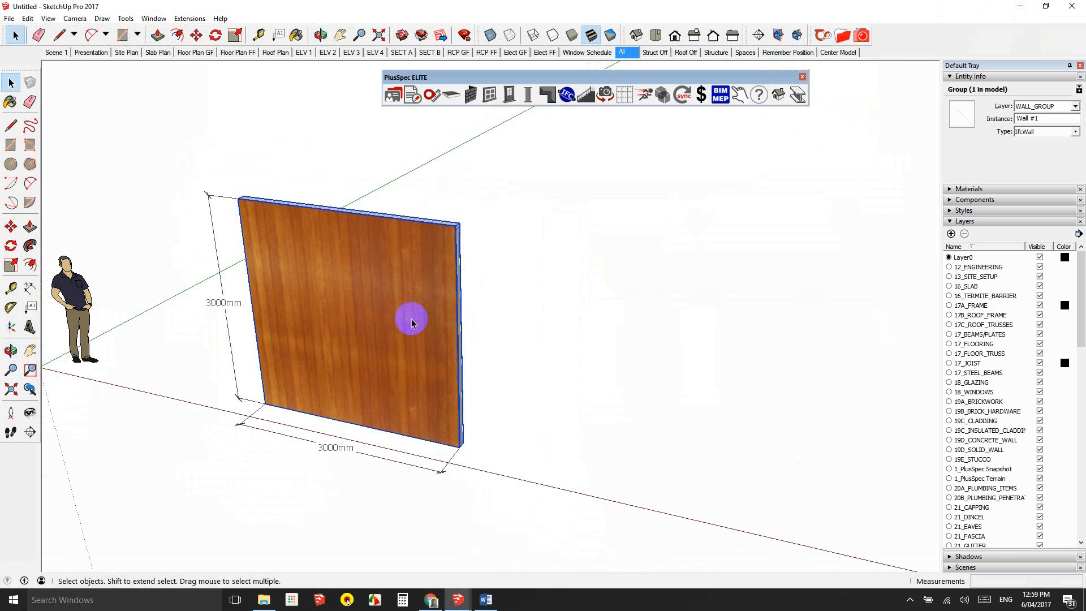
pyautogui.moveTo(466, 423)
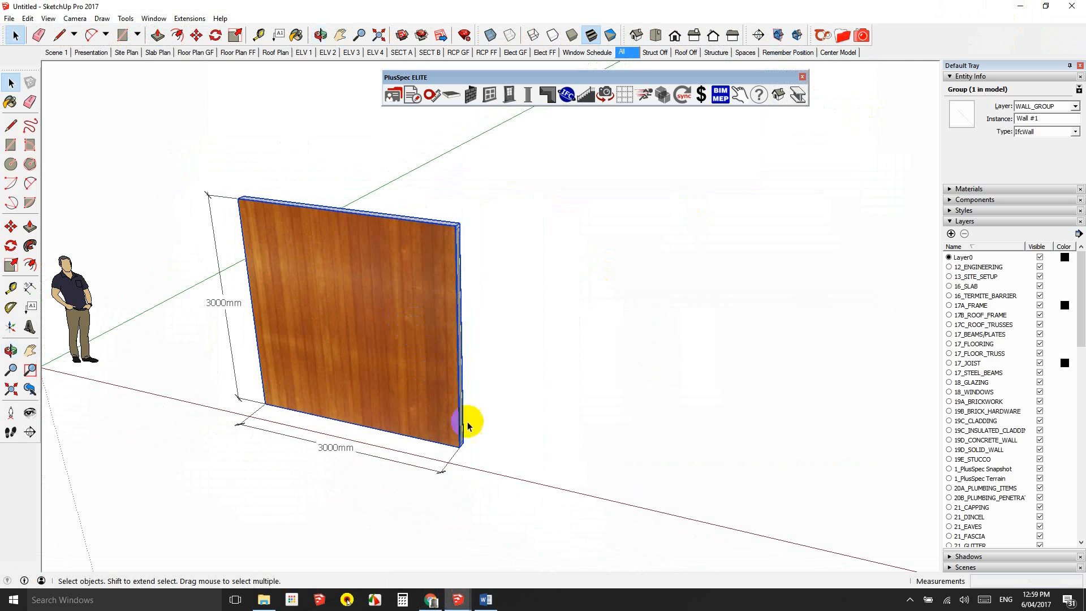
pyautogui.moveTo(266, 388)
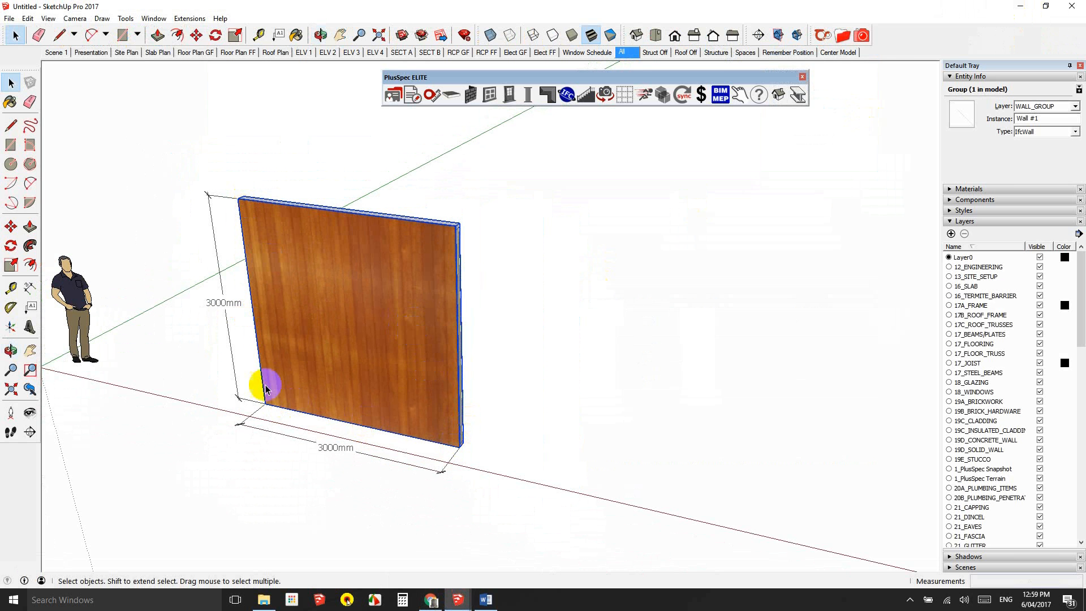
pyautogui.moveTo(433, 401)
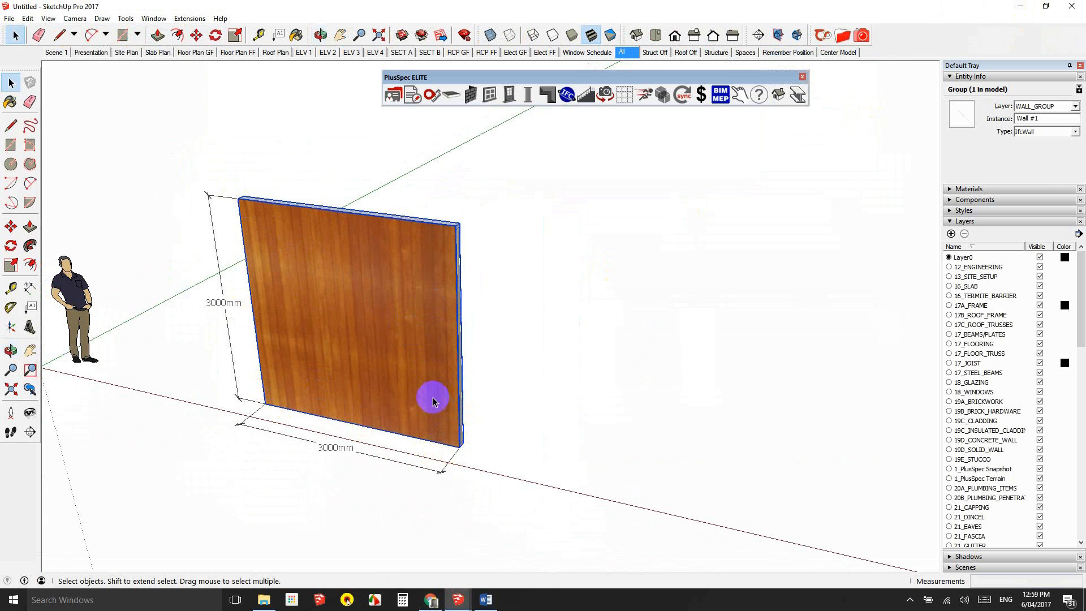
pyautogui.moveTo(409, 383)
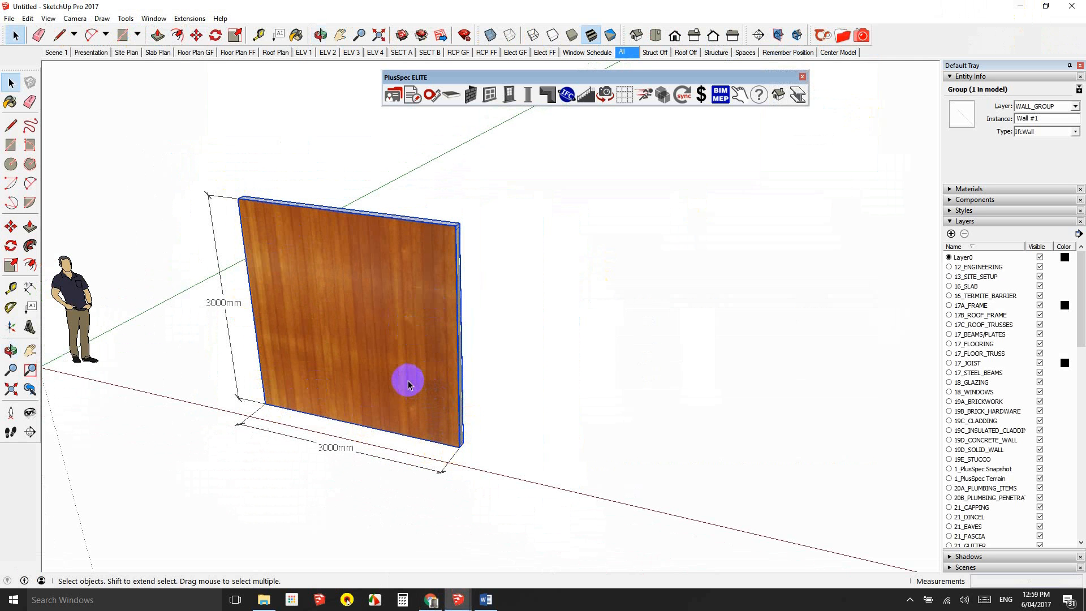
pyautogui.moveTo(449, 119)
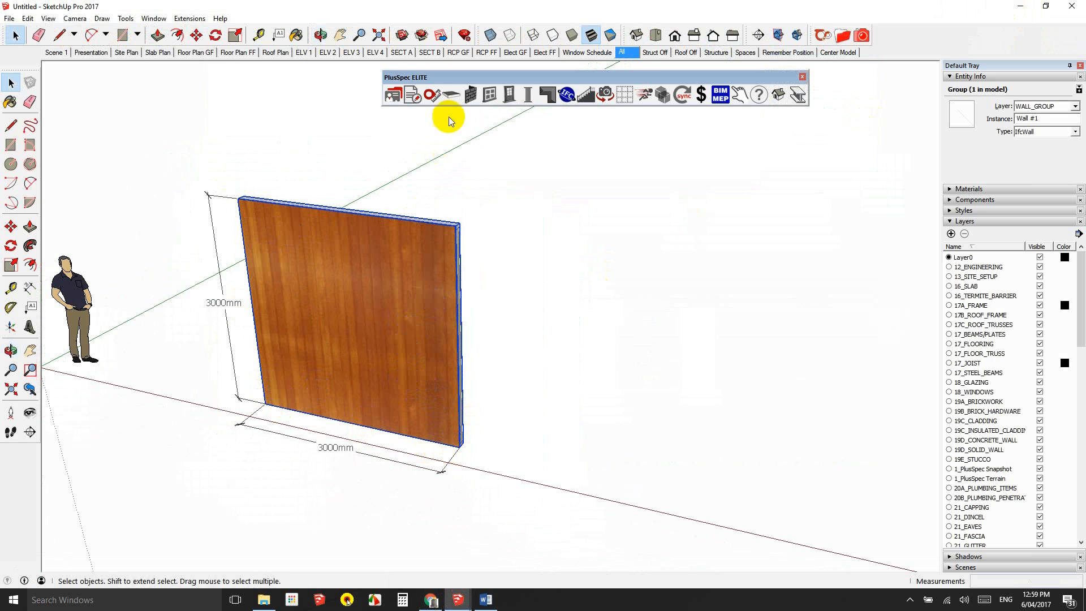
pyautogui.click(479, 115)
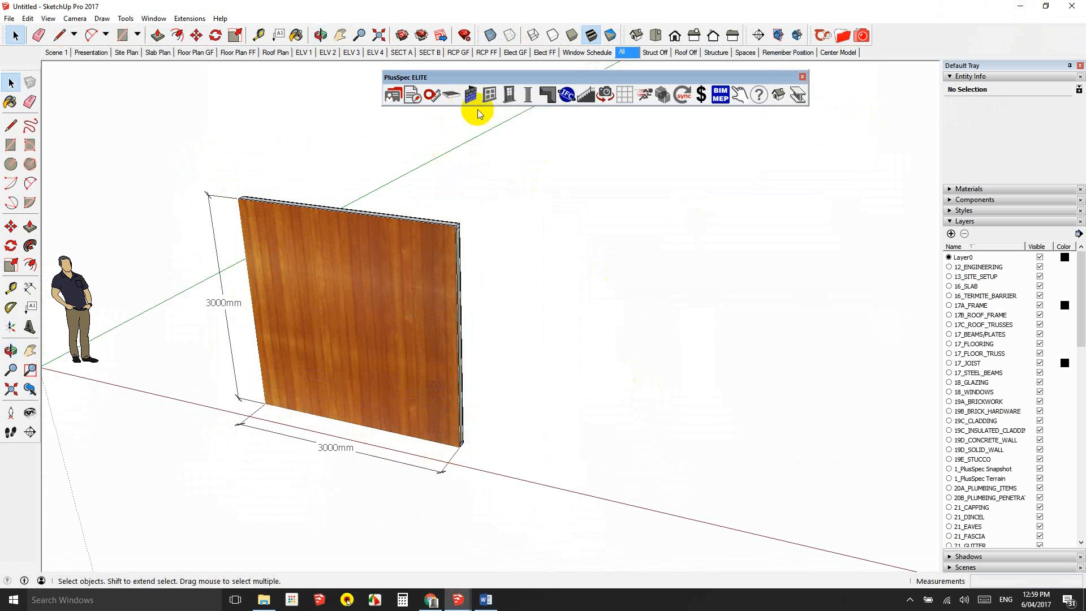
pyautogui.click(470, 95)
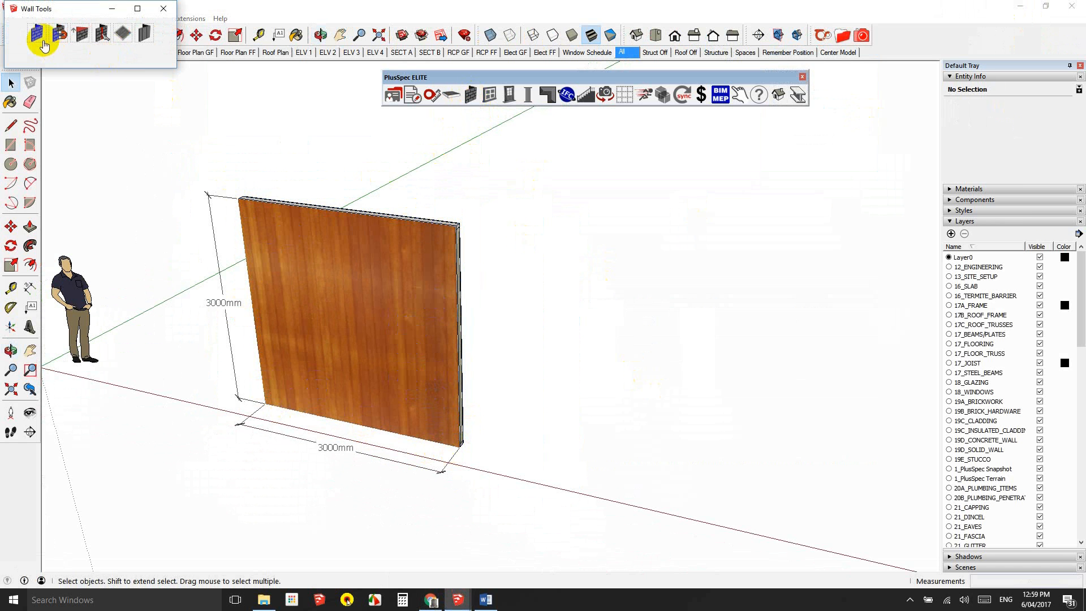
# Draw a second wall in Gable construction mode with a 45-degree pitch
pyautogui.click(37, 33)
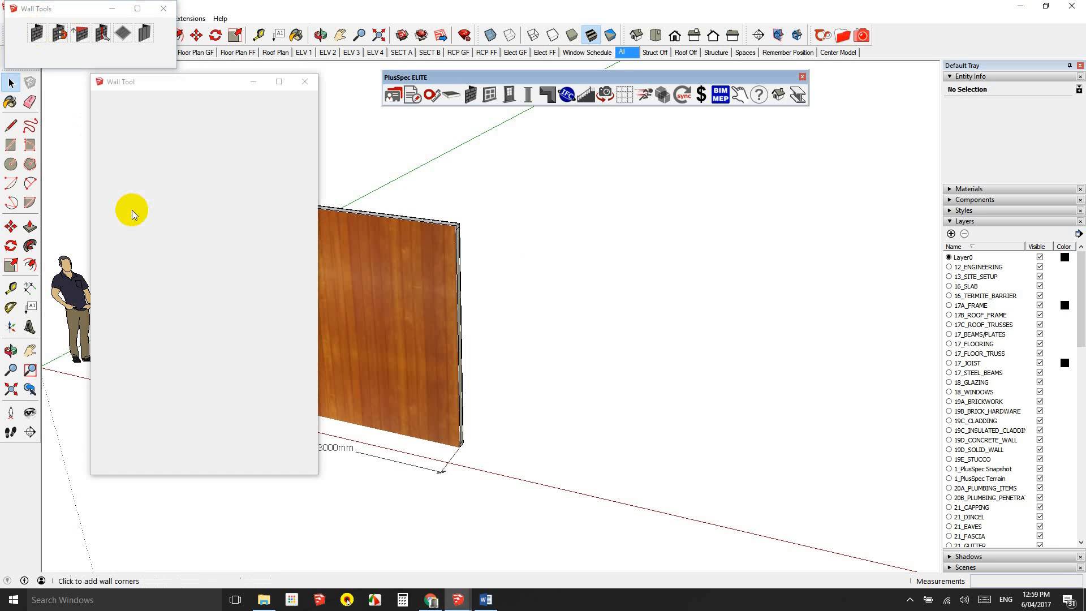
pyautogui.moveTo(148, 229)
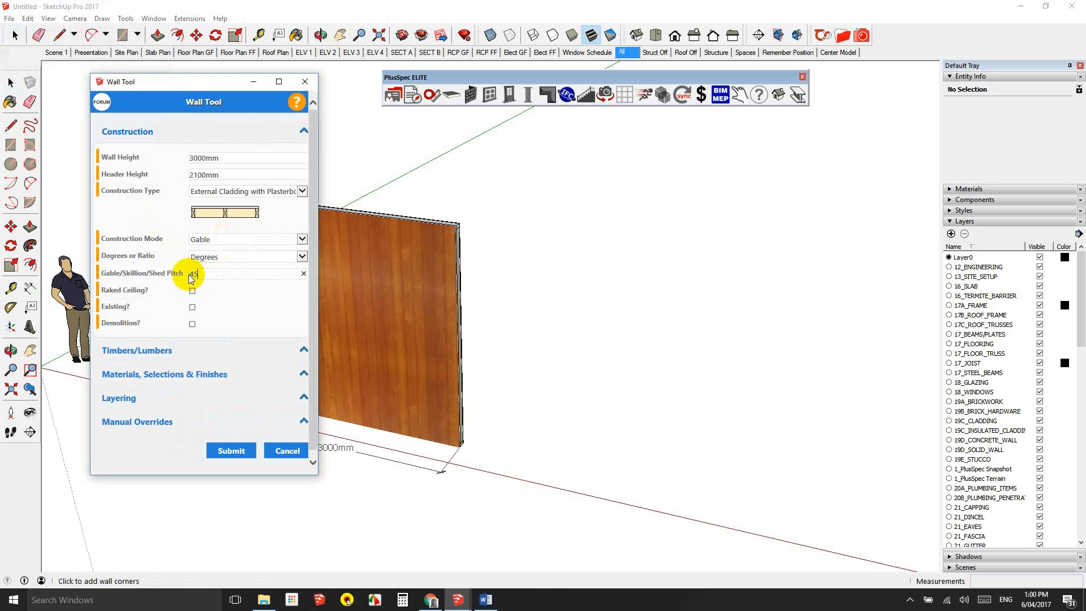
pyautogui.click(231, 450)
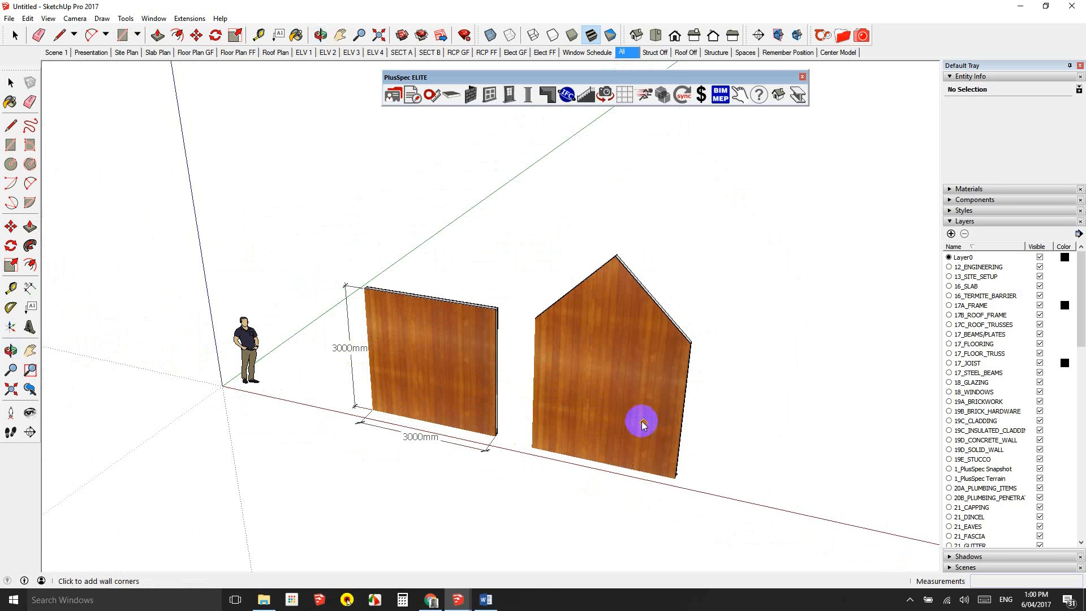
pyautogui.moveTo(626, 413)
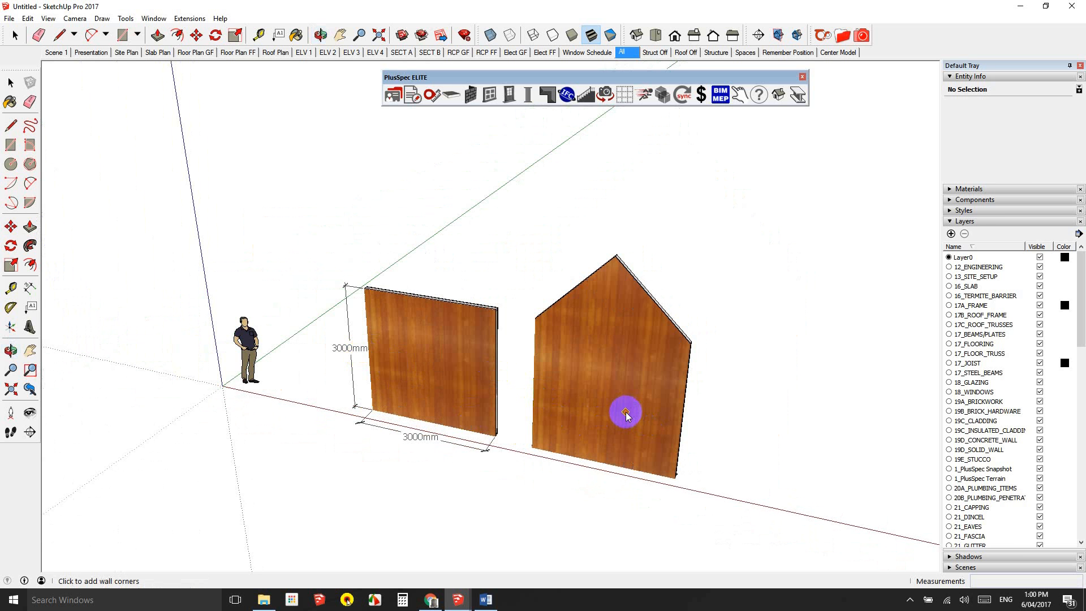
pyautogui.moveTo(582, 404)
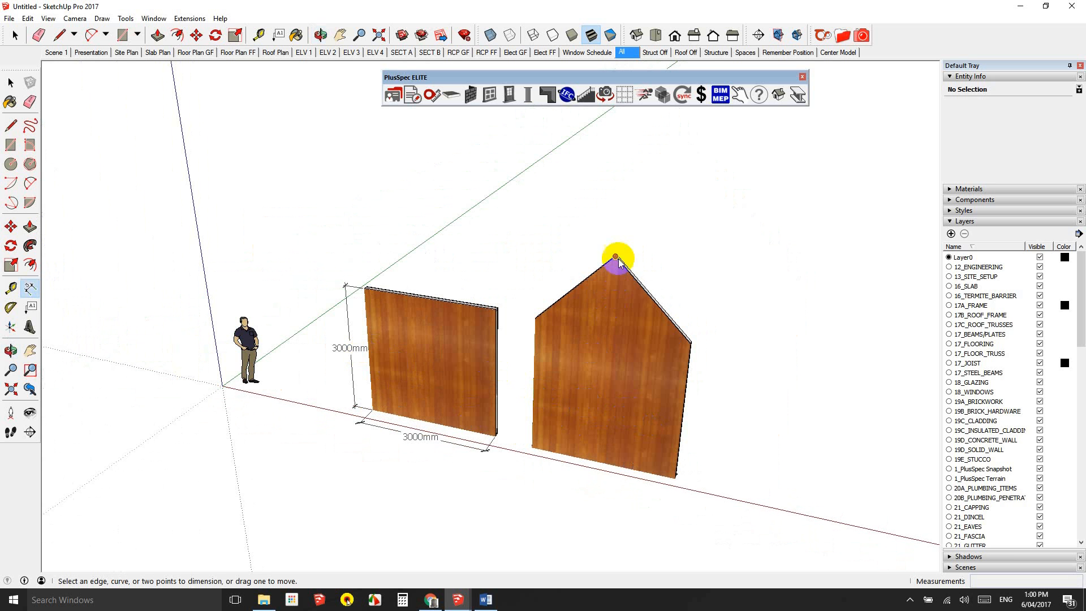
# Dimension the gable wall's 4500 mm height from apex to base and reopen the PlusSpec Wall Tool
pyautogui.click(615, 258)
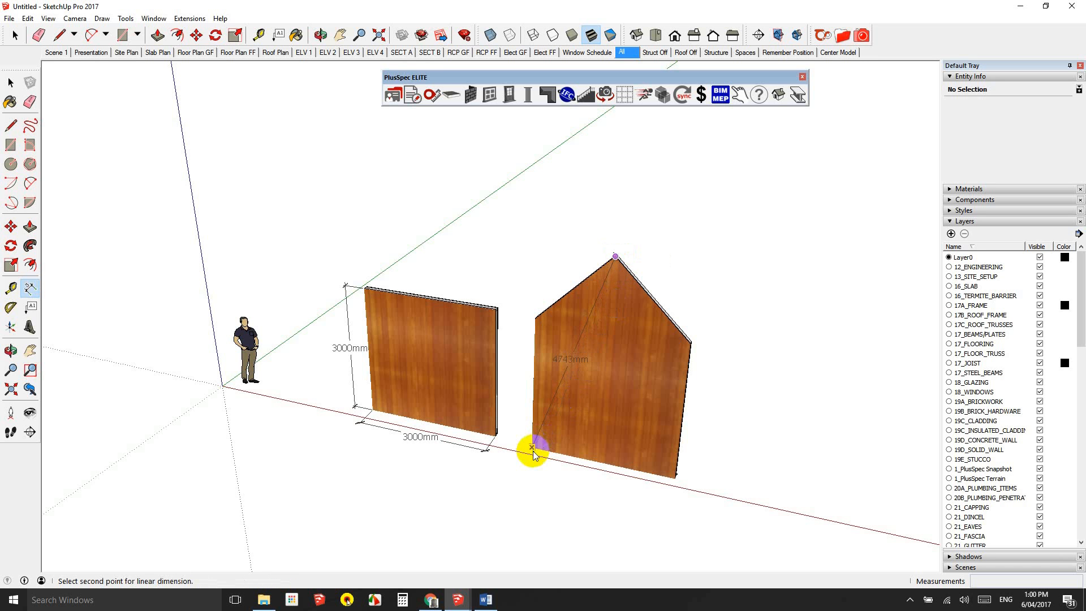
pyautogui.click(520, 444)
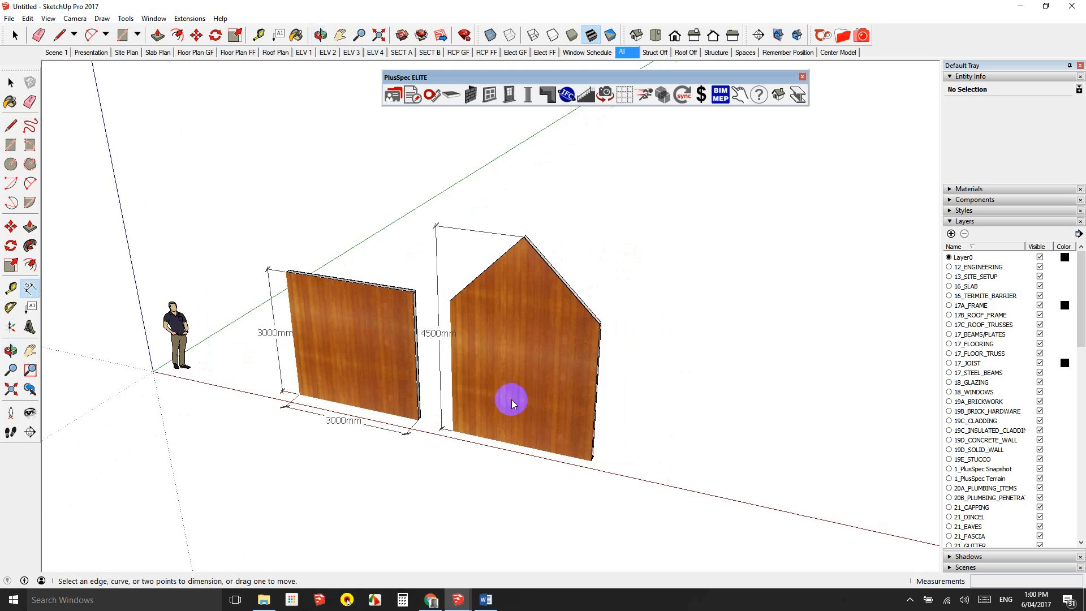
pyautogui.moveTo(549, 379)
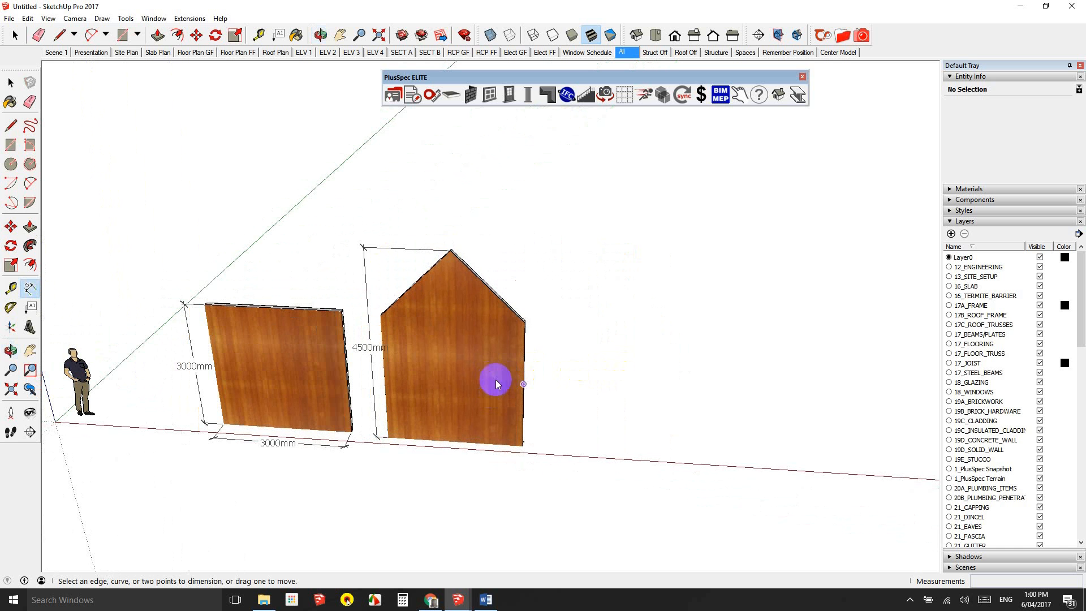
pyautogui.moveTo(478, 207)
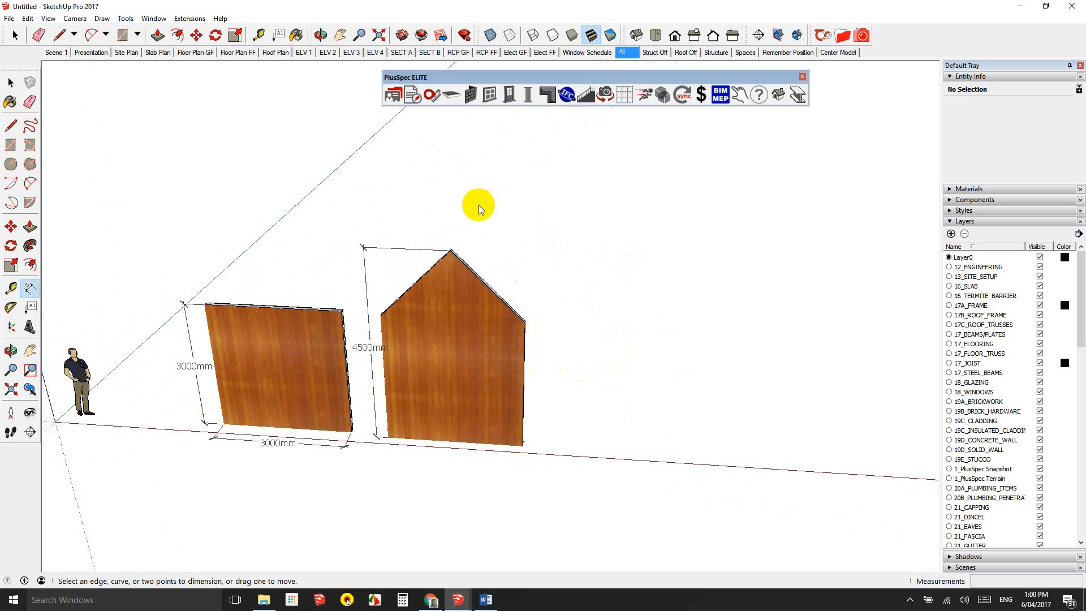
pyautogui.moveTo(492, 181)
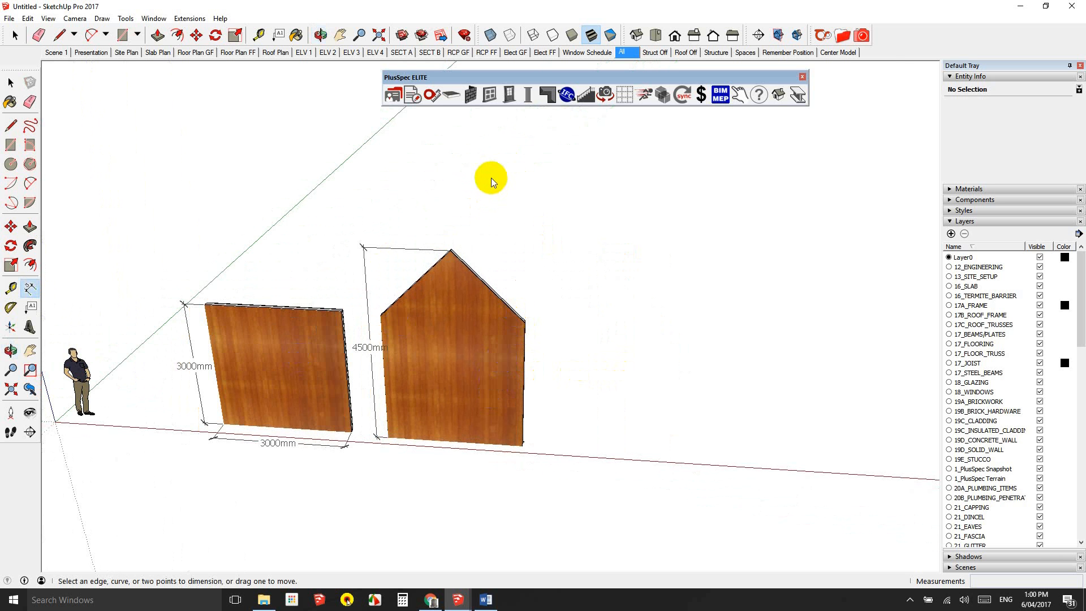
pyautogui.moveTo(498, 152)
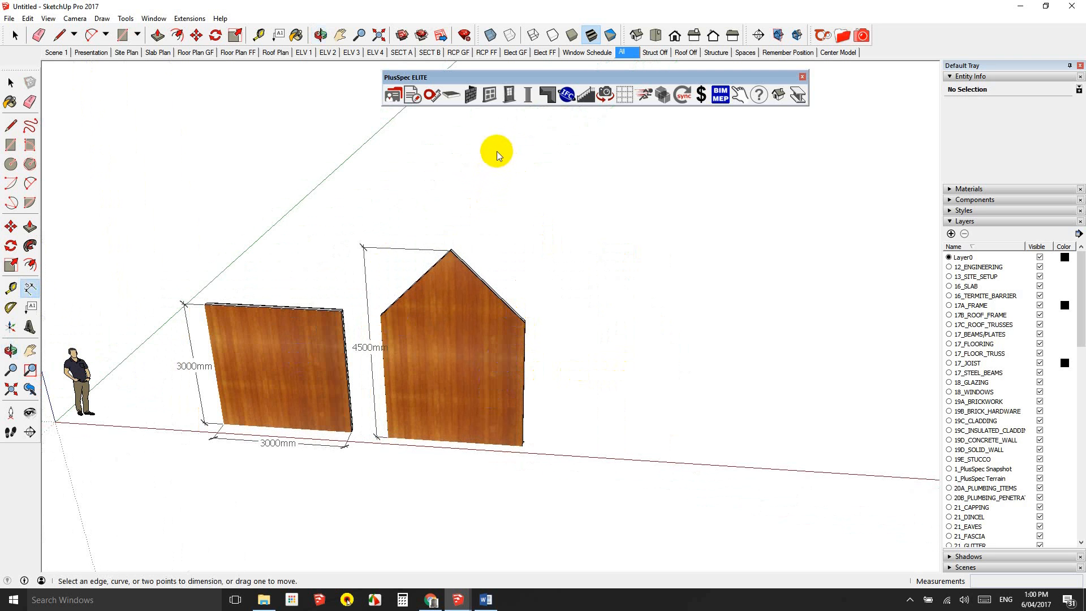
pyautogui.click(471, 95)
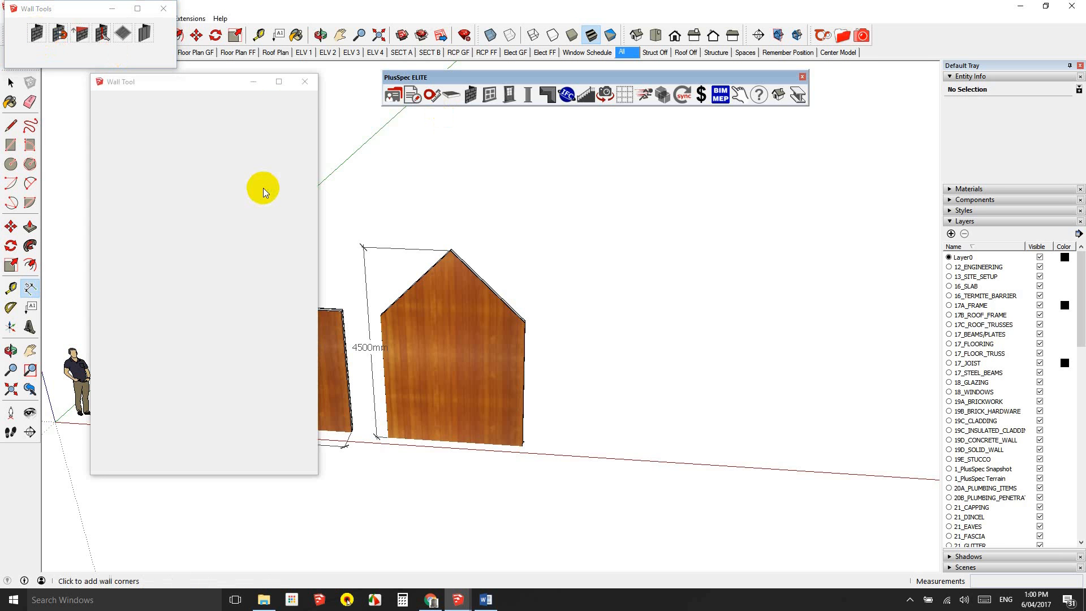
pyautogui.moveTo(270, 128)
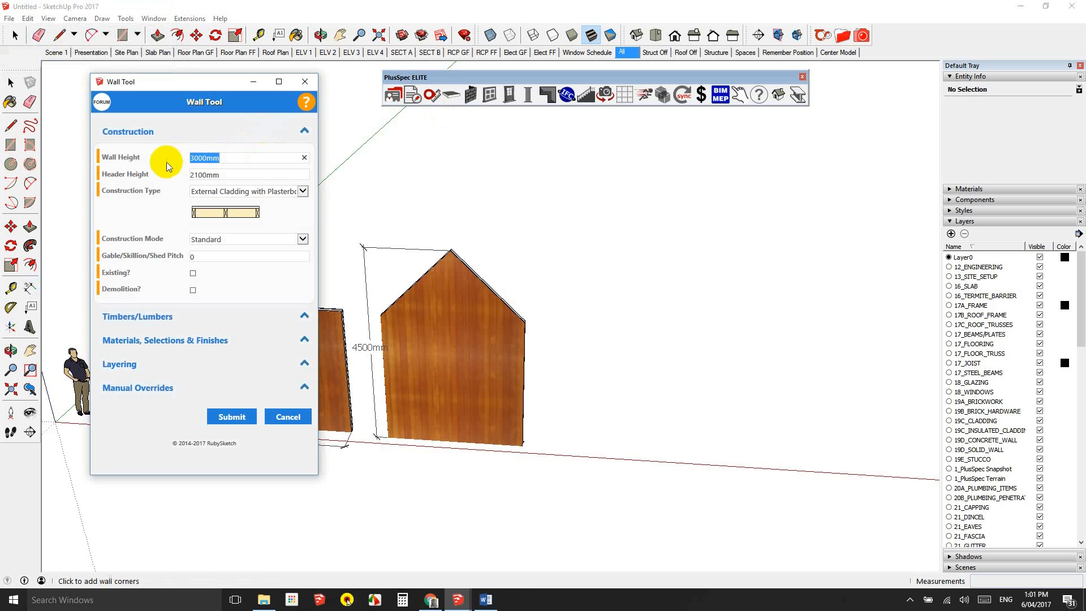
# Set the new wall's height to 4500 mm and submit the Wall Tool settings
pyautogui.write('4500')
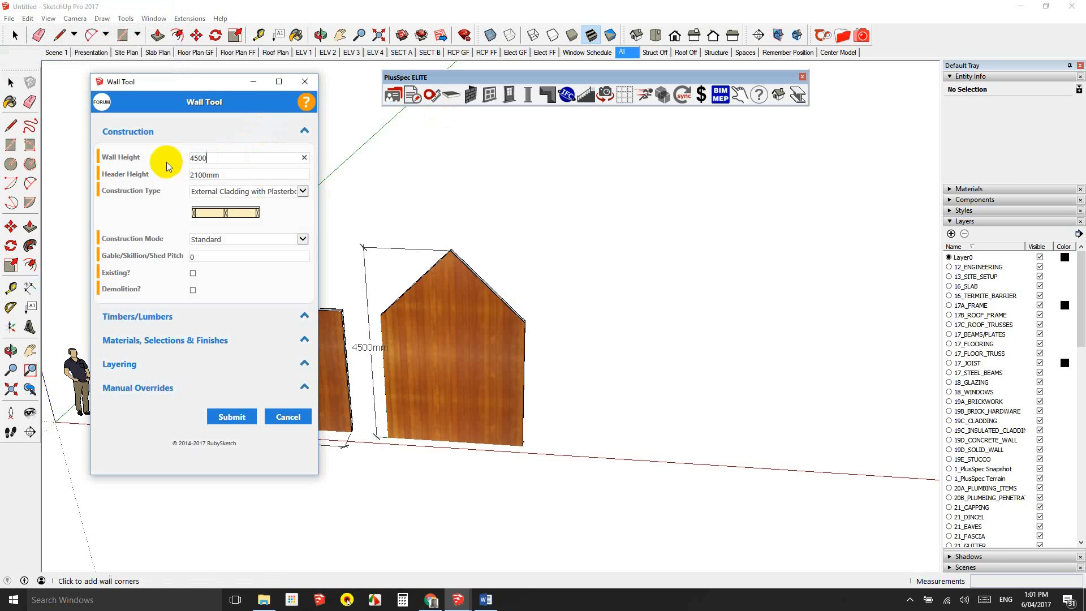
pyautogui.click(231, 416)
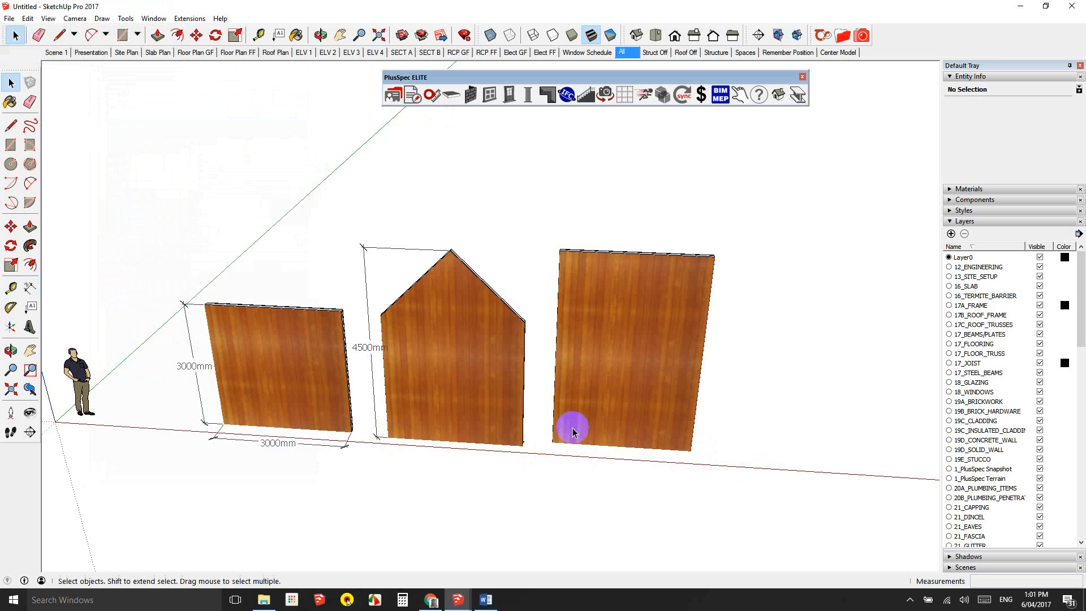
# Dimension the tall wall's 4500 mm height and select the gable and tall walls together
pyautogui.click(552, 441)
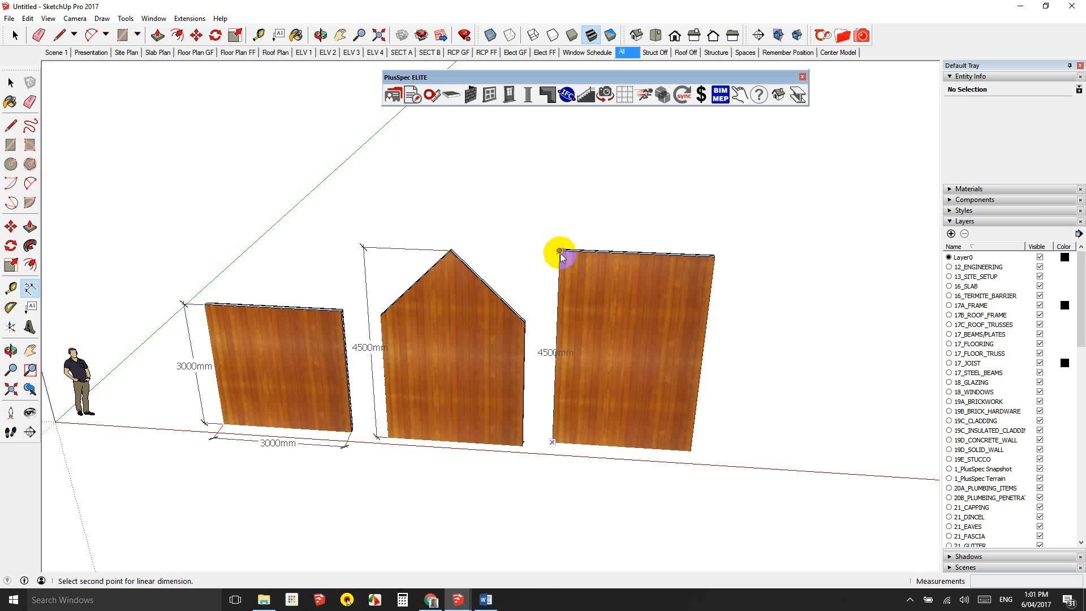
pyautogui.click(554, 444)
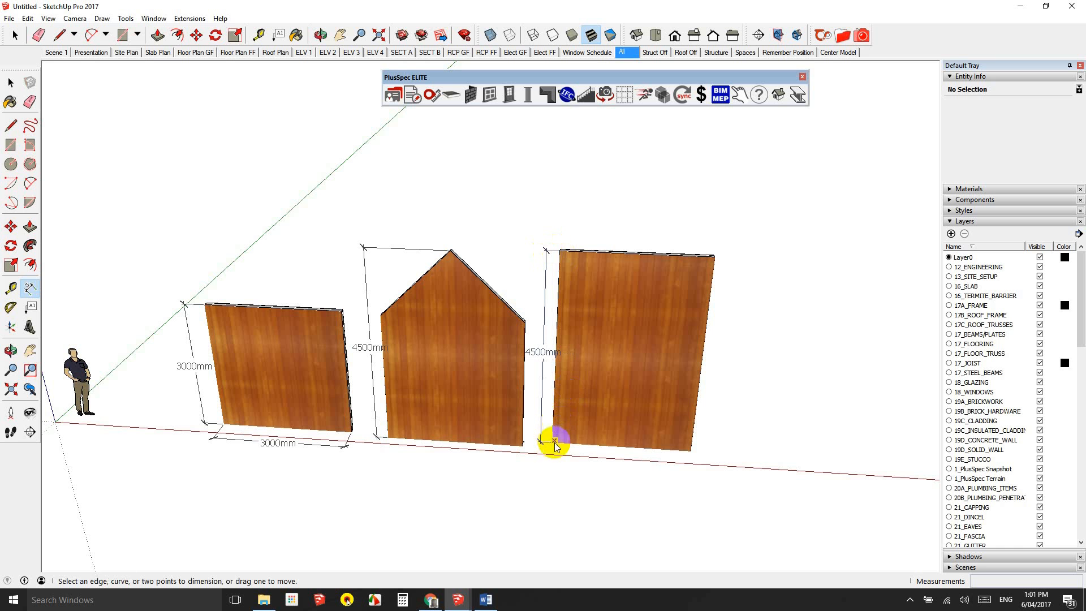
pyautogui.moveTo(556, 450)
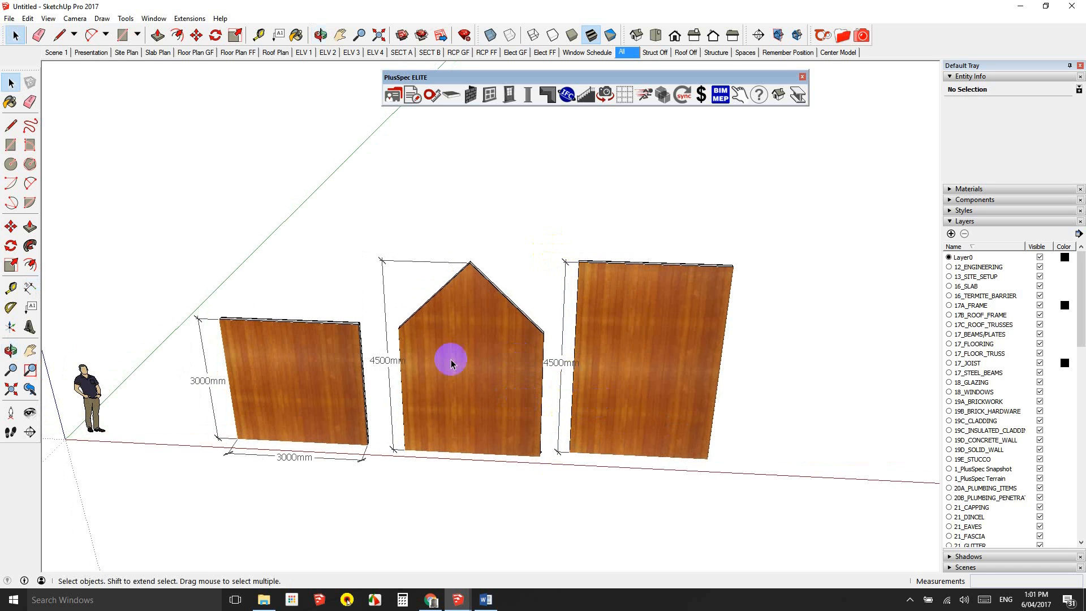
pyautogui.moveTo(408, 365)
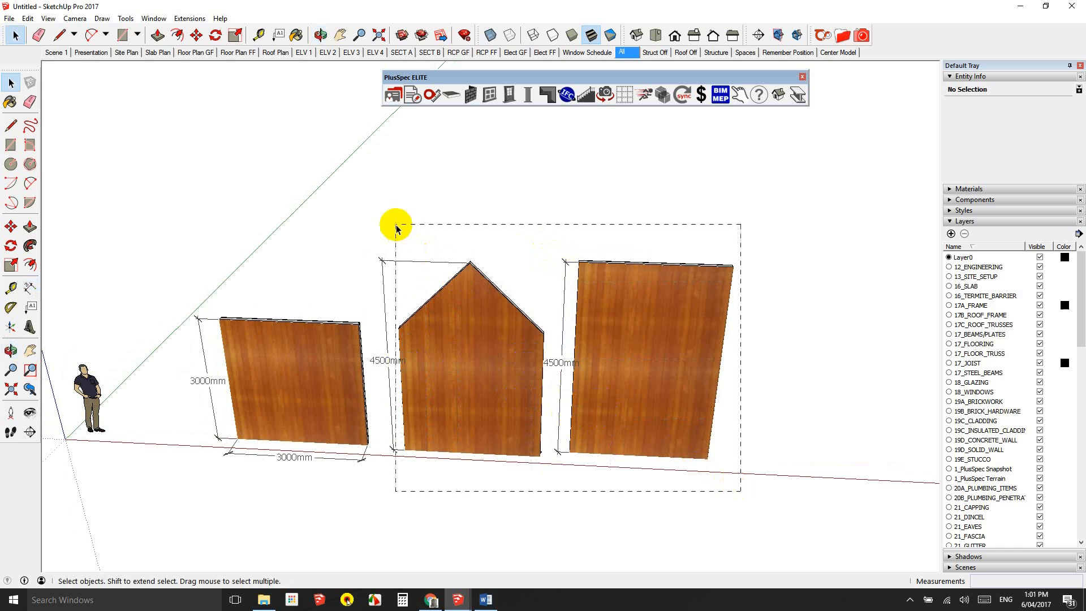
pyautogui.click(436, 298)
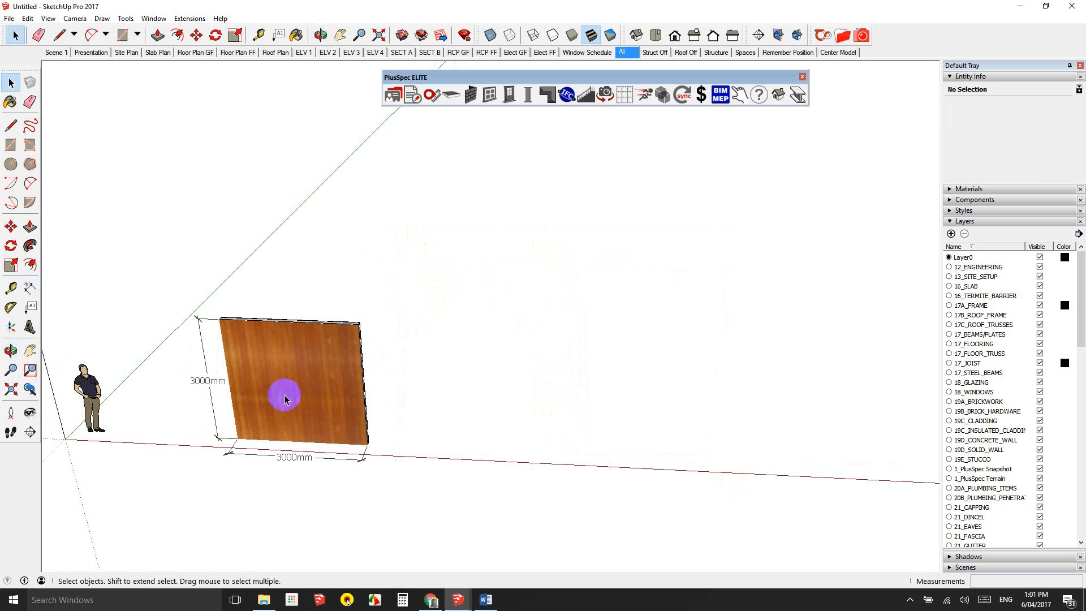
pyautogui.moveTo(419, 120)
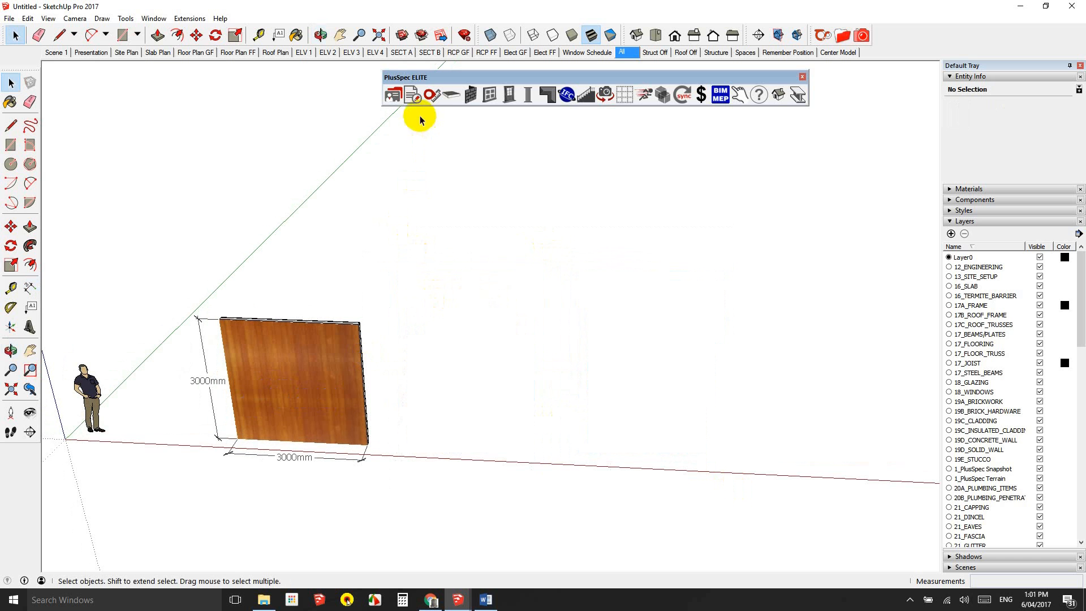
pyautogui.moveTo(412, 95)
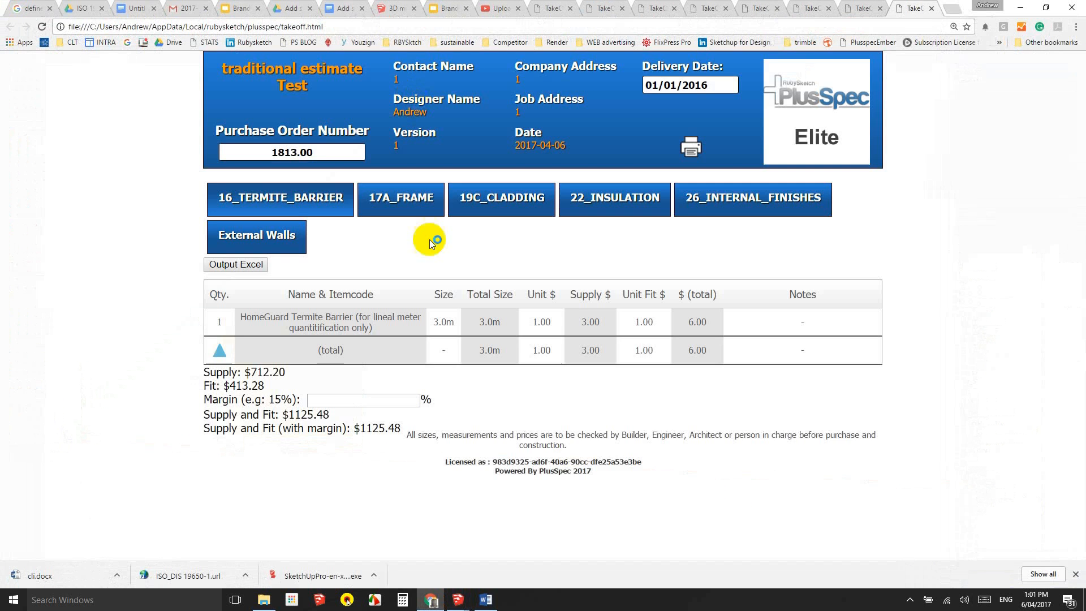
pyautogui.moveTo(394, 429)
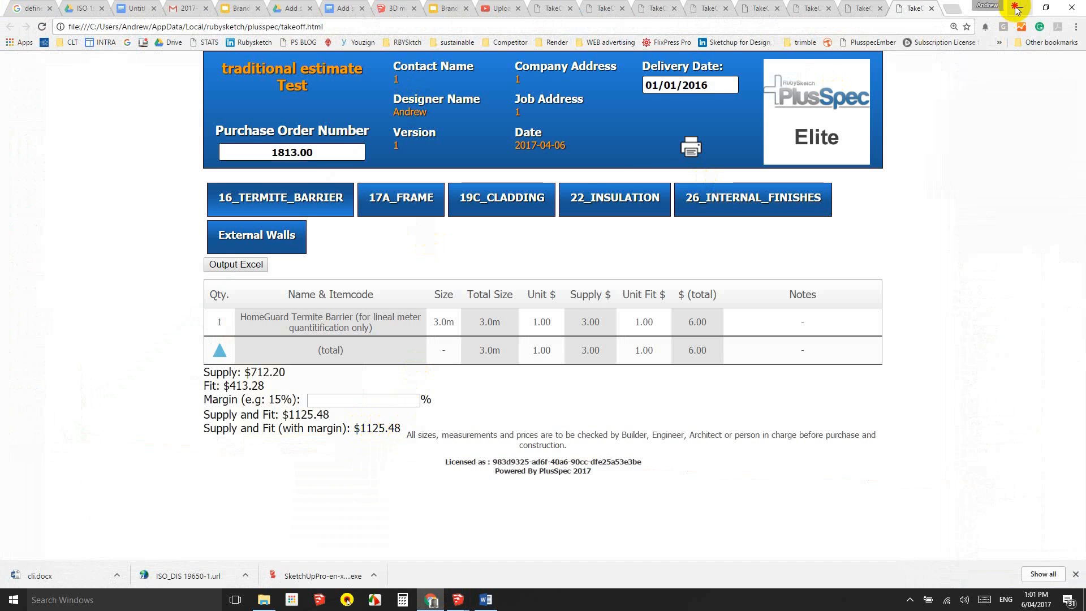
# Minimise the $1125.48 takeoff report in Chrome to return to the model
pyautogui.click(429, 605)
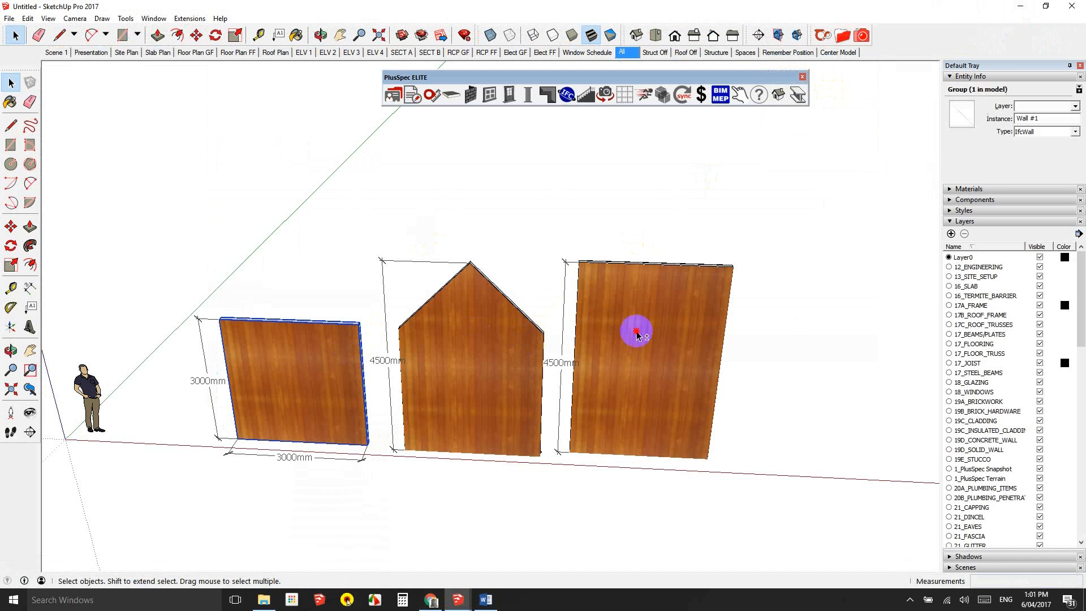
# Compare the newer $1671.48 takeoff report with the earlier $1125.48 report, then minimise Chrome
pyautogui.click(638, 336)
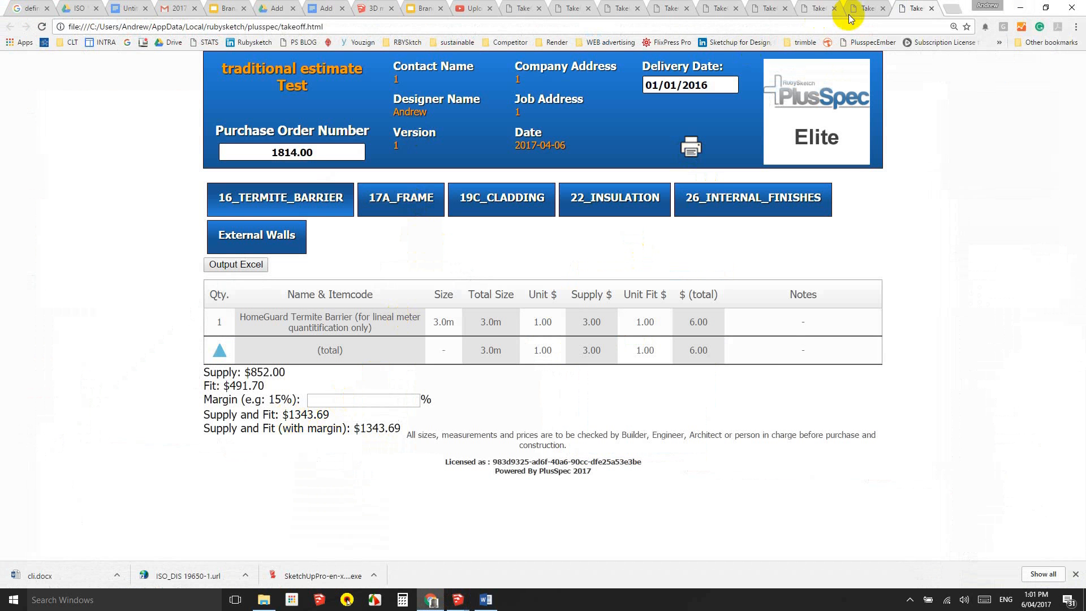
pyautogui.click(864, 7)
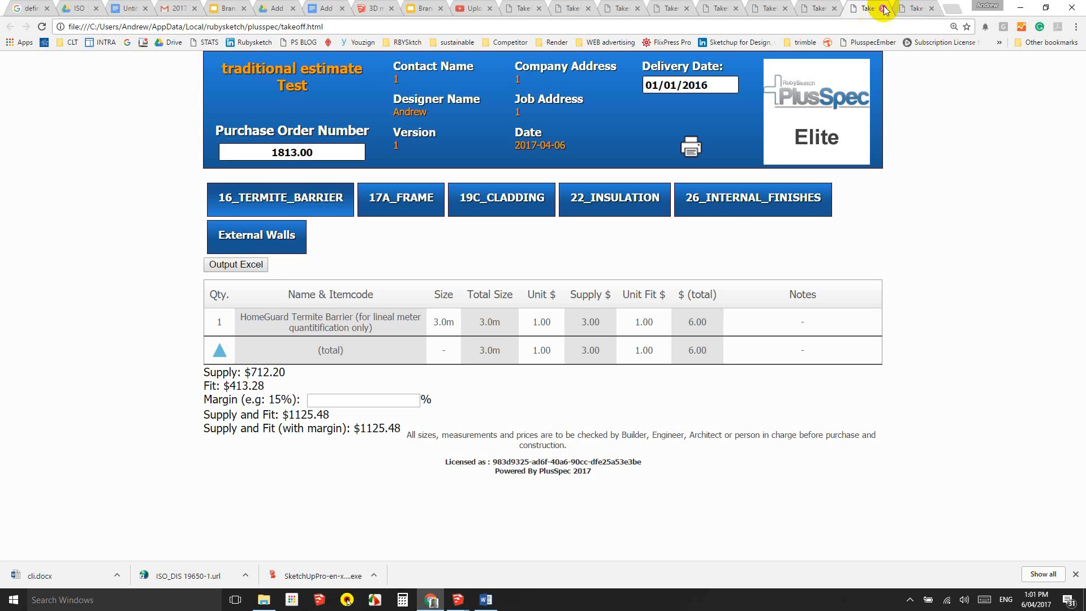
pyautogui.click(883, 7)
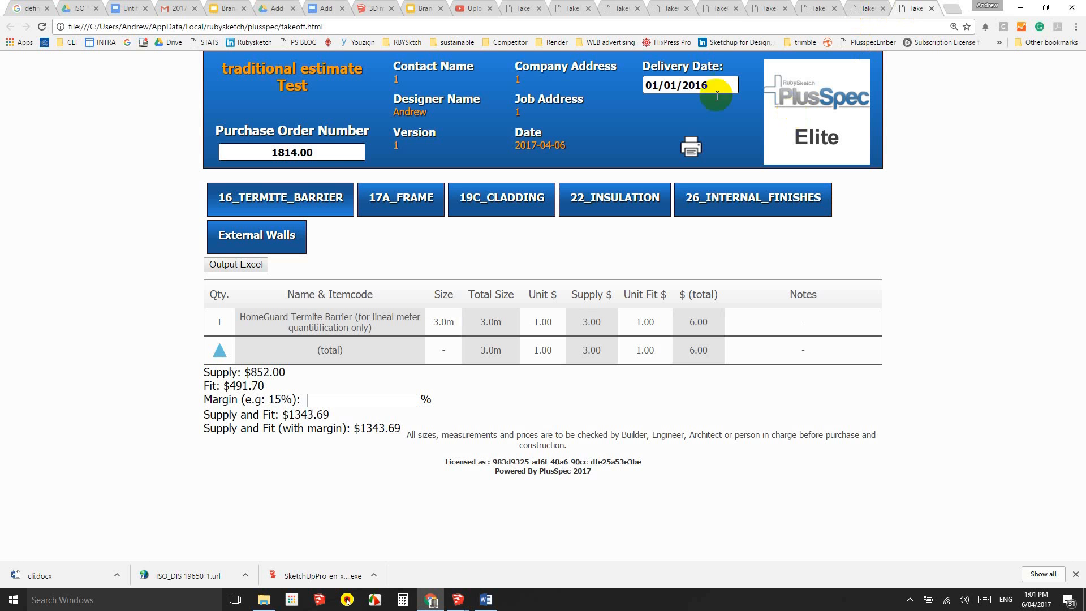
pyautogui.moveTo(463, 87)
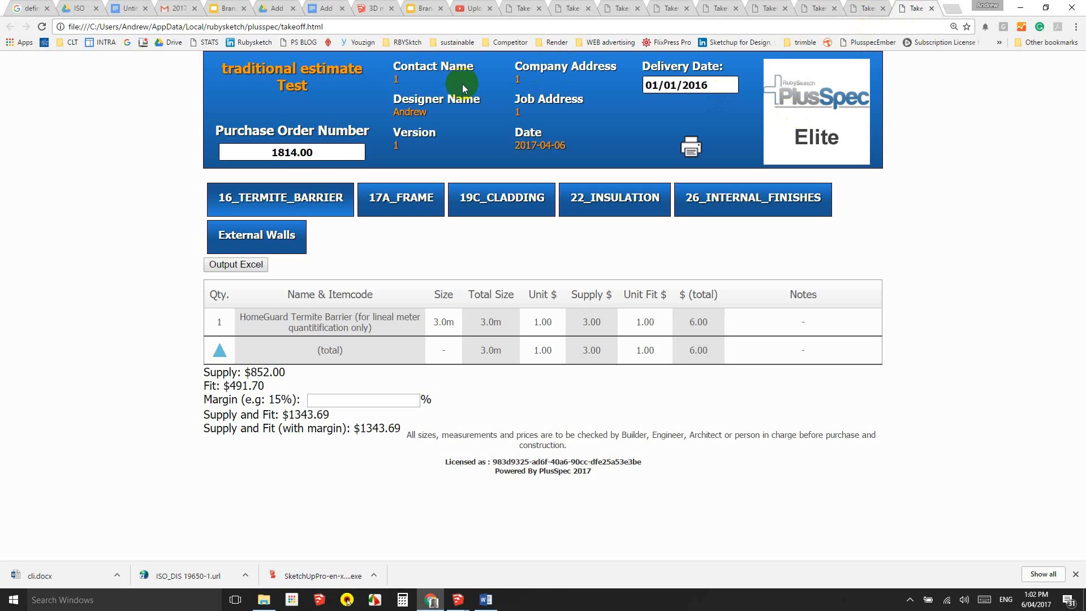
pyautogui.click(456, 599)
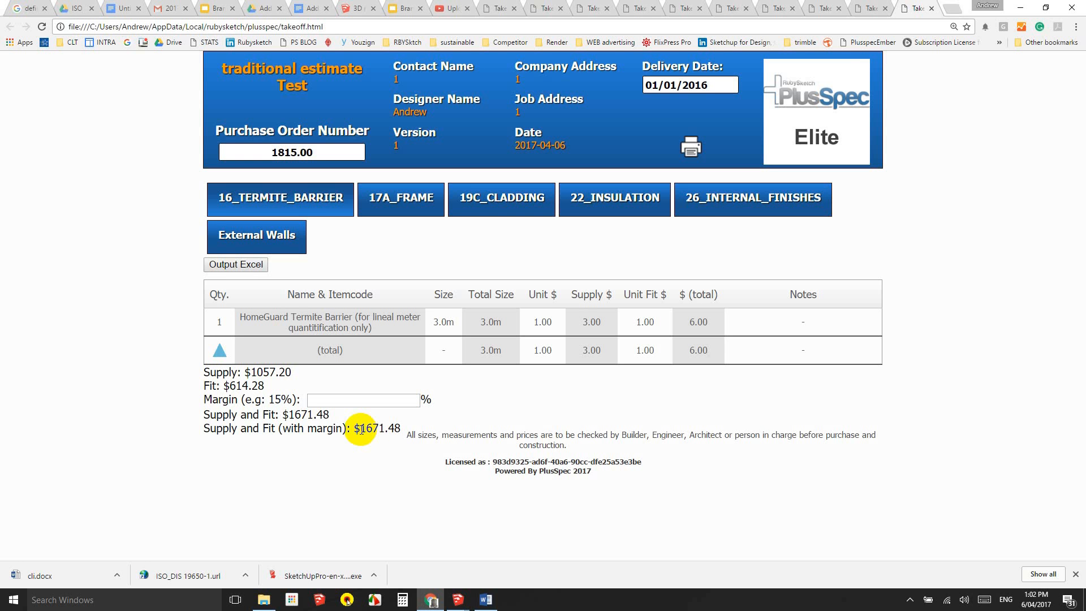
pyautogui.moveTo(466, 396)
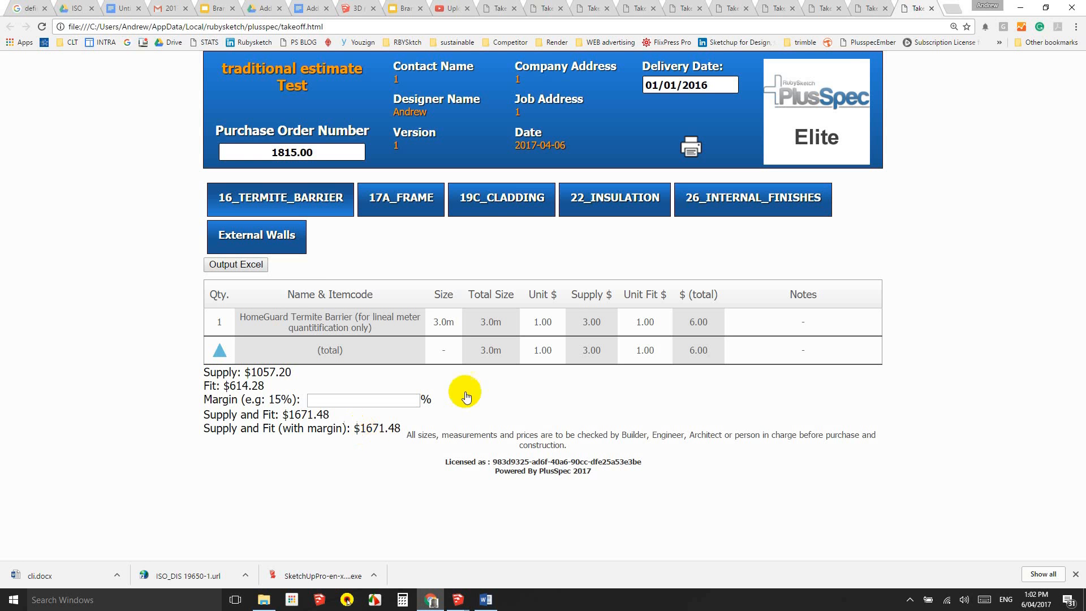
pyautogui.moveTo(1012, 8)
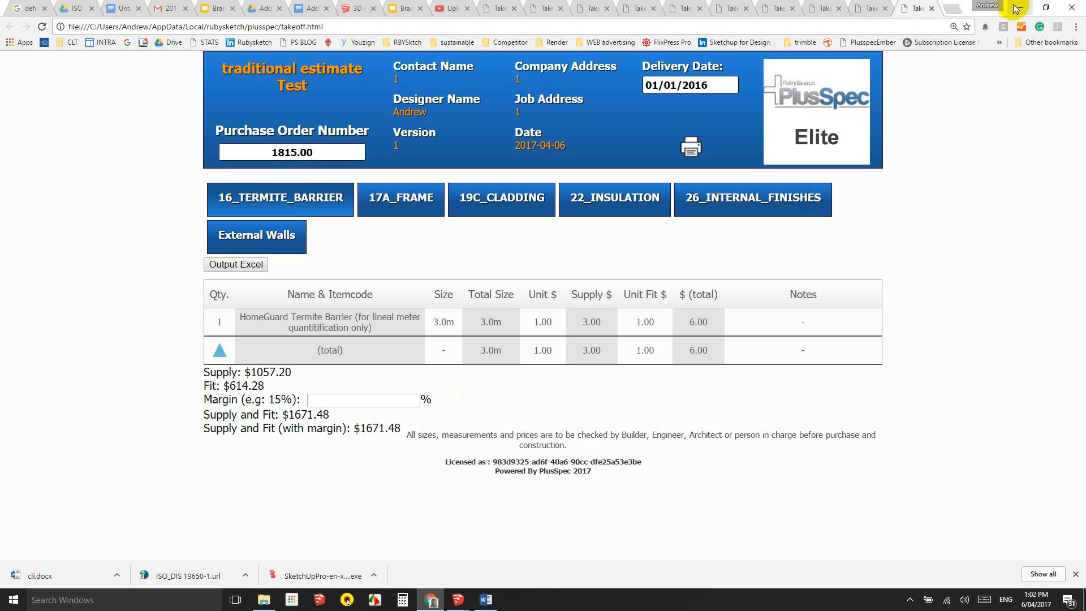
pyautogui.moveTo(843, 33)
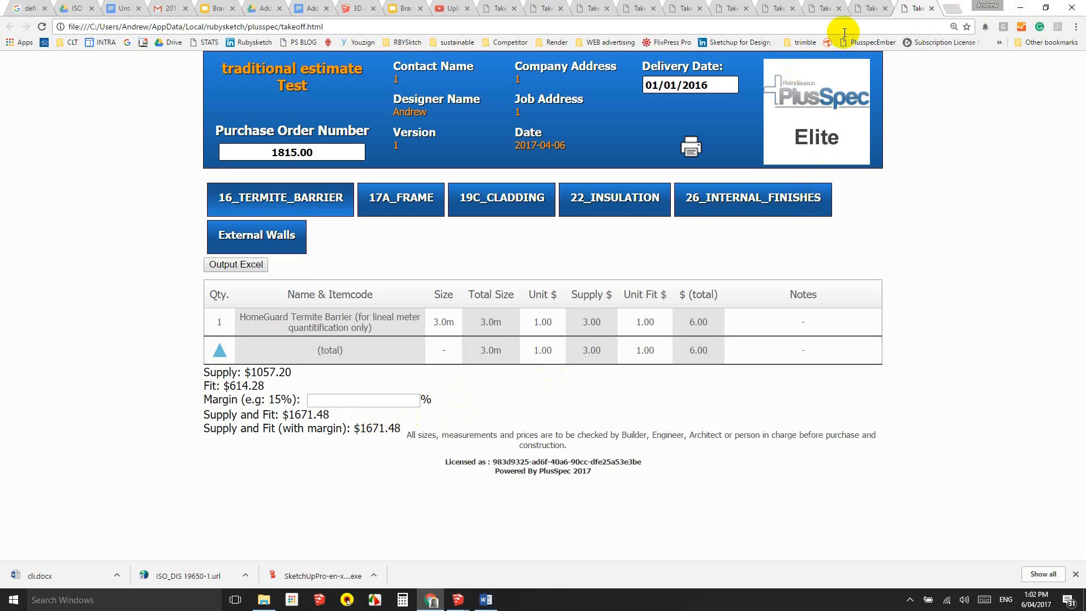
# Enter a 20% margin on the first takeoff report, raising supply and fit to $1350.57
pyautogui.click(824, 7)
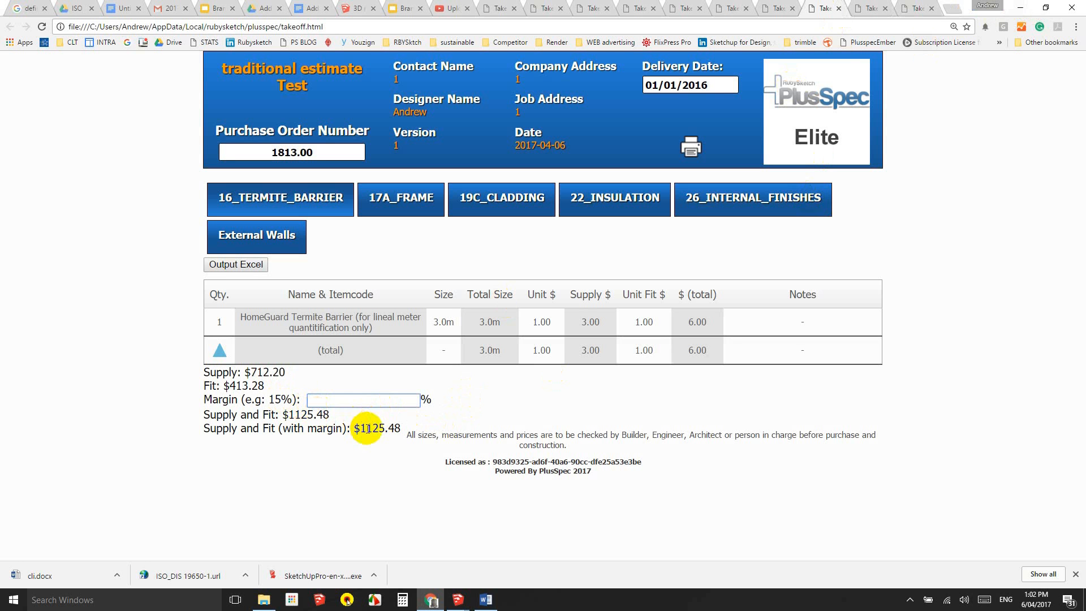
pyautogui.write('50')
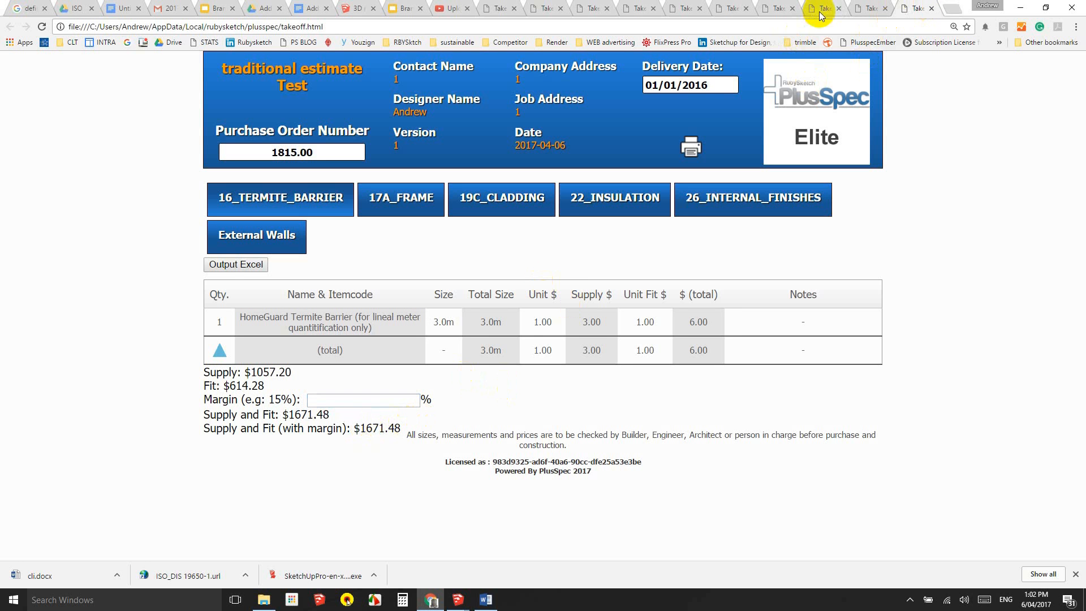
pyautogui.write('50')
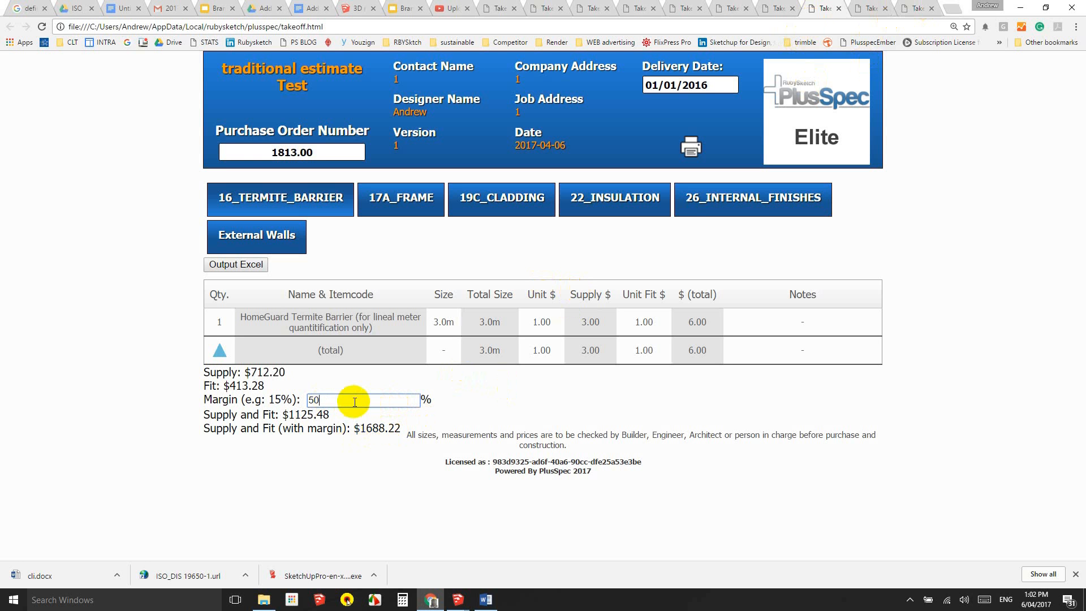
pyautogui.moveTo(785, 84)
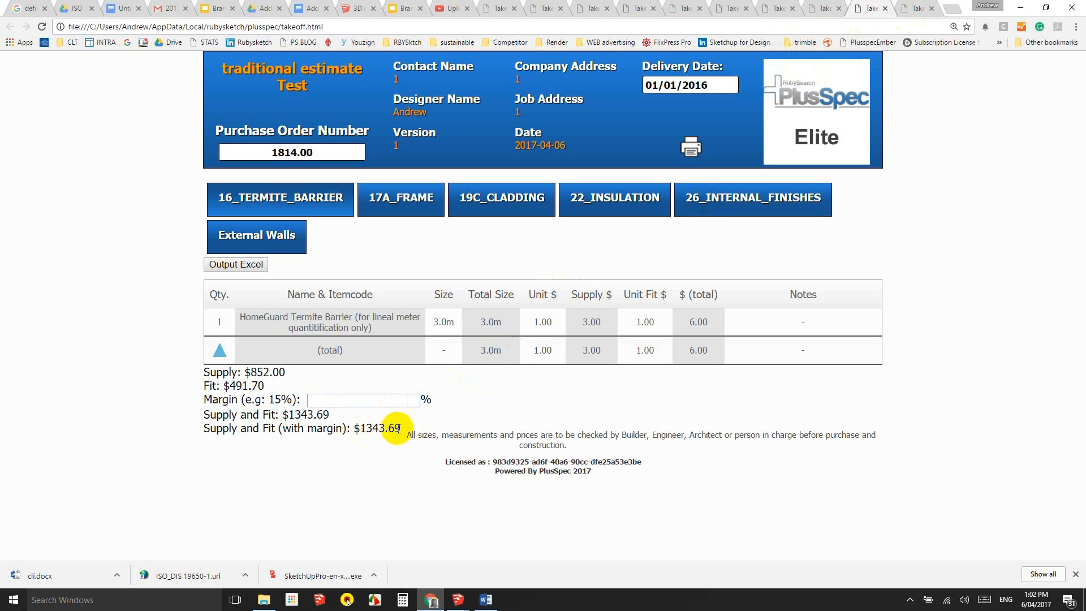
pyautogui.write('50')
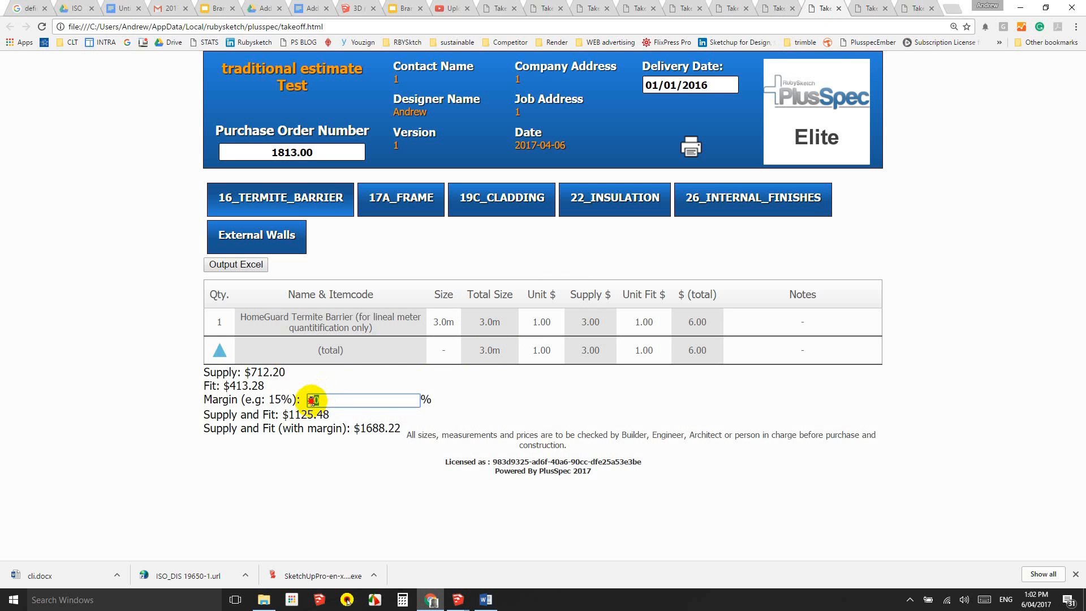
pyautogui.write('20')
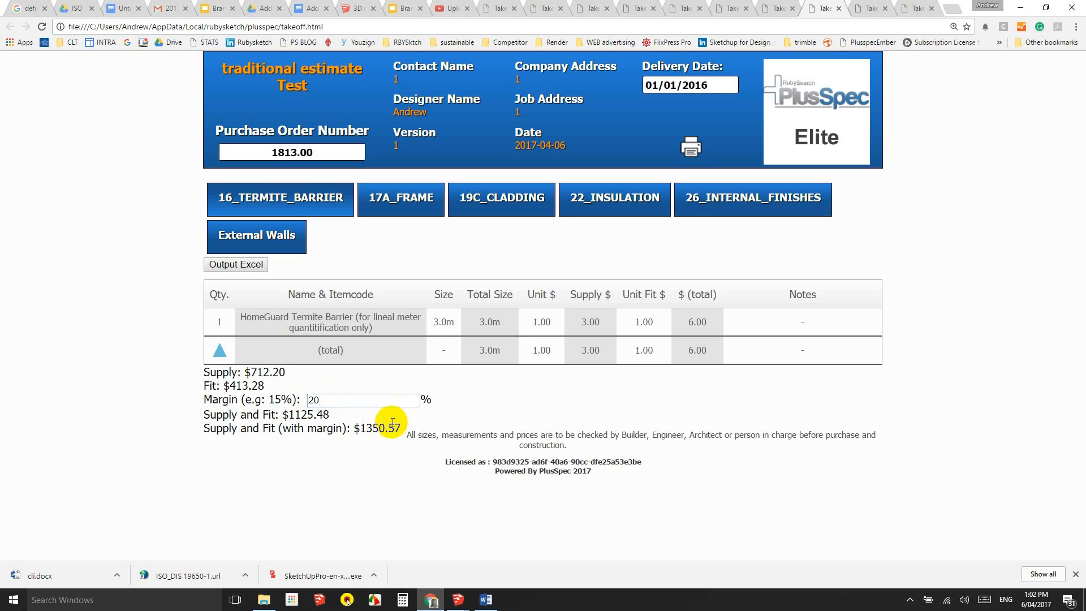
pyautogui.moveTo(539, 400)
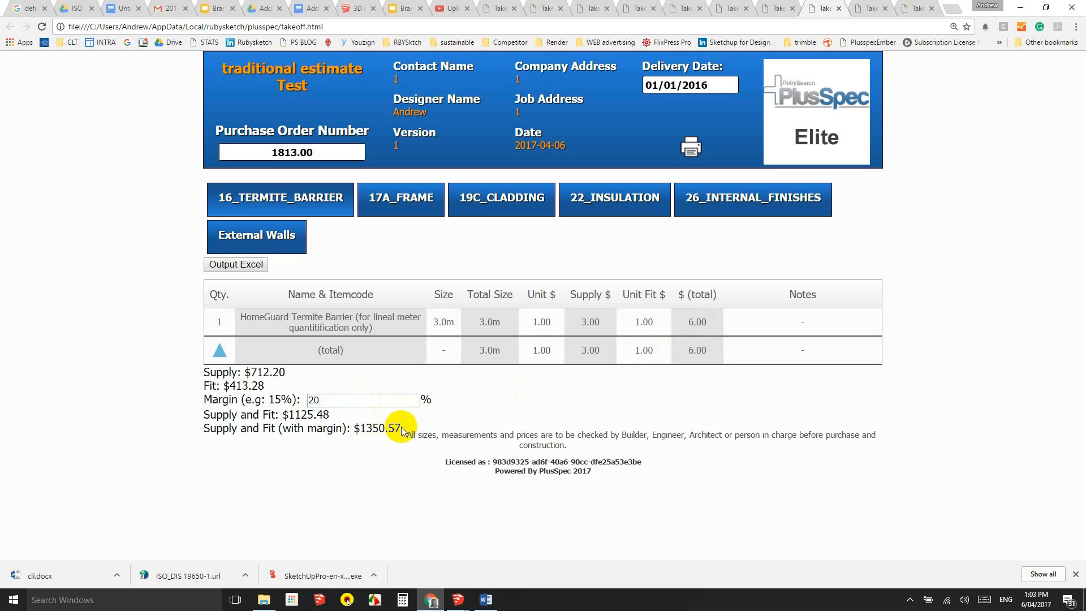
pyautogui.moveTo(481, 405)
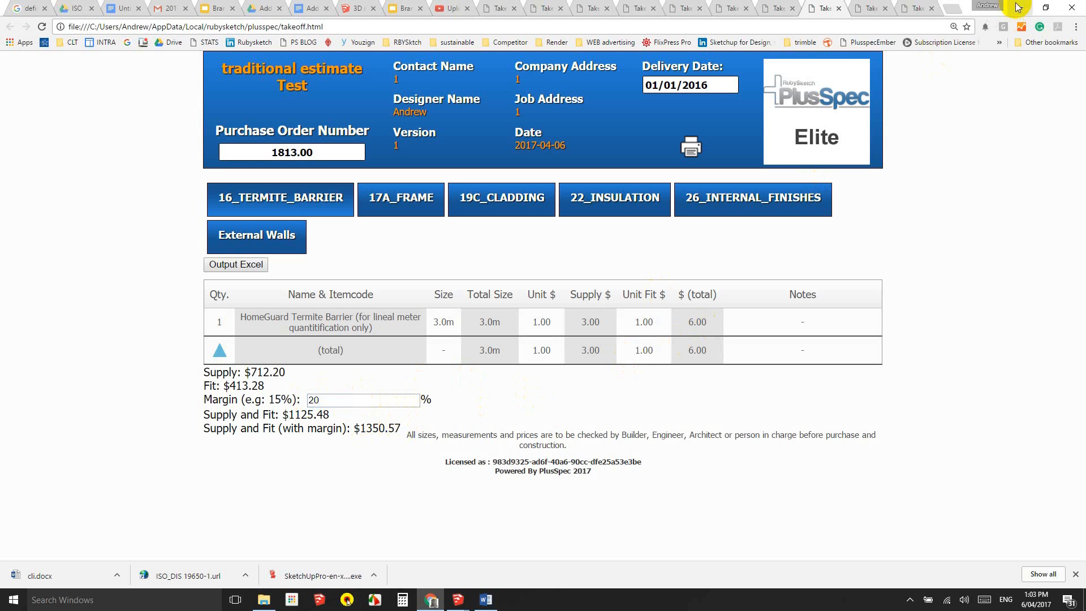
pyautogui.moveTo(392, 378)
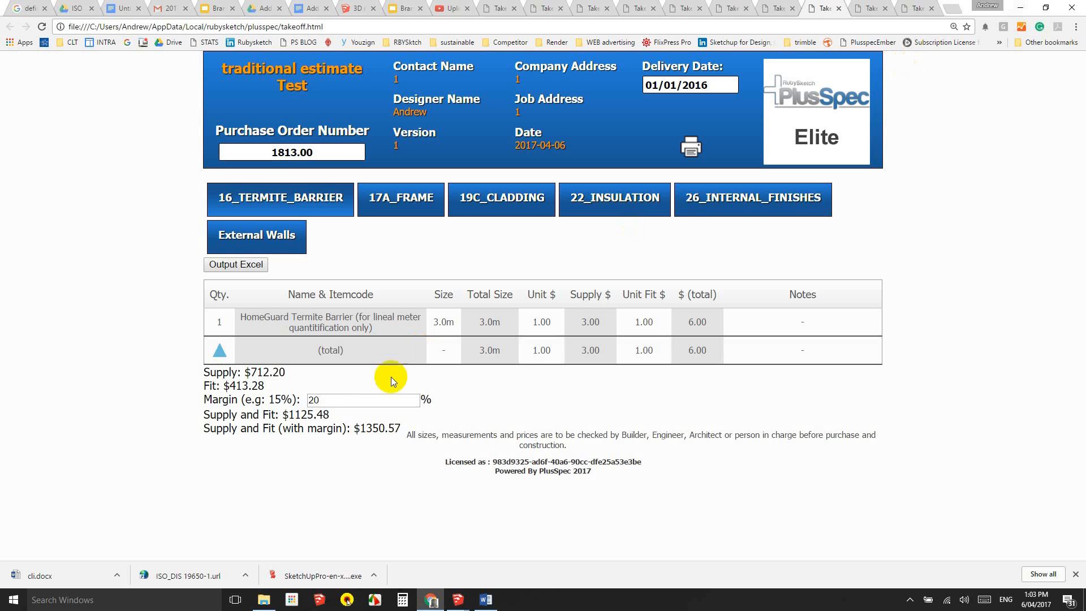
pyautogui.moveTo(1041, 21)
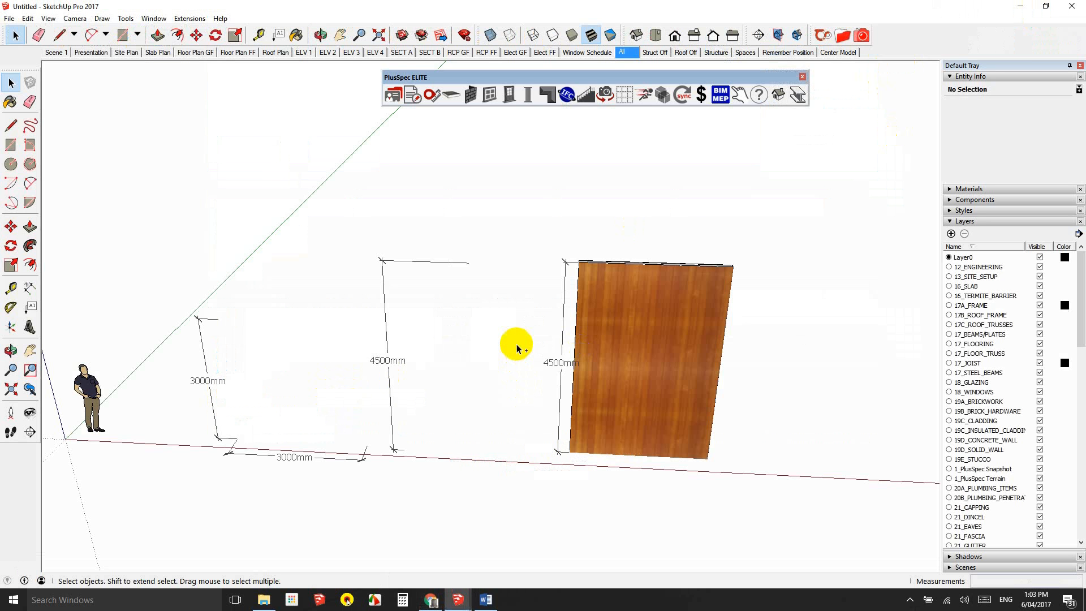
# Place an aluminium French window in the tall 4500 mm rightmost wall
pyautogui.click(603, 341)
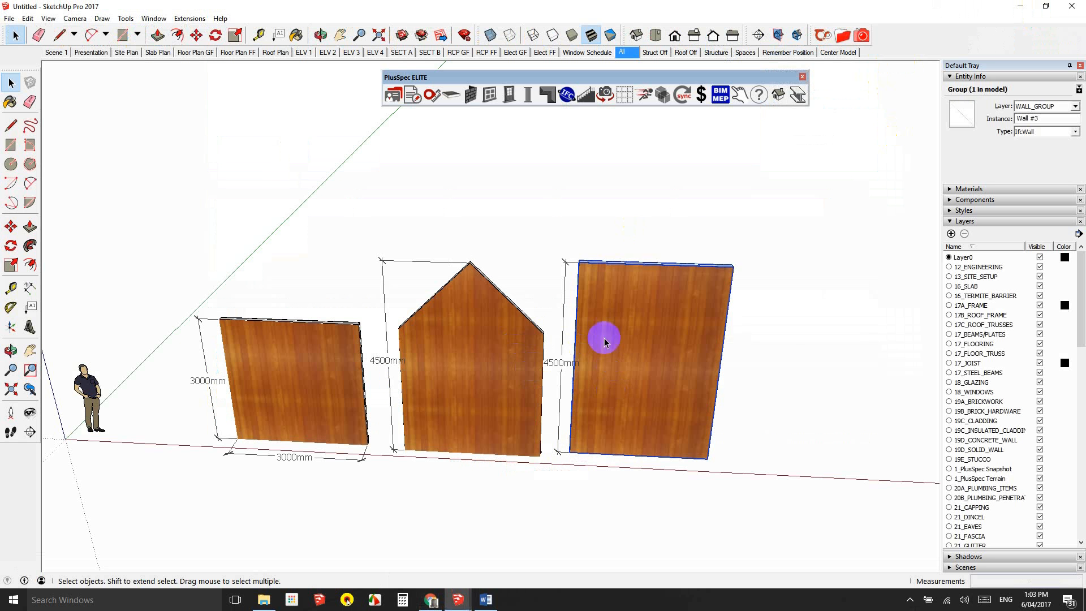
pyautogui.rightClick(605, 339)
pyautogui.write('1200')
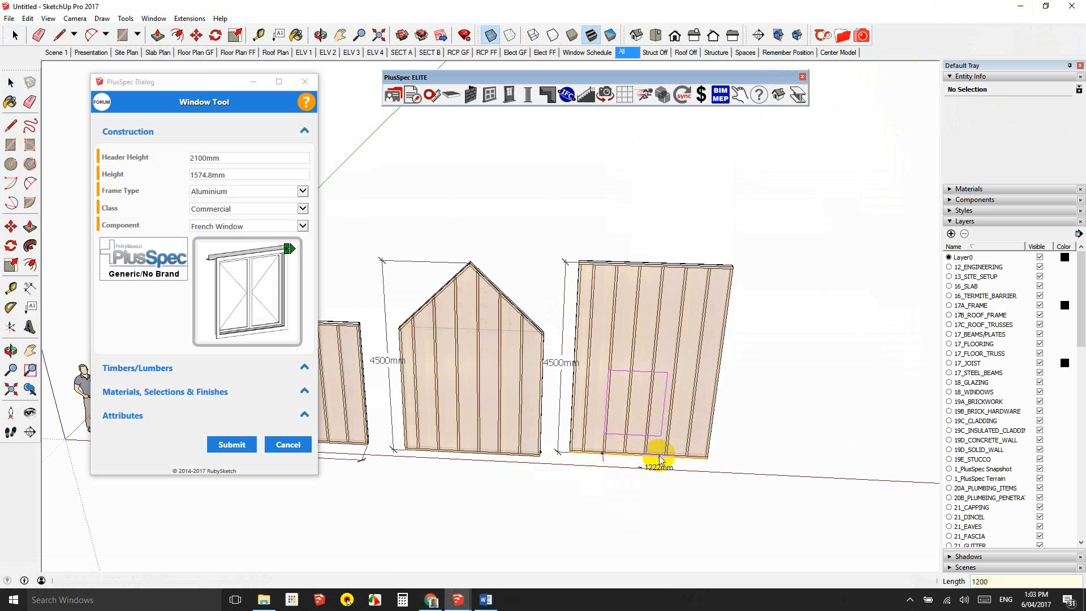
pyautogui.click(231, 444)
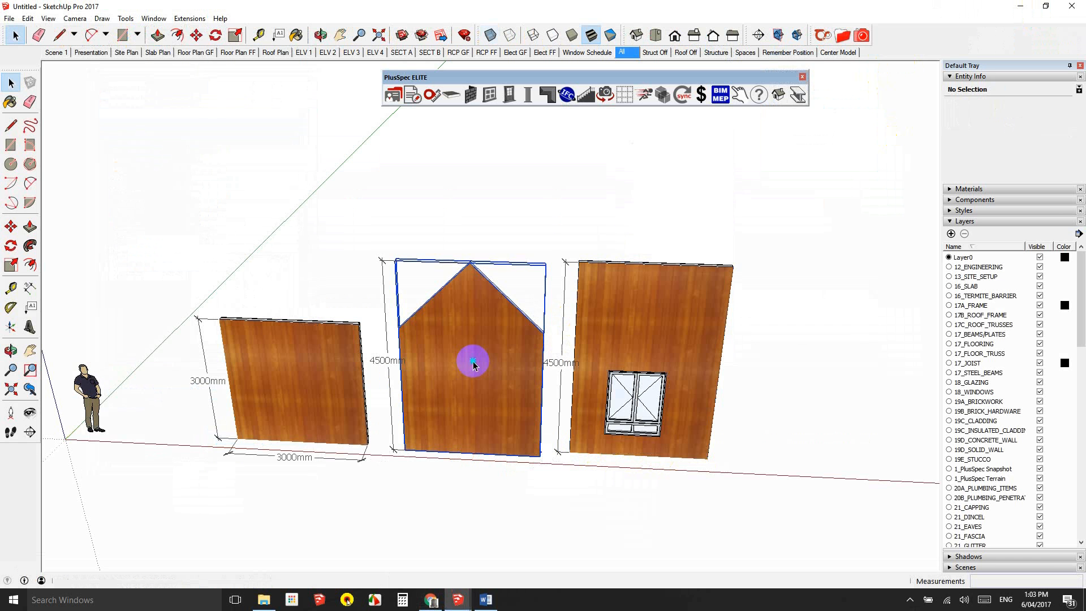
# Add a matching French window to the gabled middle wall through WINDOWS/DOORS > Add Window
pyautogui.rightClick(473, 363)
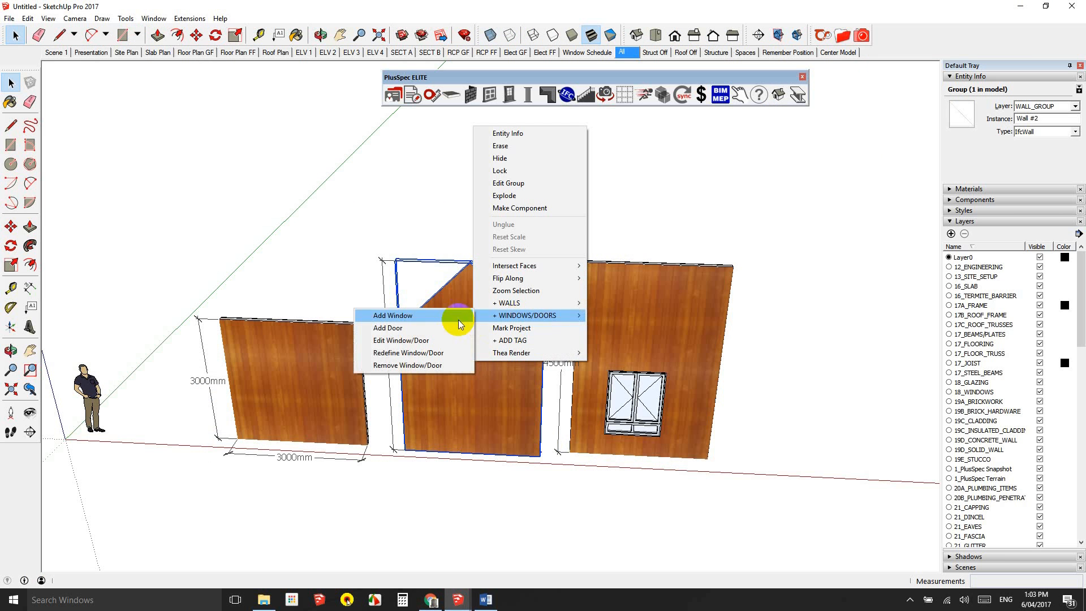
pyautogui.click(391, 315)
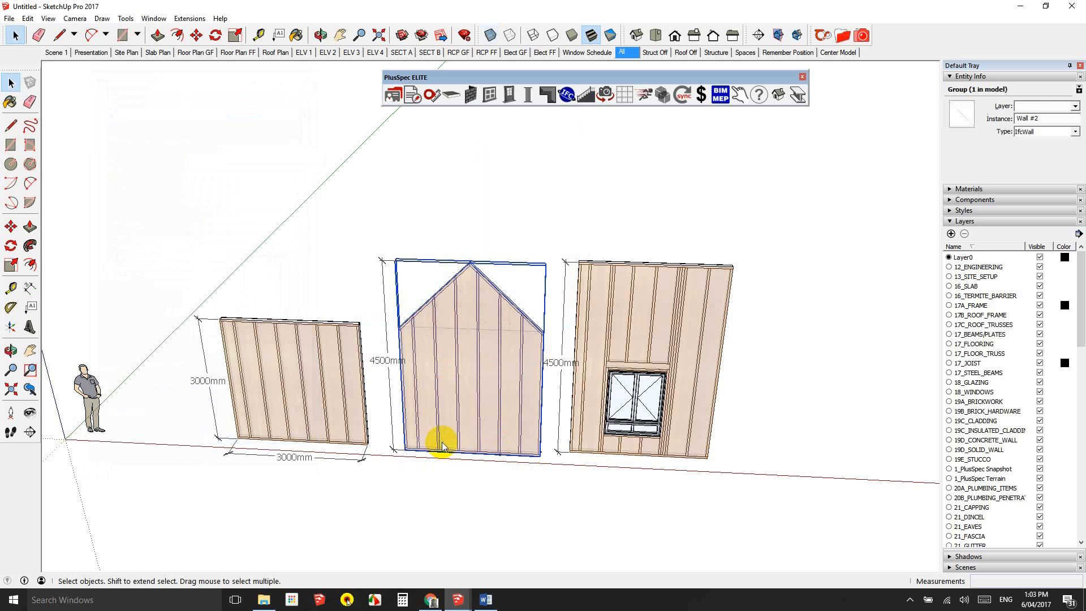
pyautogui.rightClick(441, 447)
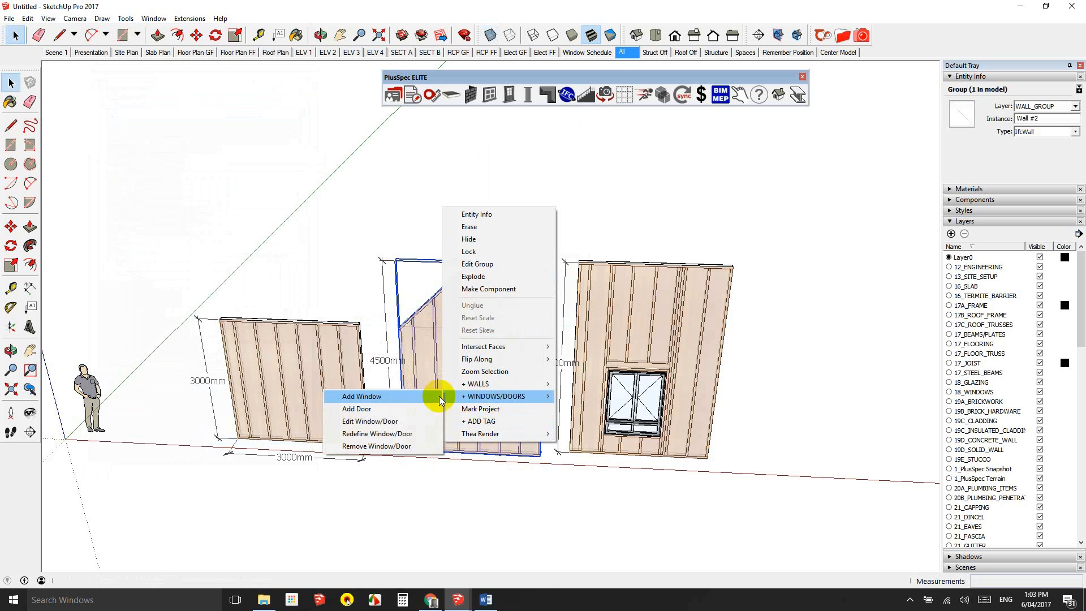
pyautogui.click(361, 396)
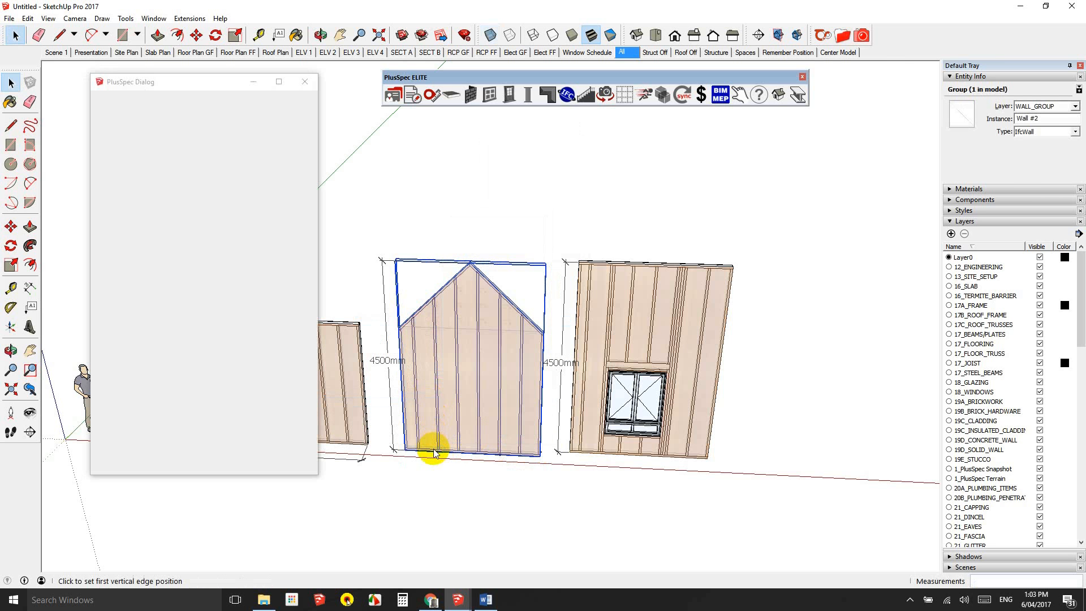
pyautogui.click(433, 450)
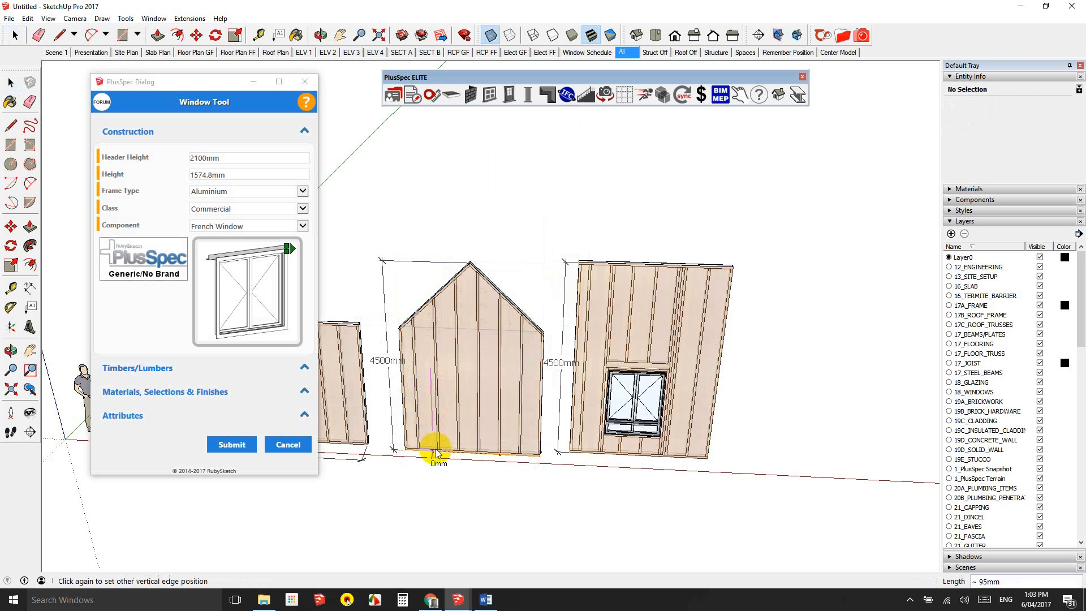
pyautogui.moveTo(461, 457)
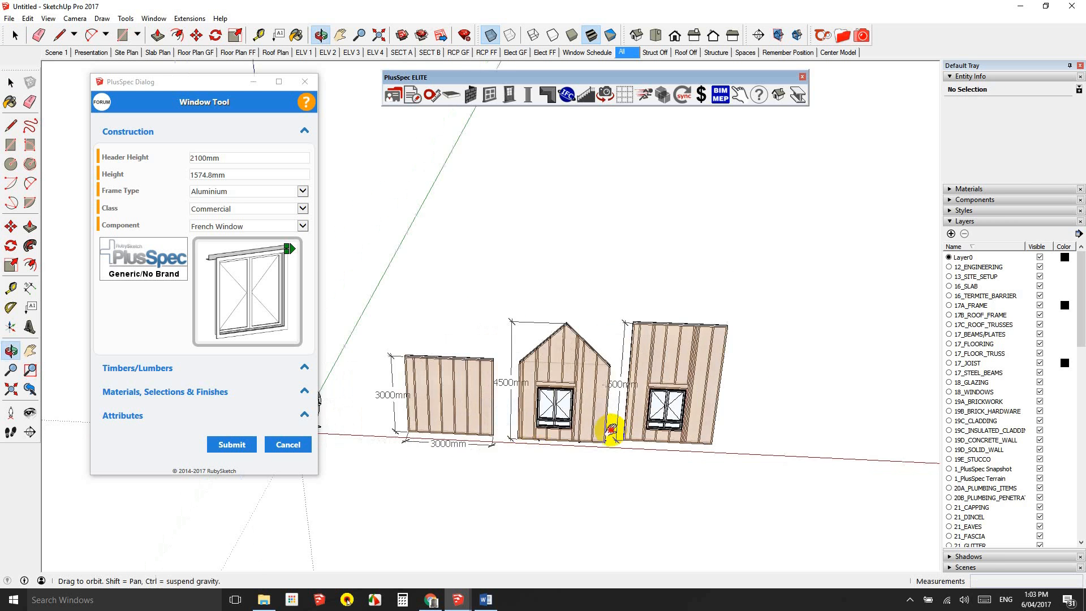
pyautogui.click(288, 444)
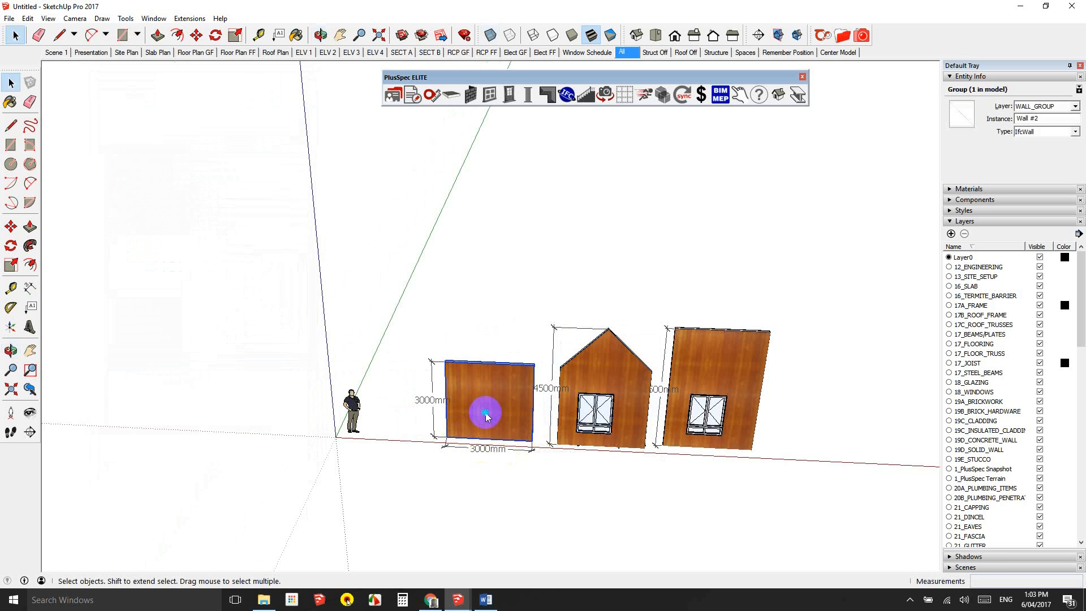
# Add an aluminium French window to the square 3000 mm wall
pyautogui.rightClick(485, 408)
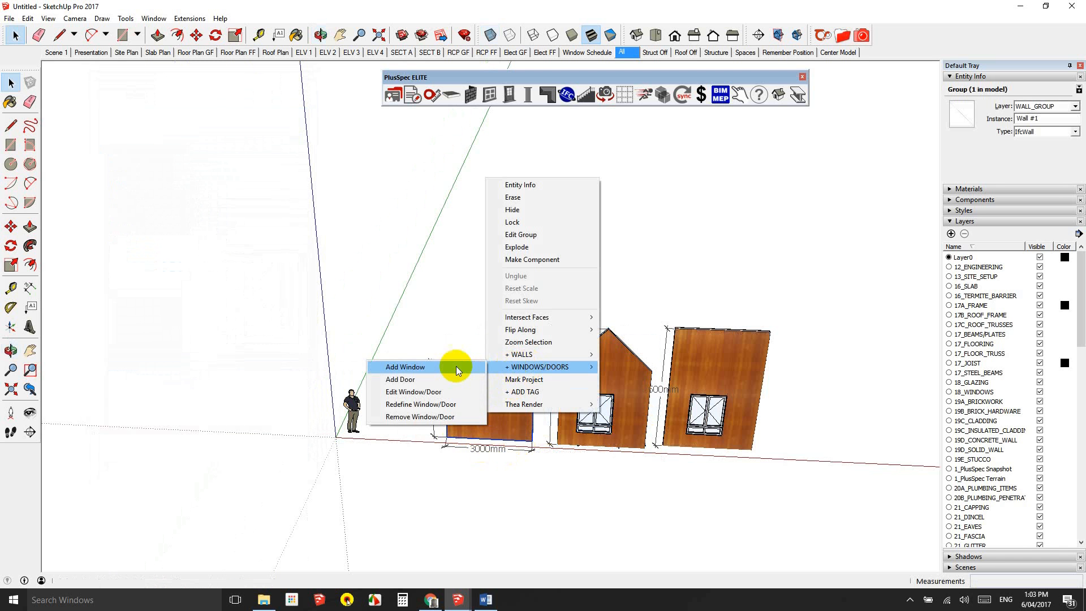
pyautogui.click(405, 367)
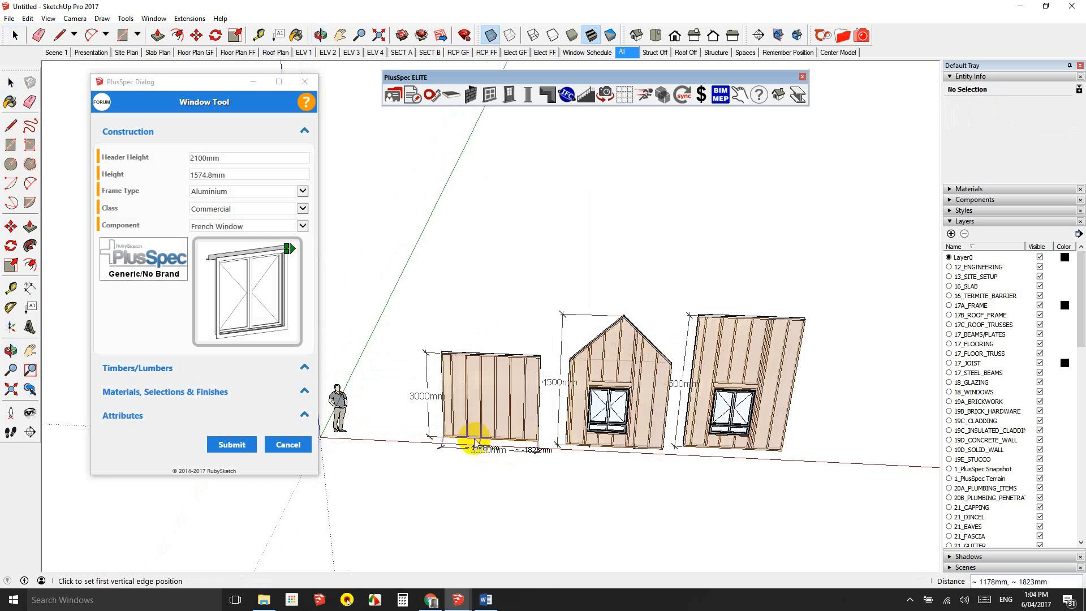
pyautogui.click(473, 441)
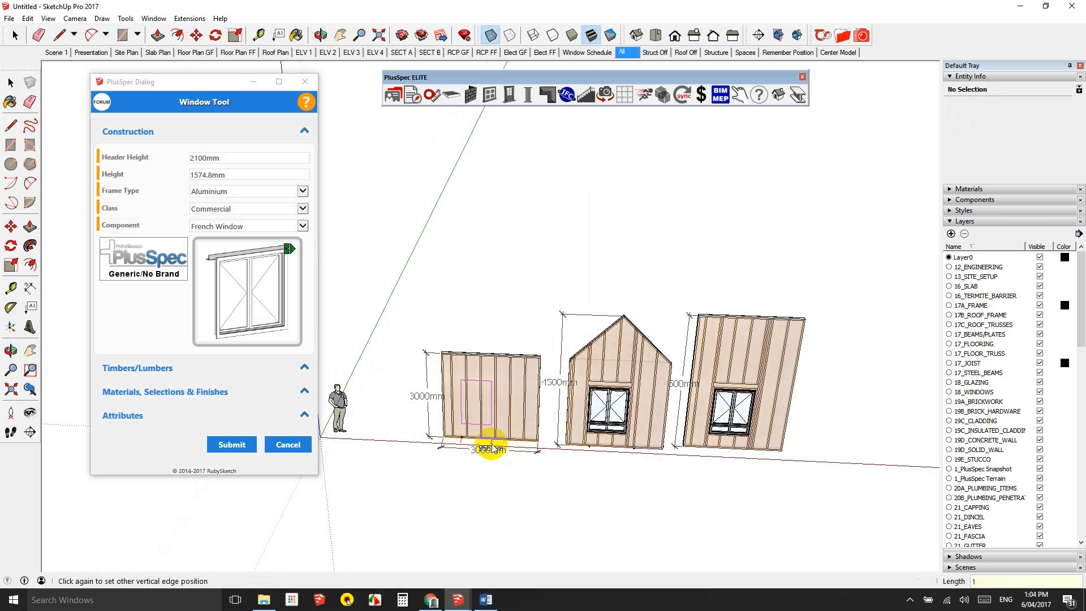
pyautogui.click(487, 449)
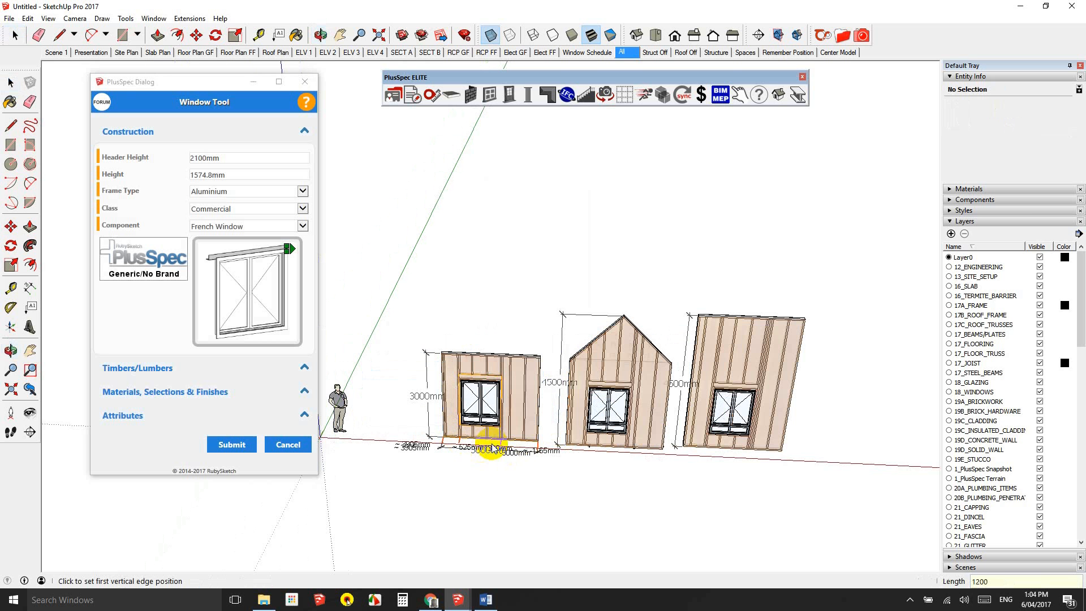
pyautogui.click(490, 444)
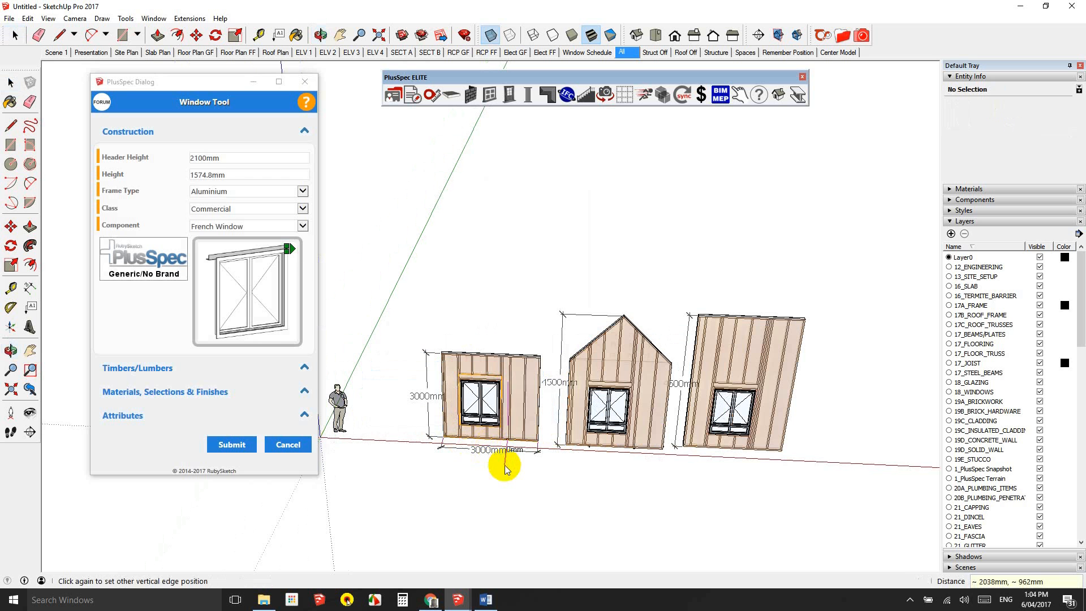
pyautogui.click(231, 444)
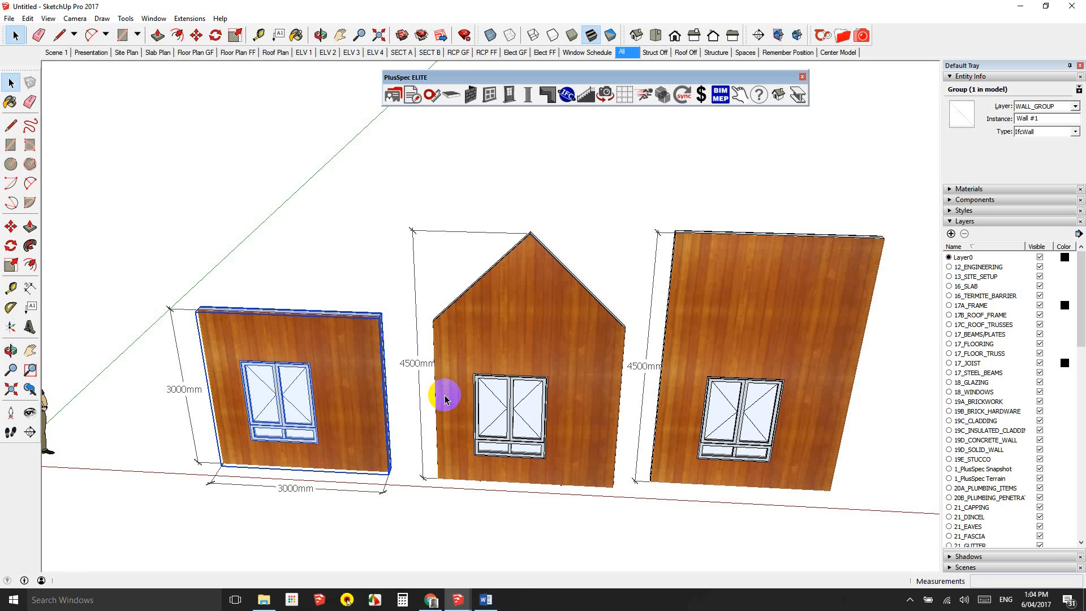
pyautogui.moveTo(485, 371)
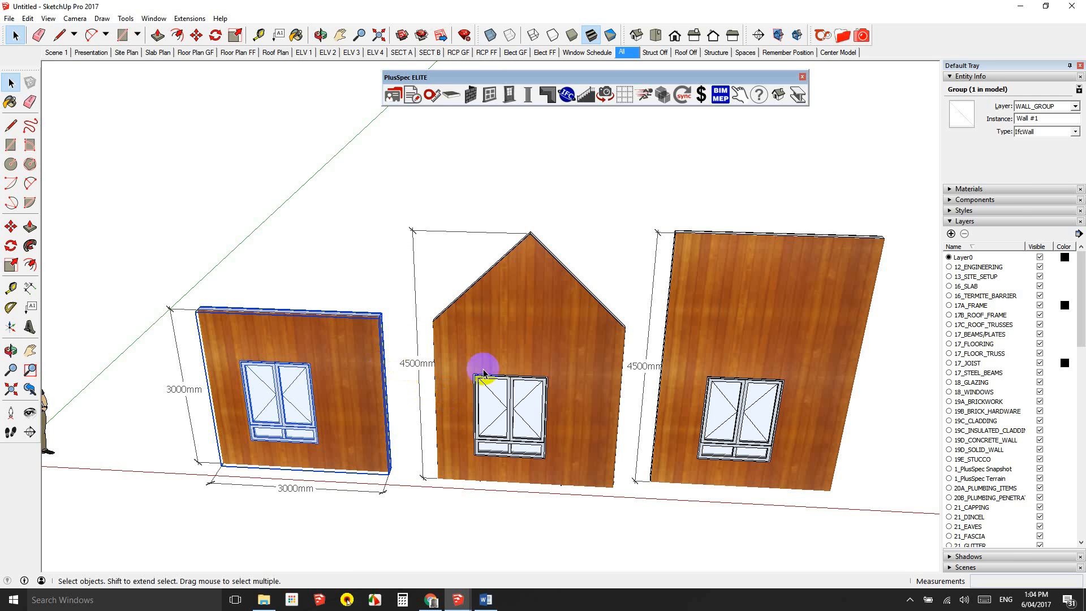
pyautogui.moveTo(782, 355)
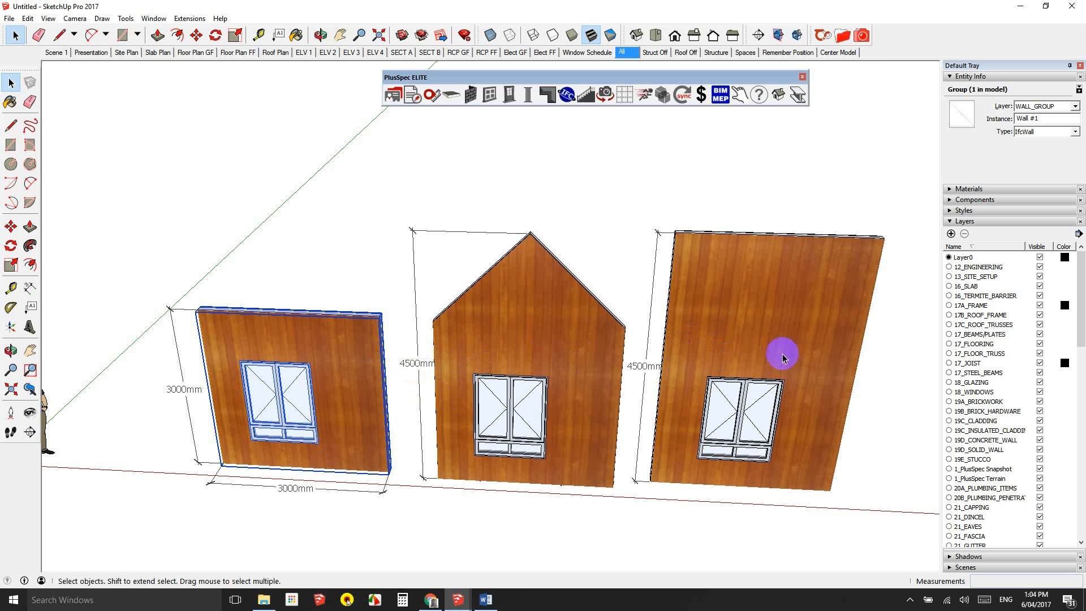
# Run the PlusSpec takeoff for the square wall, totalling $952.17 supply and fit
pyautogui.click(547, 315)
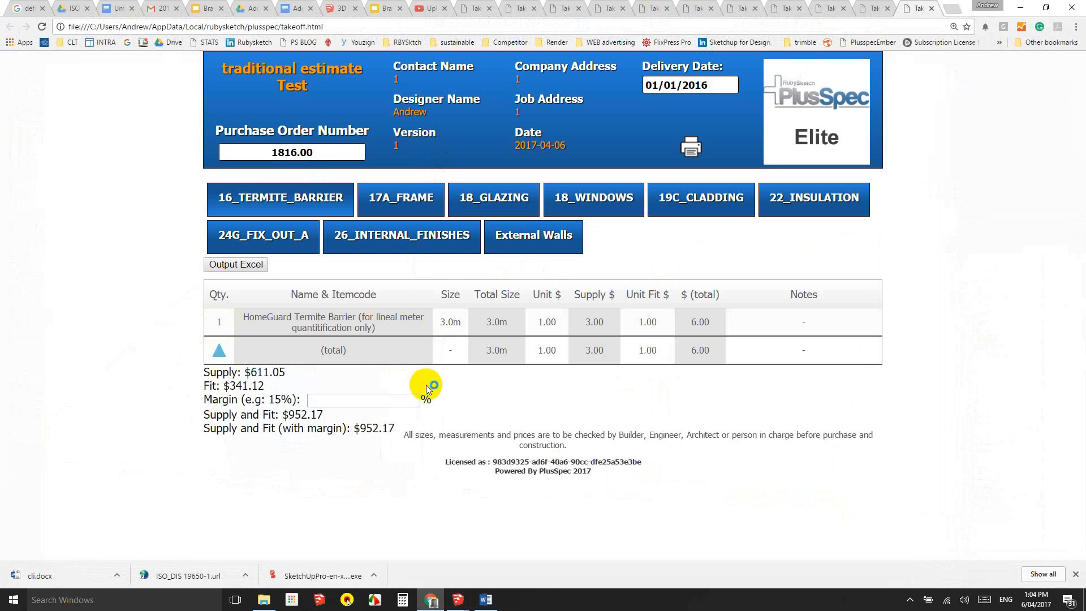
pyautogui.moveTo(376, 428)
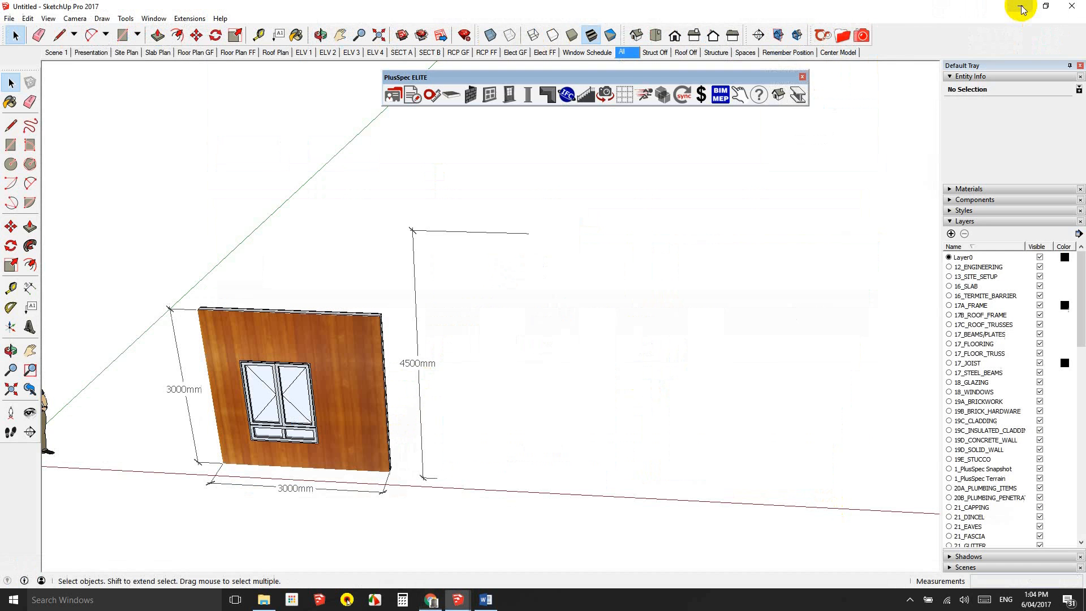
pyautogui.moveTo(515, 241)
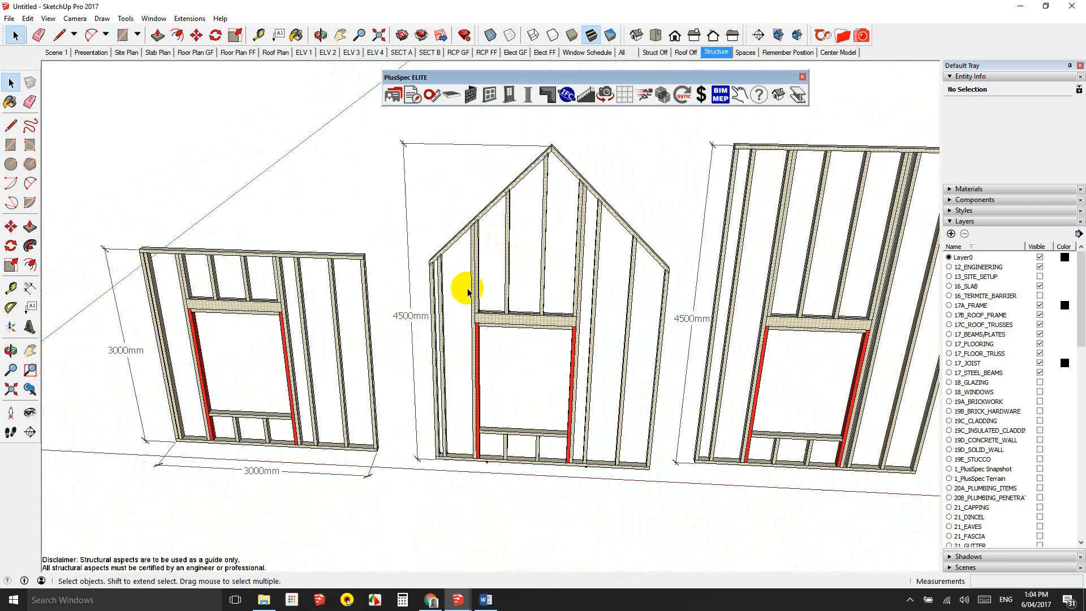
pyautogui.moveTo(590, 303)
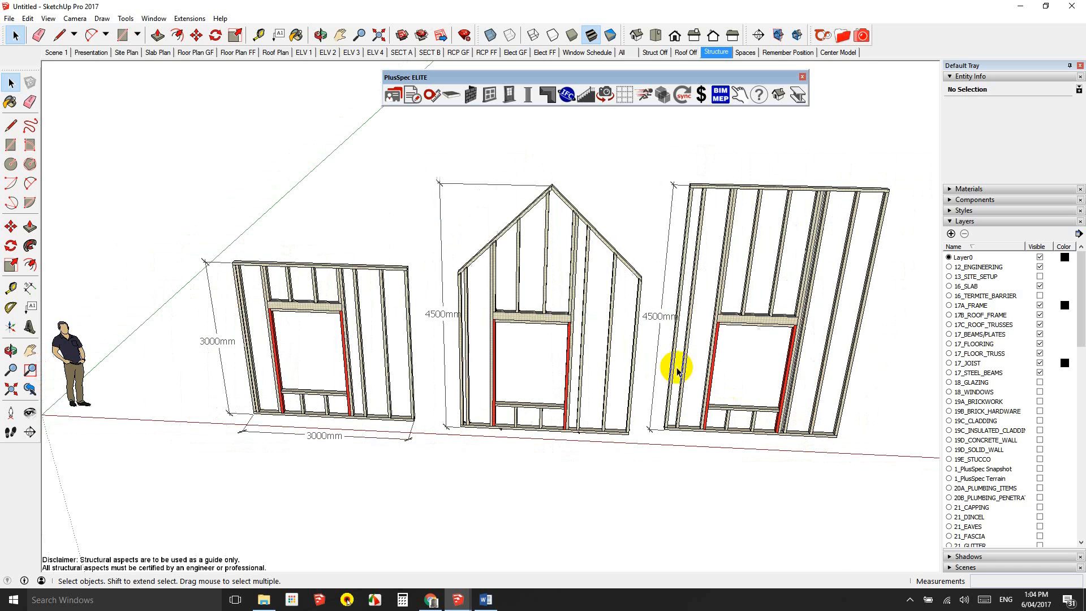
pyautogui.moveTo(197, 83)
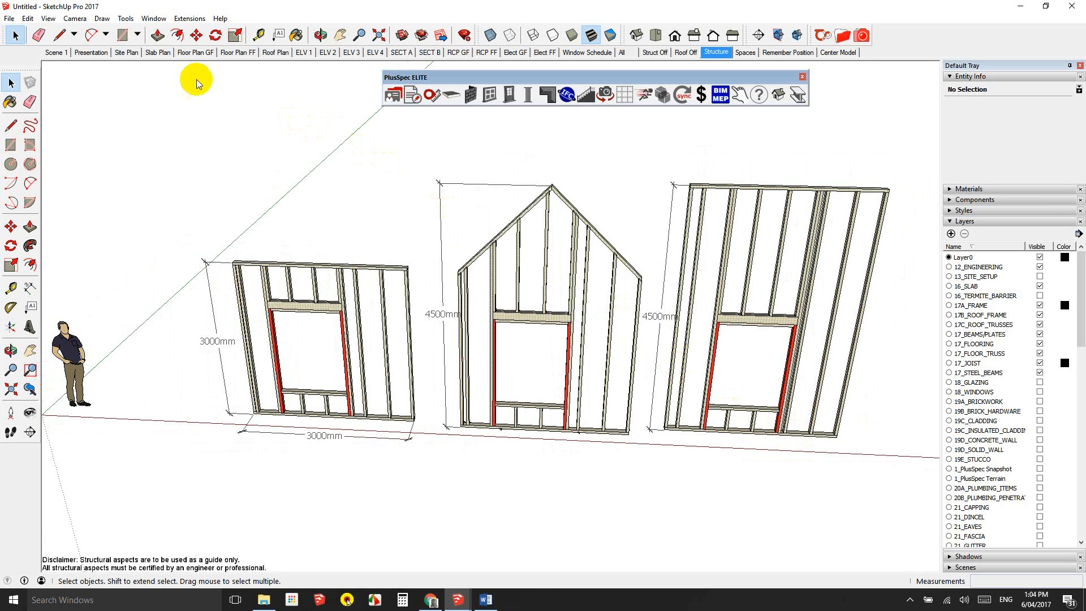
# Apply a 20% margin in the takeoff report, raising Supply and Fit to $1350.57, then return to SketchUp
pyautogui.click(195, 52)
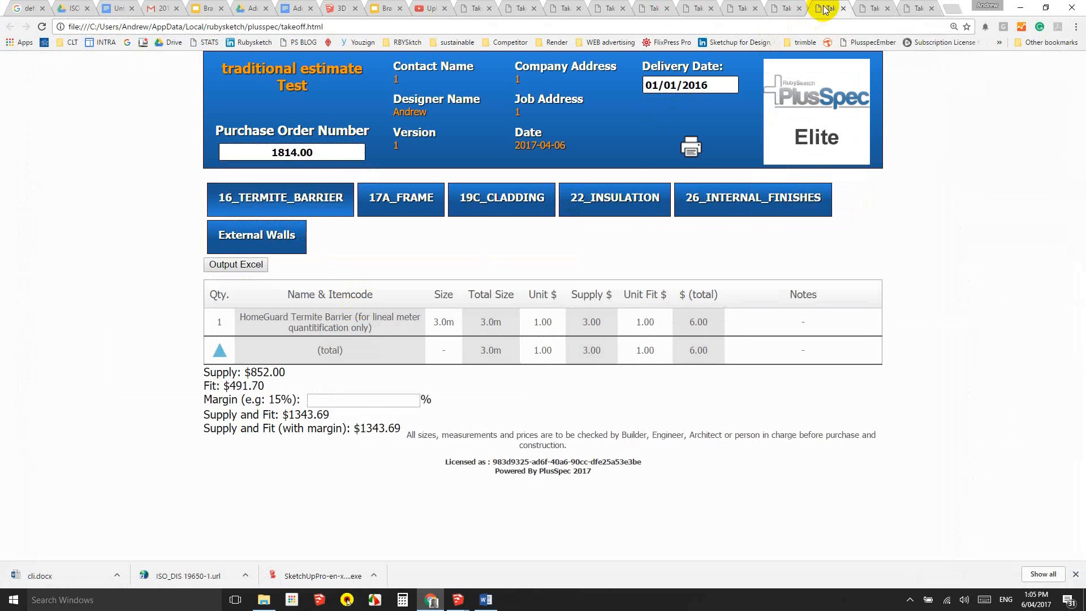
pyautogui.moveTo(833, 30)
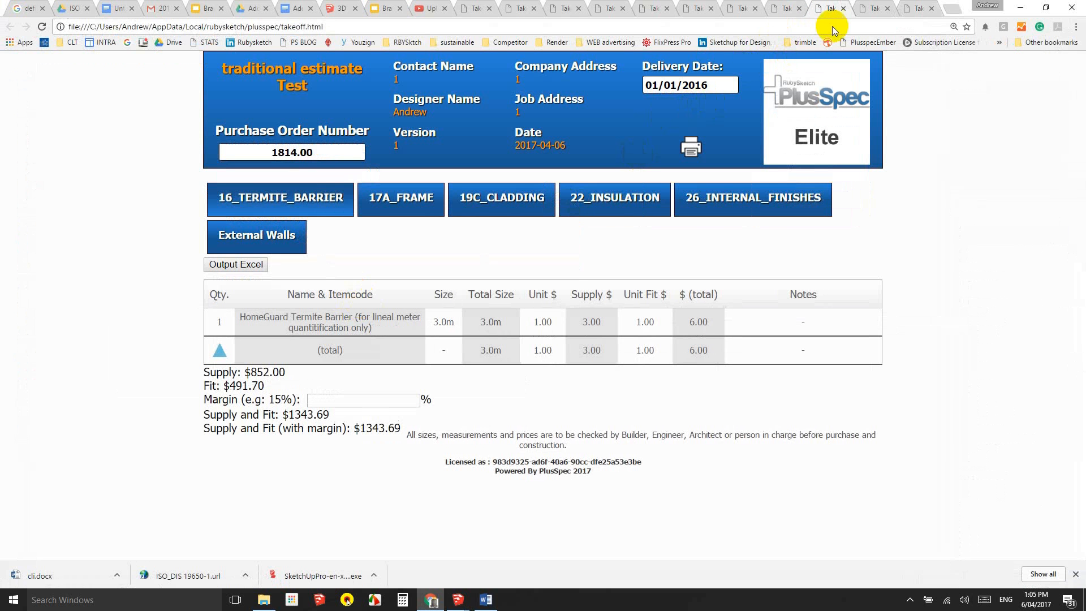
pyautogui.write('20')
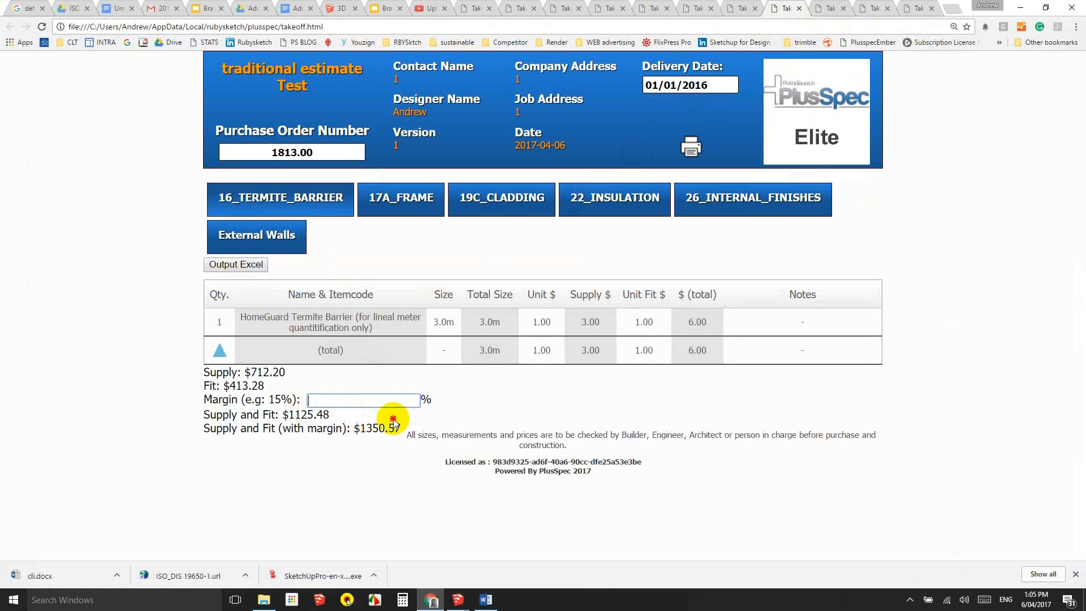
pyautogui.click(362, 400)
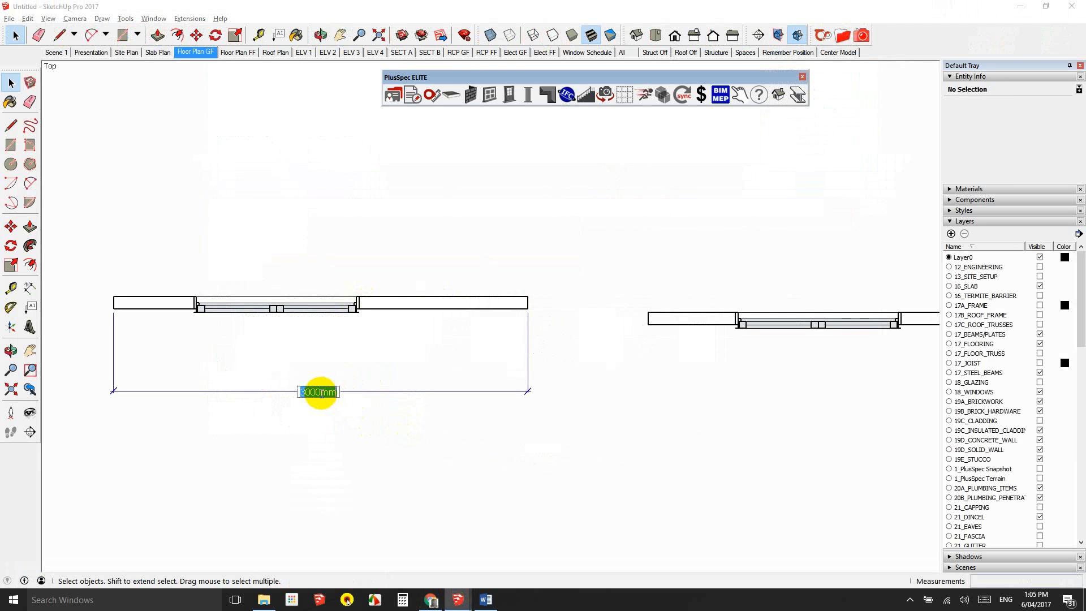
# Relabel the first wall's plan dimension to read '3000 $1125'
pyautogui.click(318, 392)
pyautogui.write(' $')
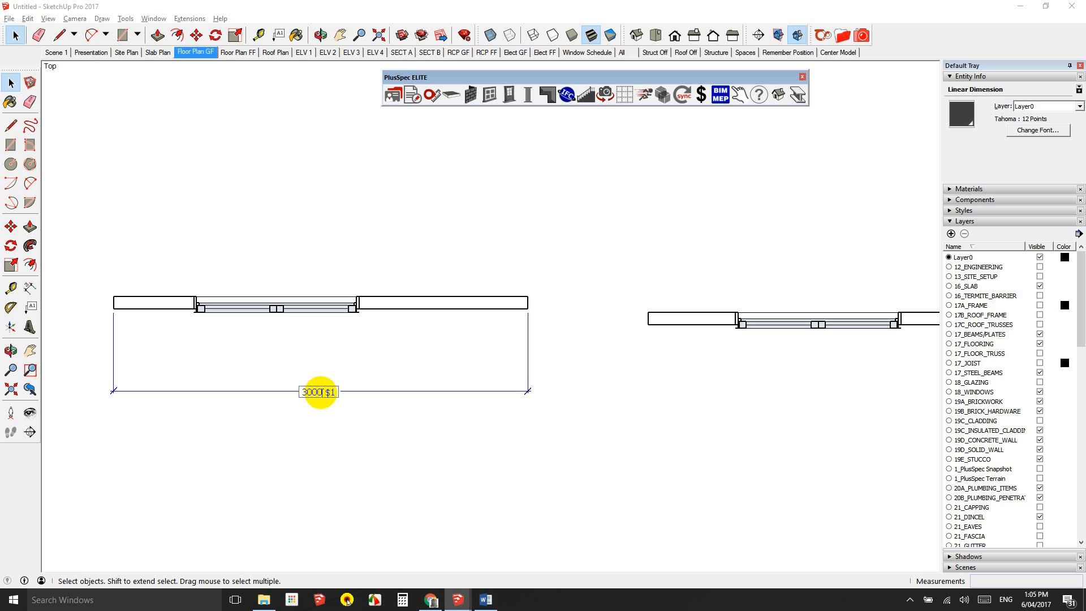
pyautogui.write('125')
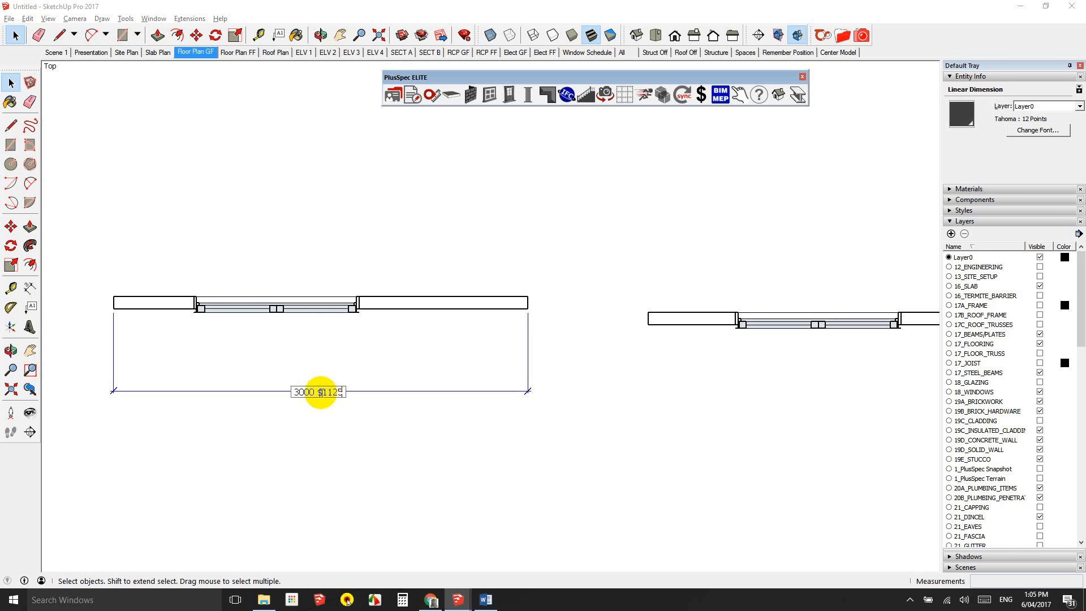
pyautogui.click(438, 442)
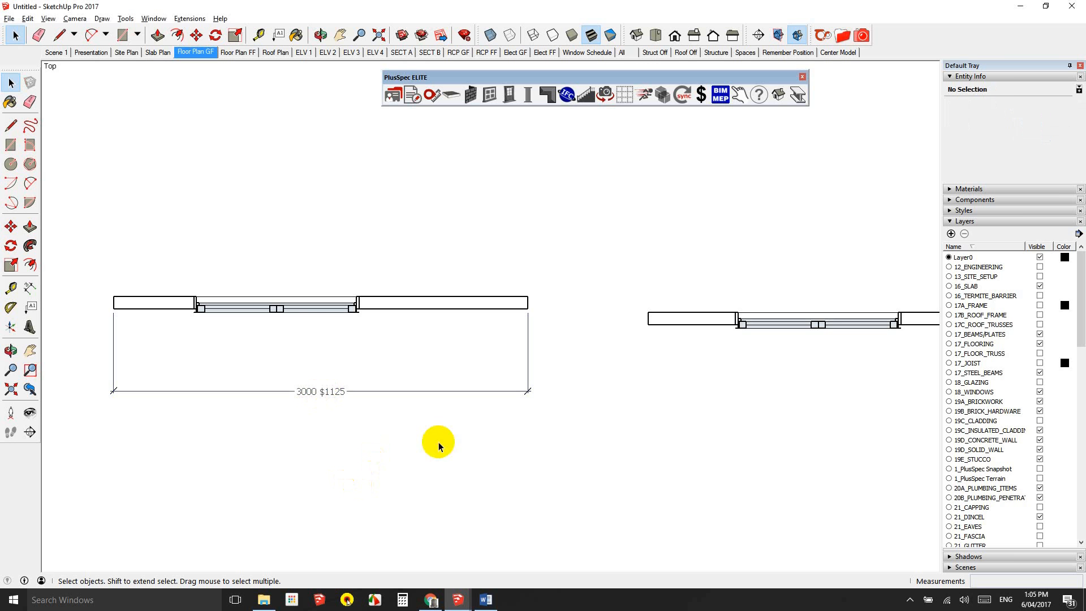
pyautogui.click(802, 77)
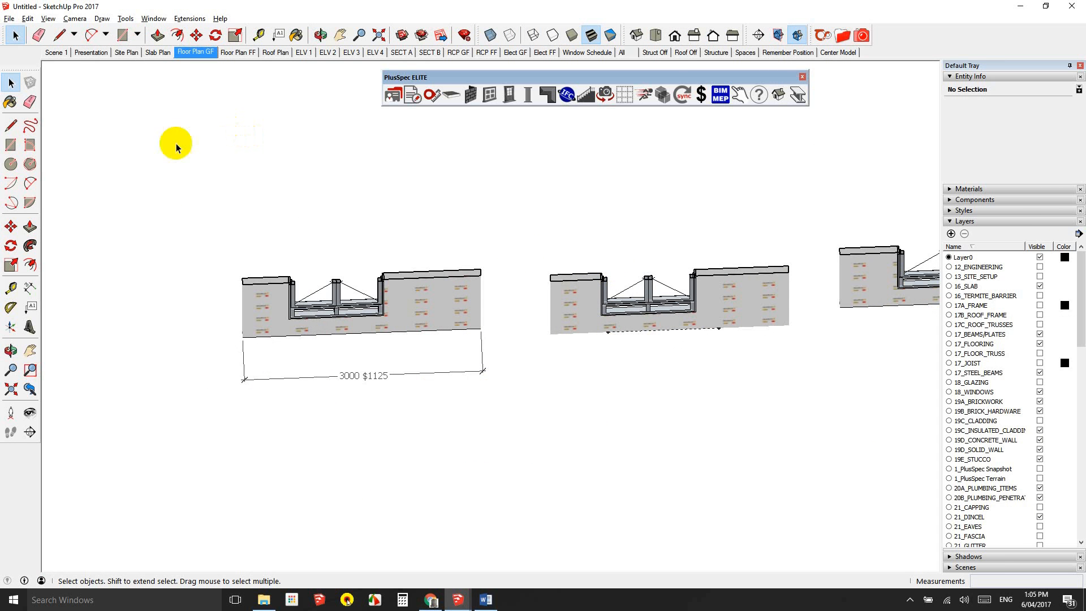
# Add 3000 mm base dimensions to the second and third walls
pyautogui.click(10, 287)
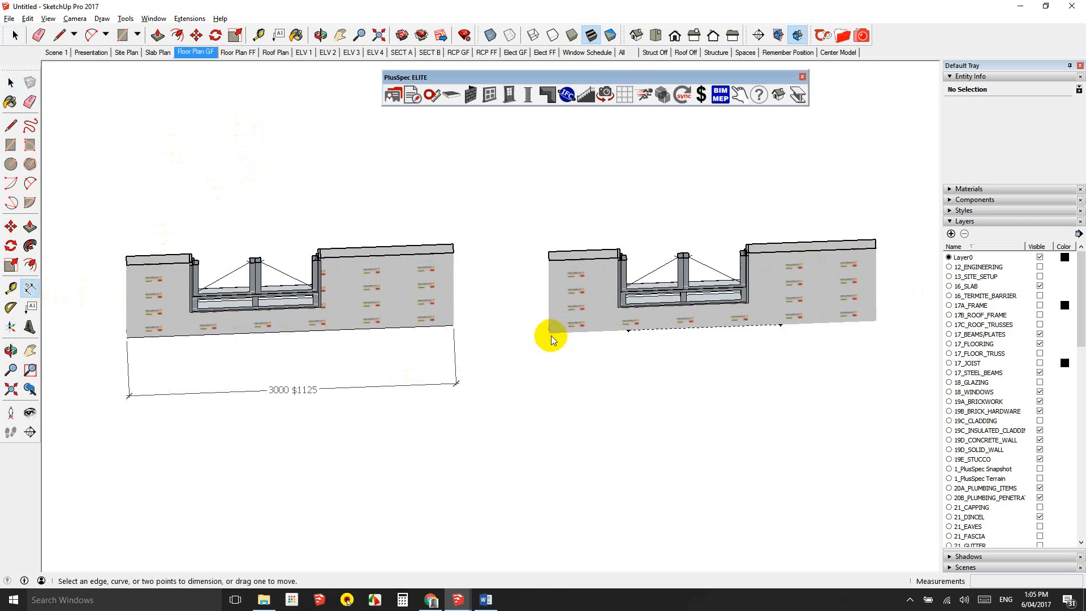
pyautogui.click(622, 52)
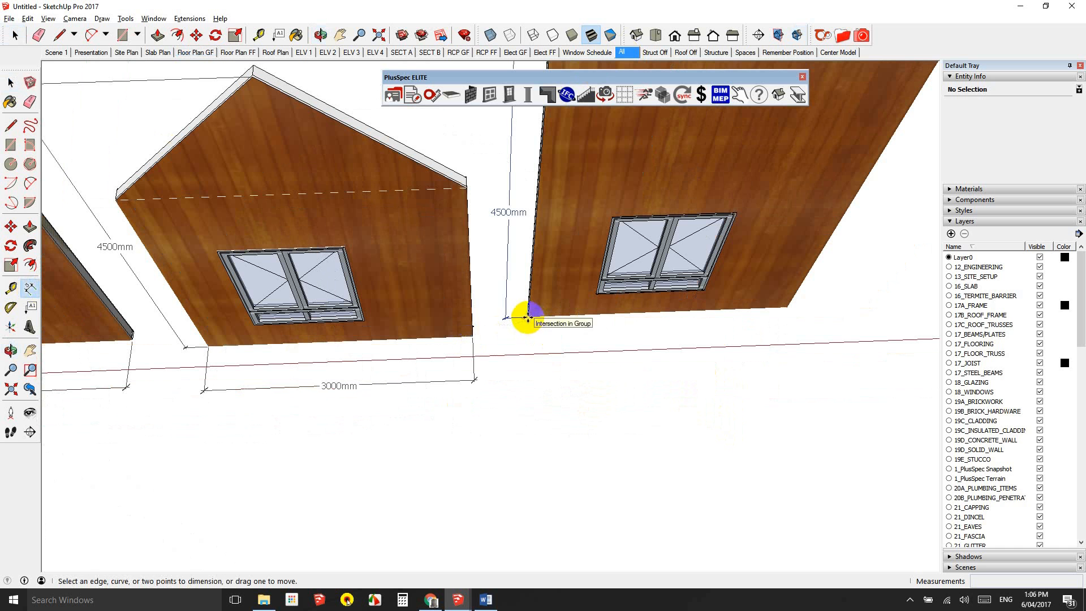
pyautogui.click(527, 319)
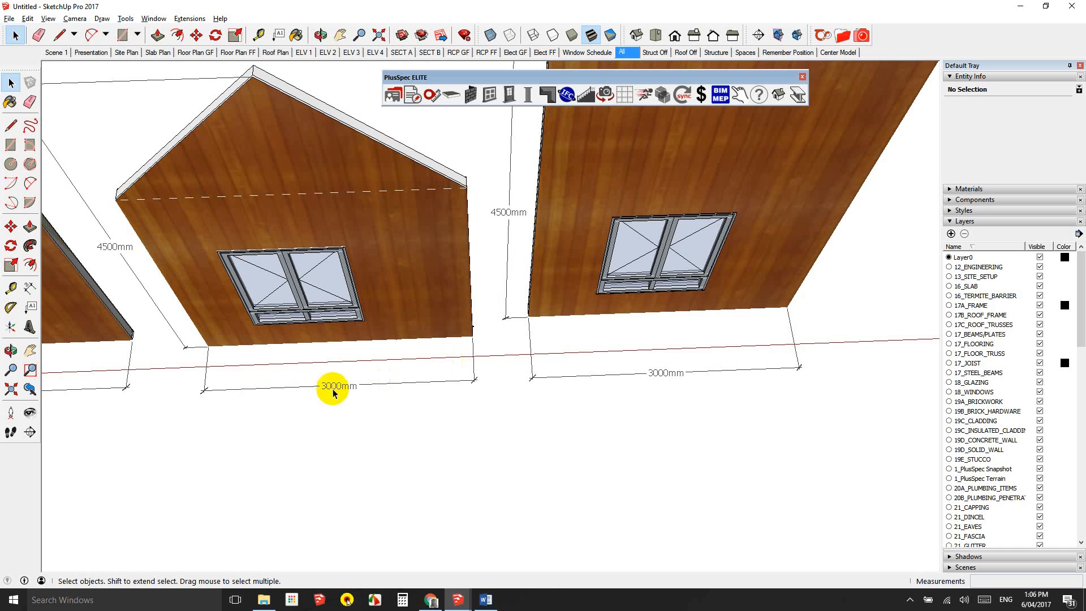
# Label the second and third wall dimensions '3000 $1325' and '3000 $1671'
pyautogui.click(337, 386)
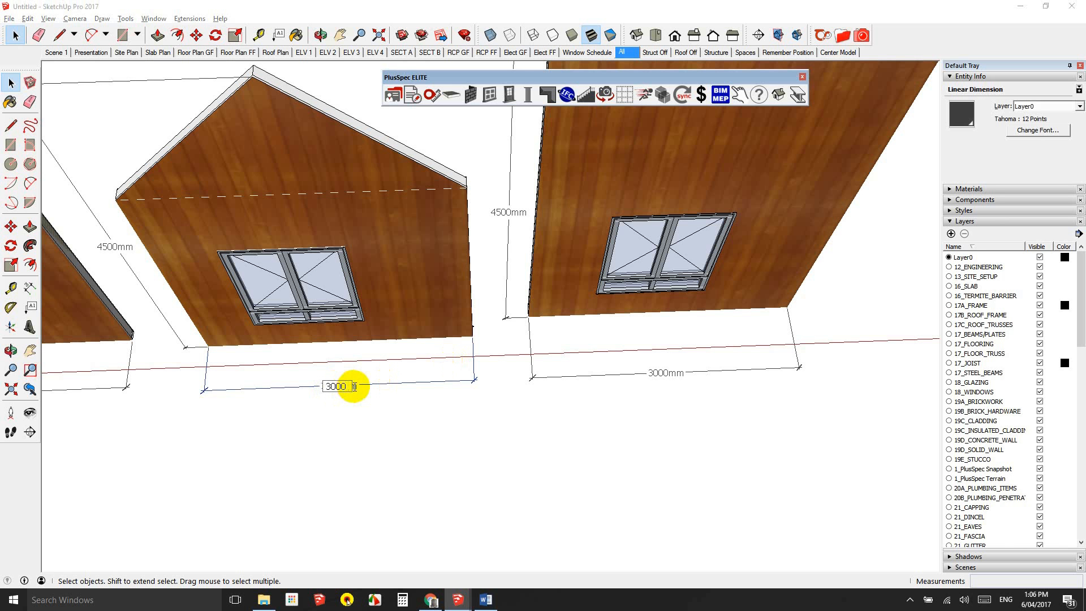
pyautogui.write('$133')
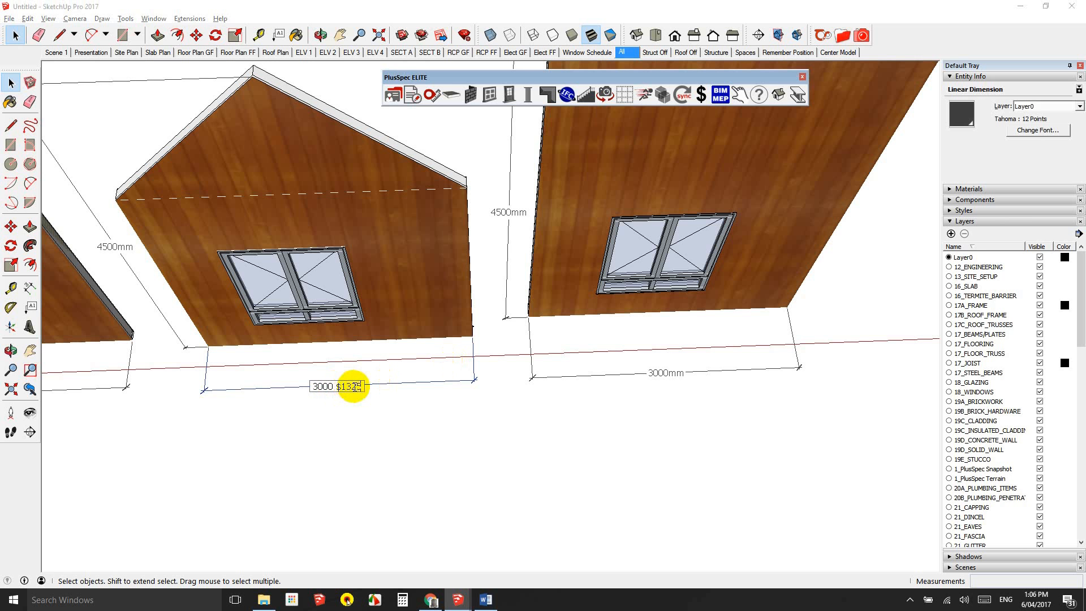
pyautogui.click(435, 292)
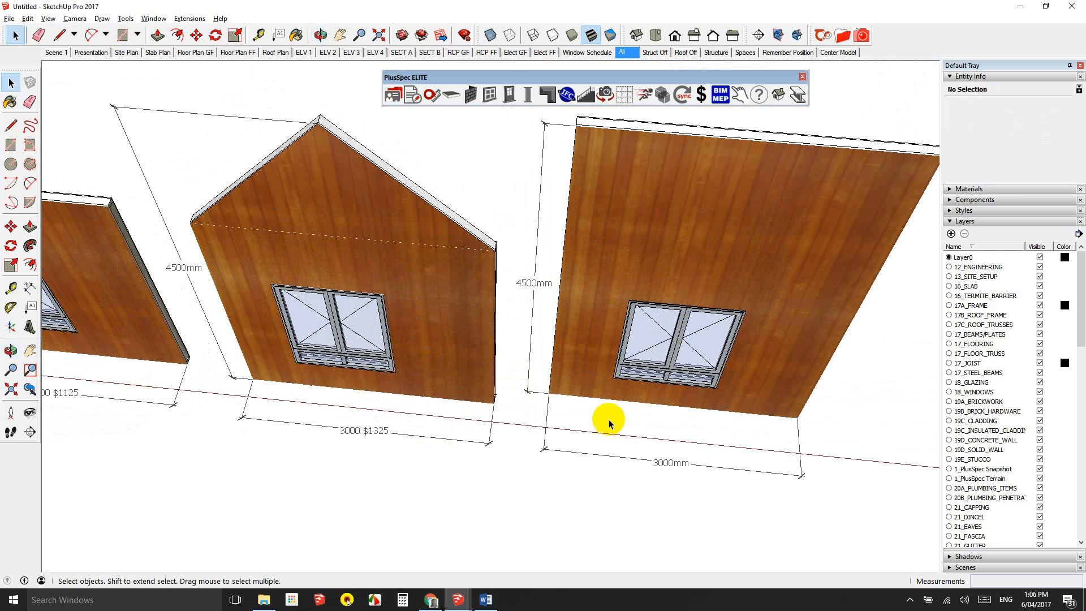
pyautogui.moveTo(667, 468)
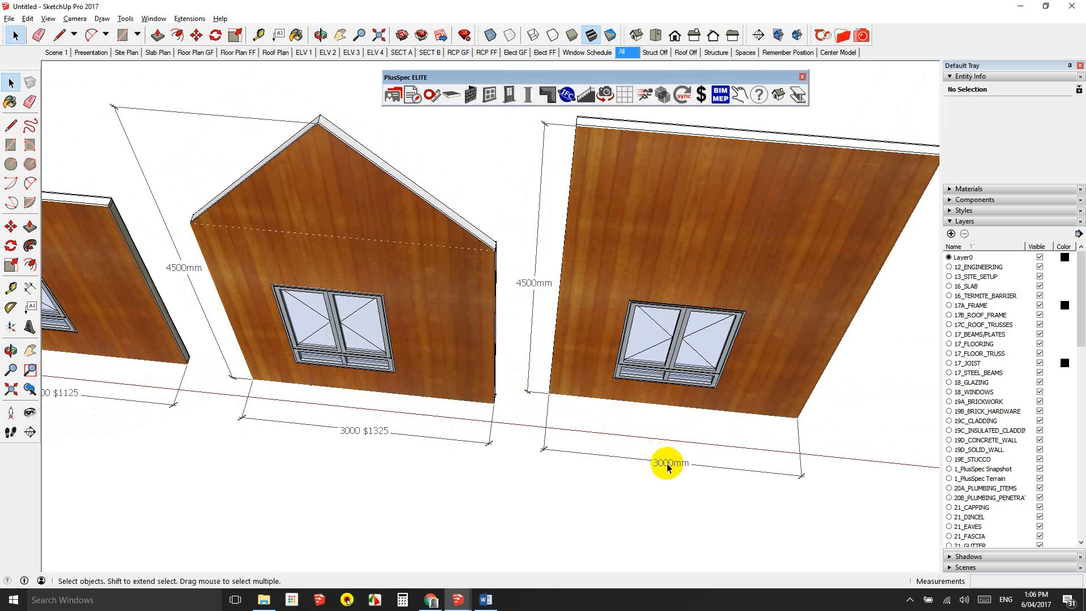
pyautogui.moveTo(666, 464)
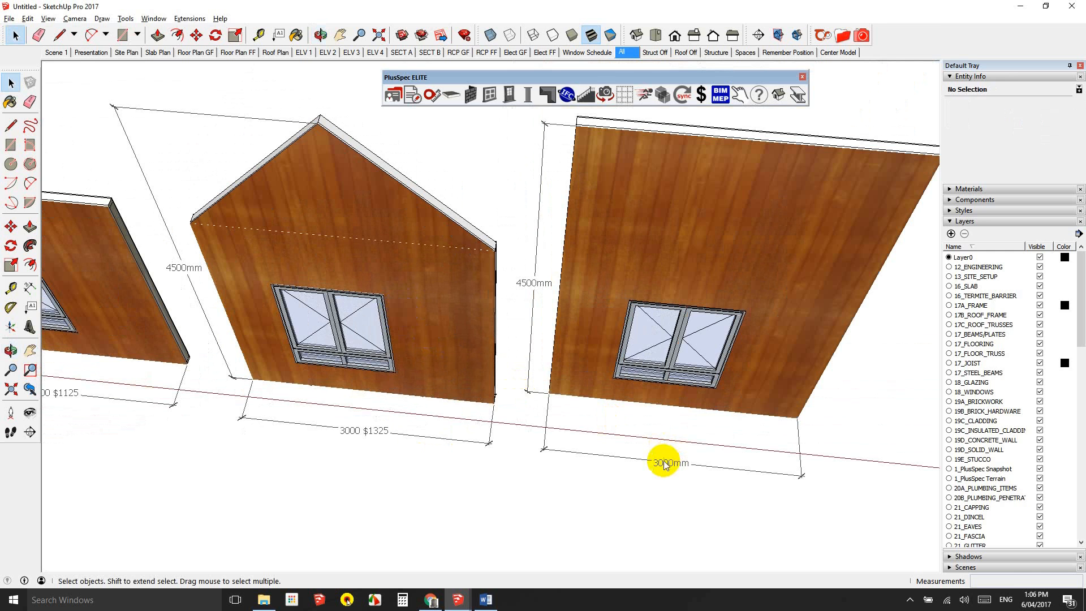
pyautogui.click(874, 7)
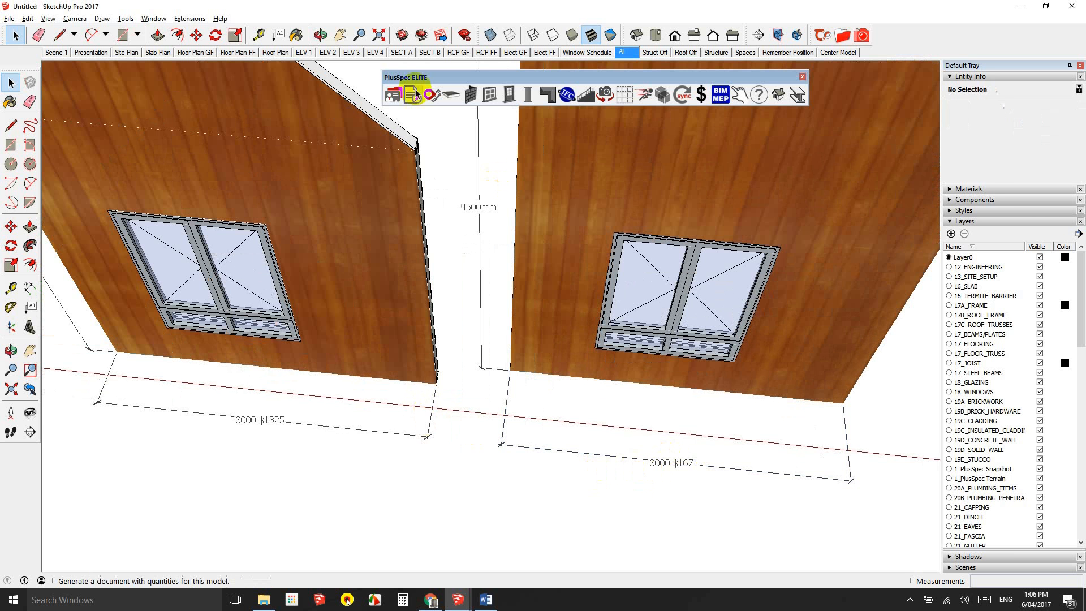
pyautogui.moveTo(205, 52)
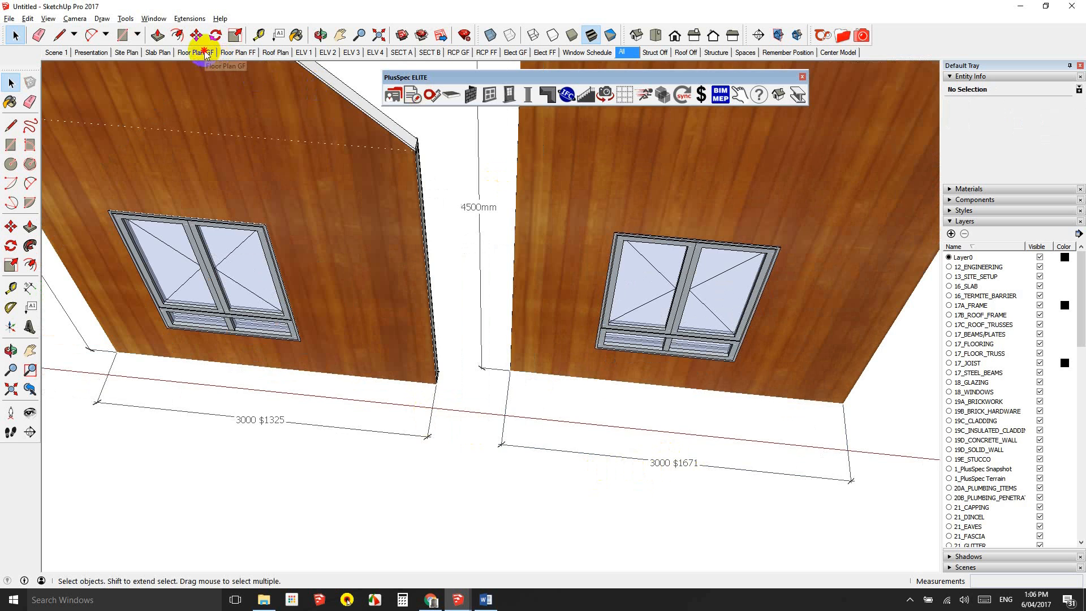
# Show the Floor Plan GF scene with dimensions $1125, $1325 and $1671
pyautogui.click(197, 52)
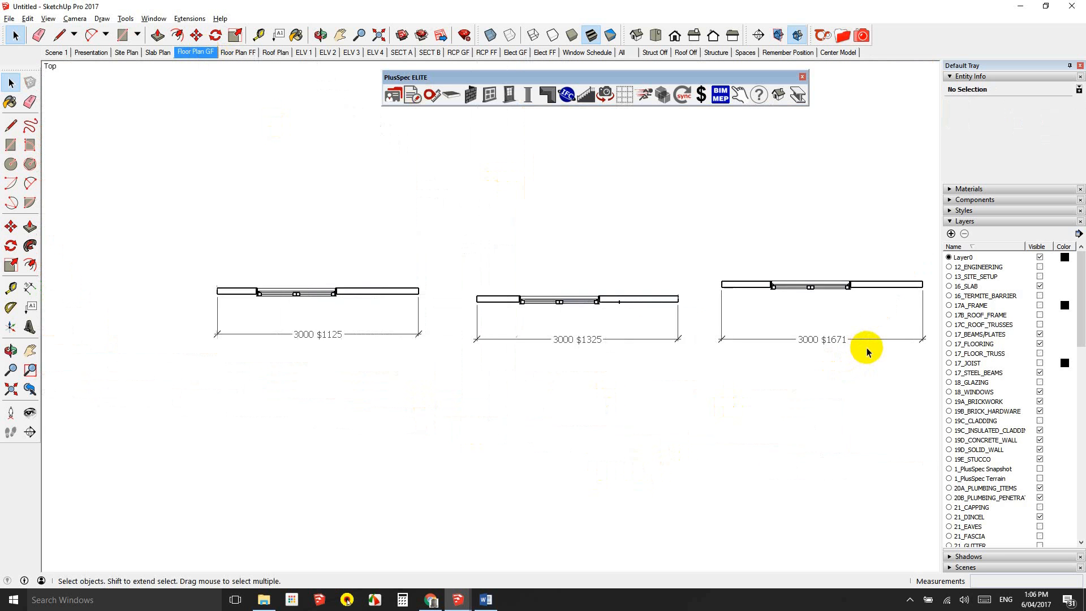
pyautogui.moveTo(831, 339)
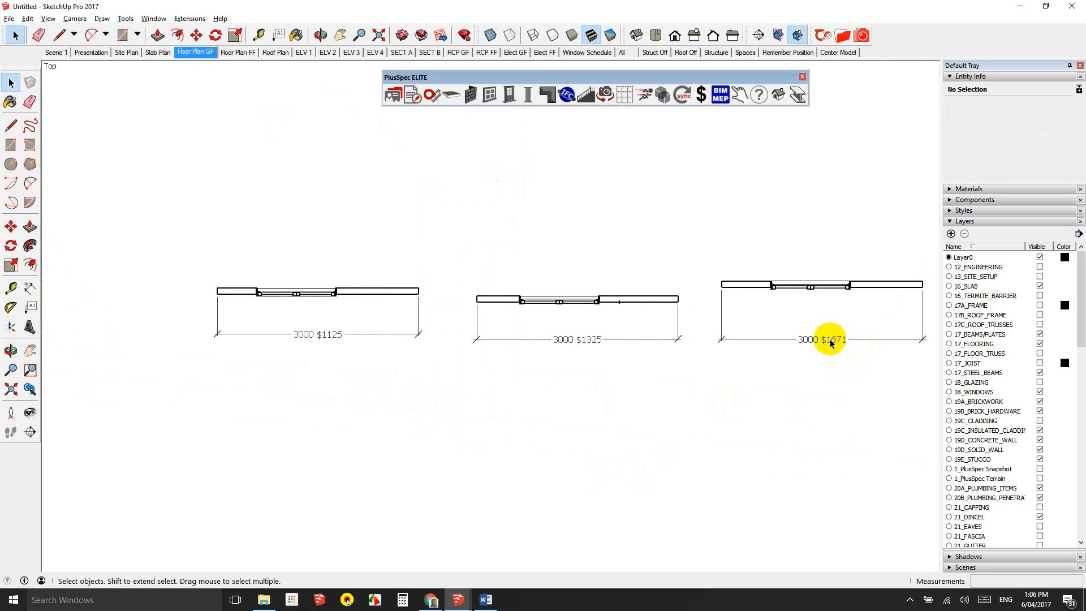
pyautogui.moveTo(303, 343)
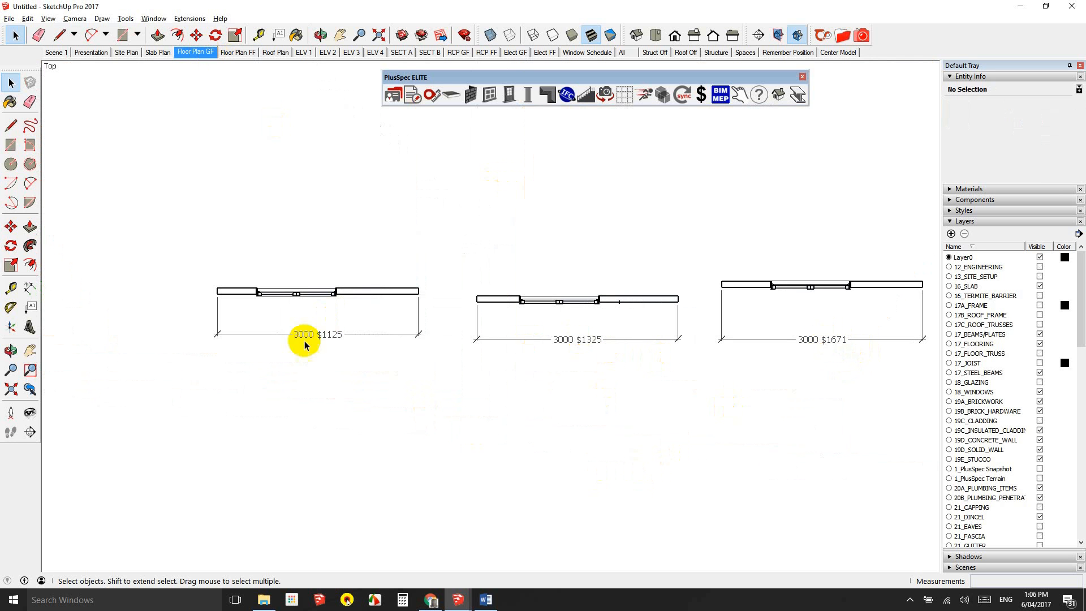
pyautogui.moveTo(593, 345)
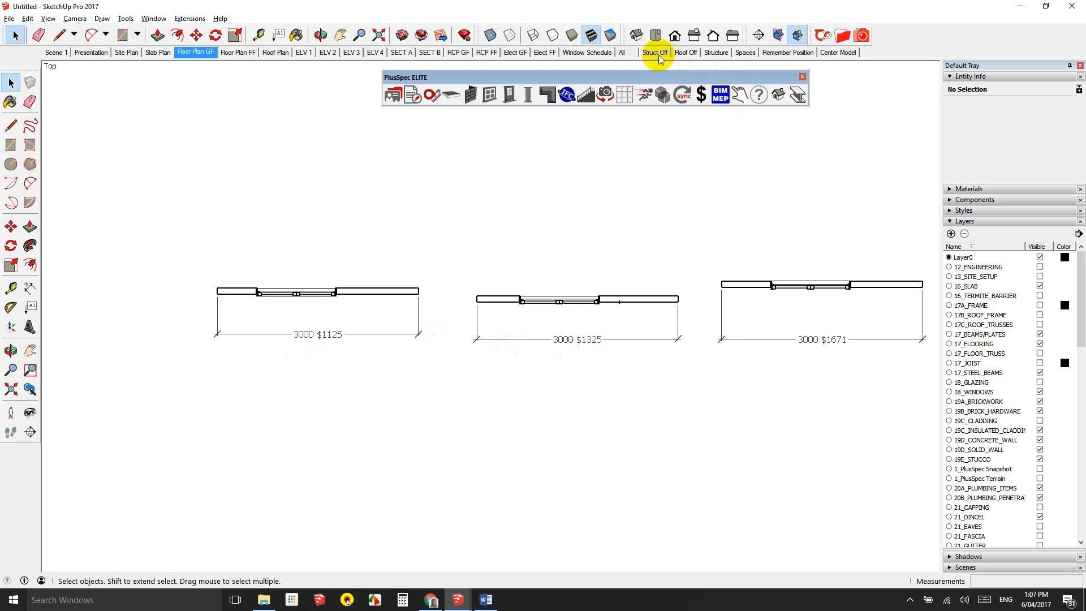
# Switch to the Structure scene to view the walls' bare timber framing
pyautogui.click(716, 53)
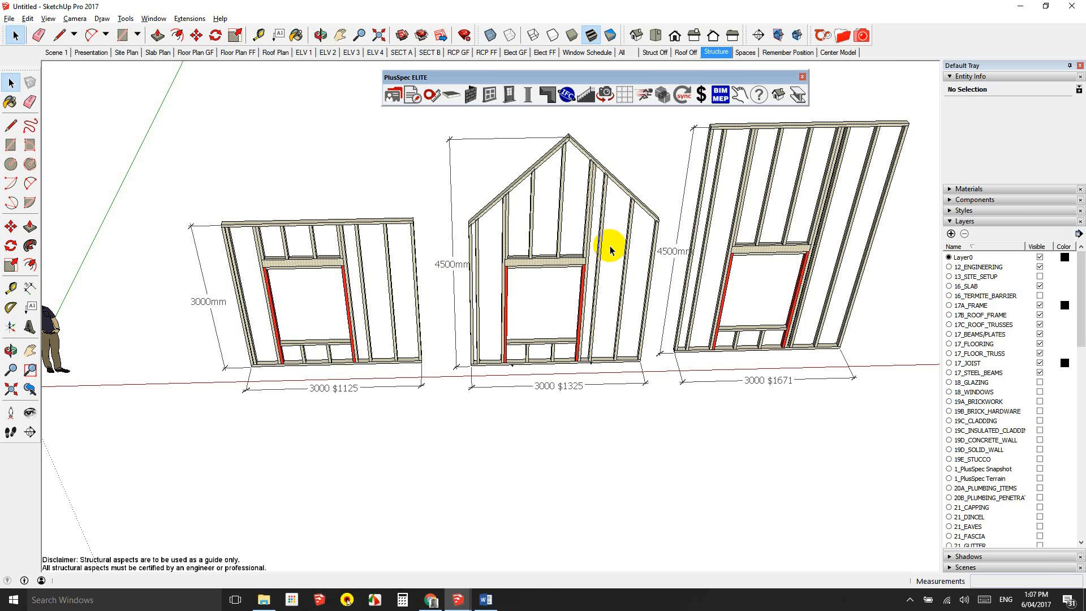
pyautogui.moveTo(579, 392)
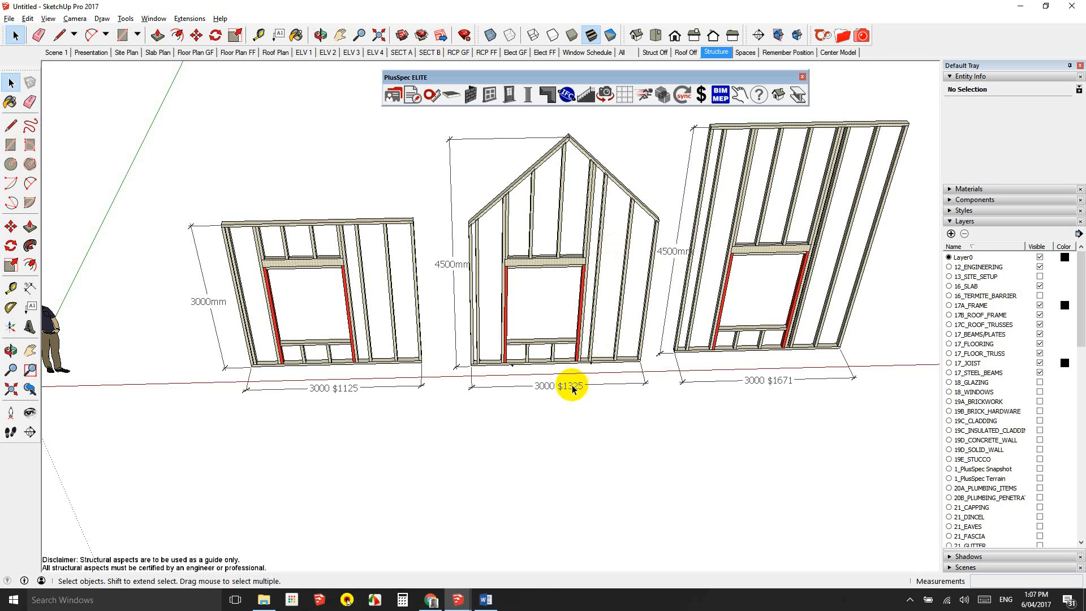
pyautogui.moveTo(580, 394)
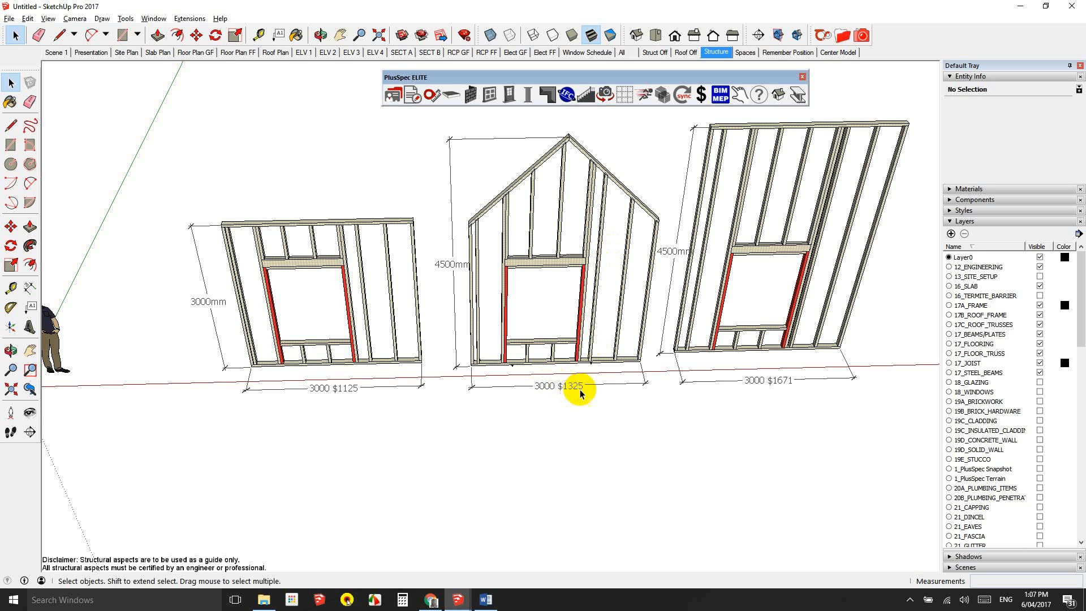
pyautogui.moveTo(802, 386)
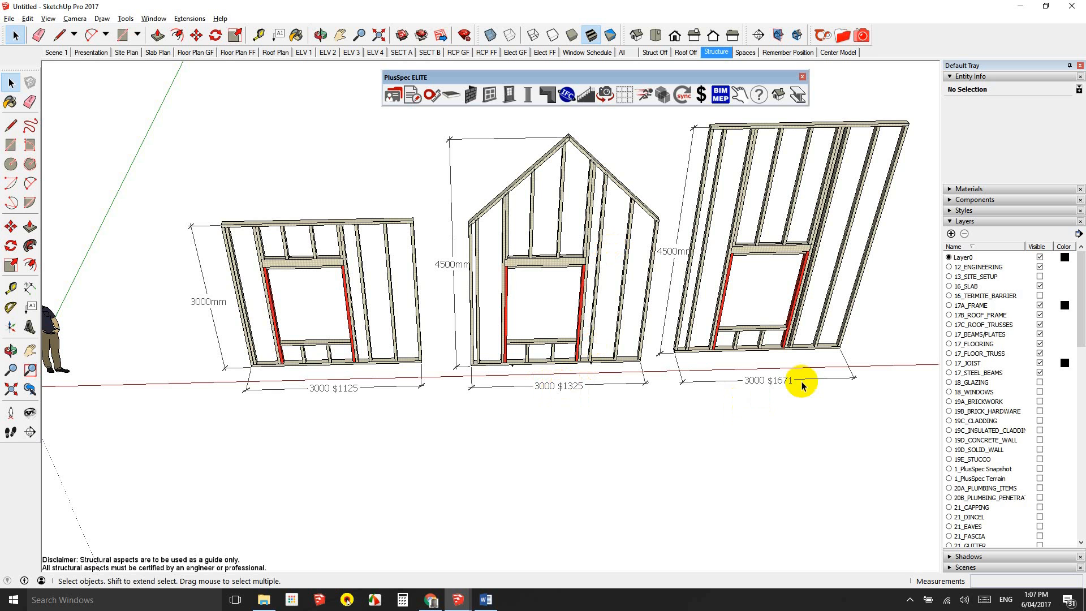
pyautogui.moveTo(762, 386)
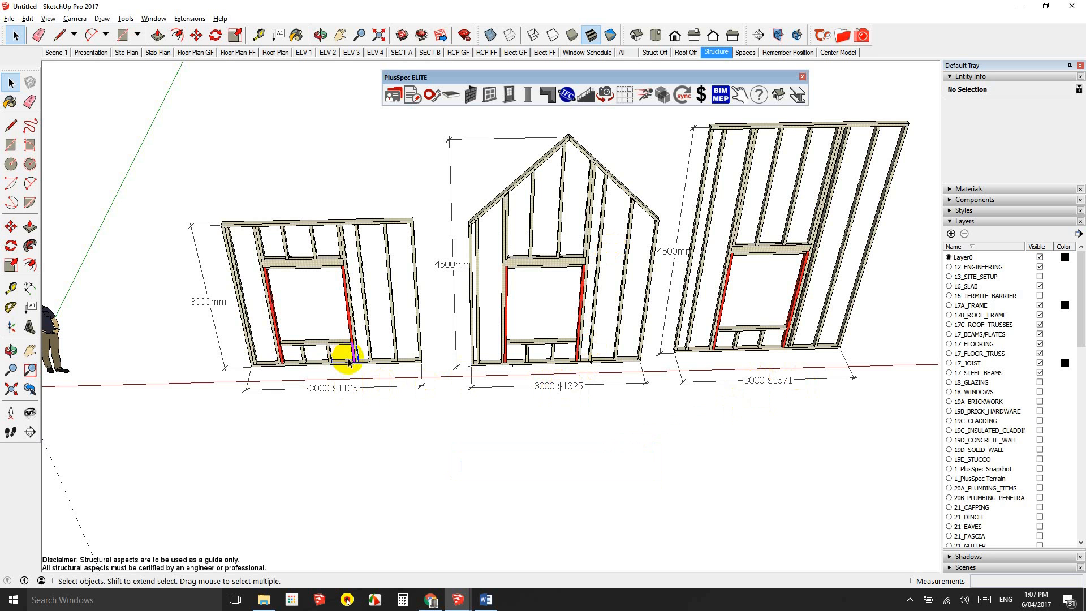
pyautogui.moveTo(576, 365)
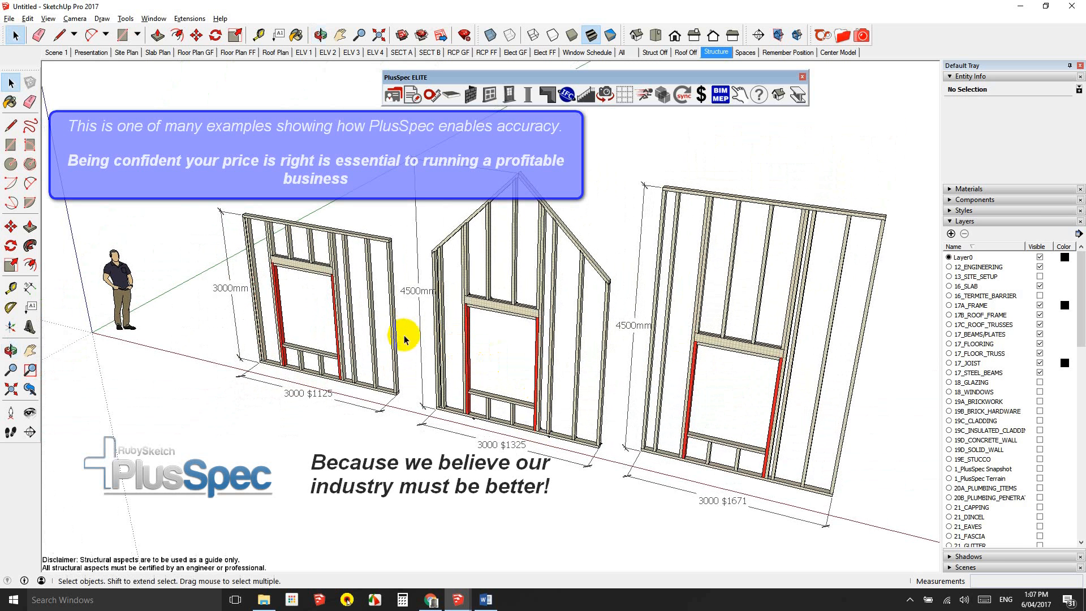
pyautogui.moveTo(409, 345)
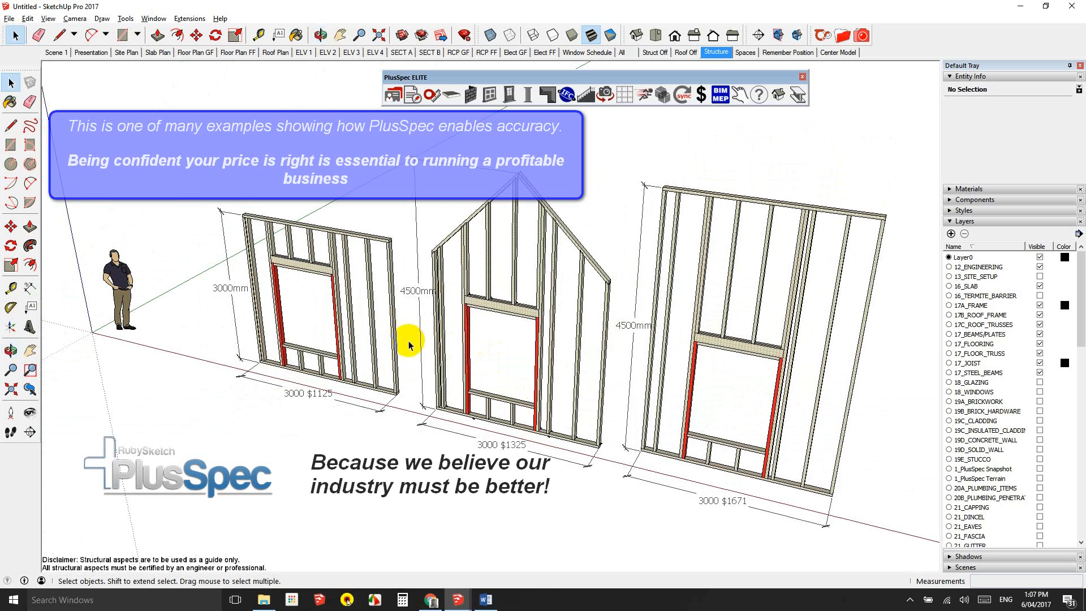
pyautogui.moveTo(421, 352)
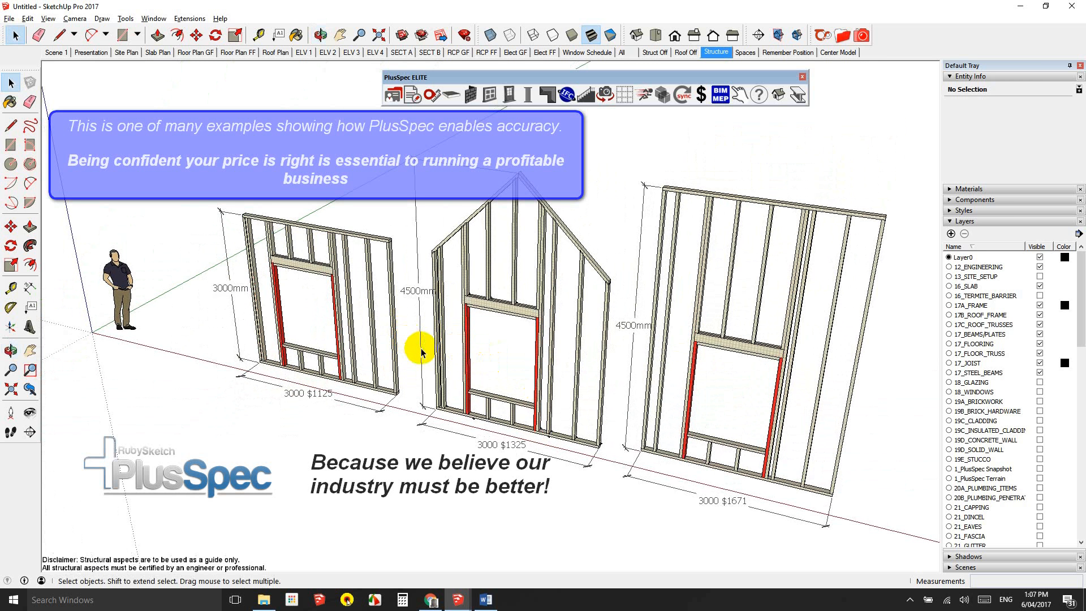
pyautogui.moveTo(473, 368)
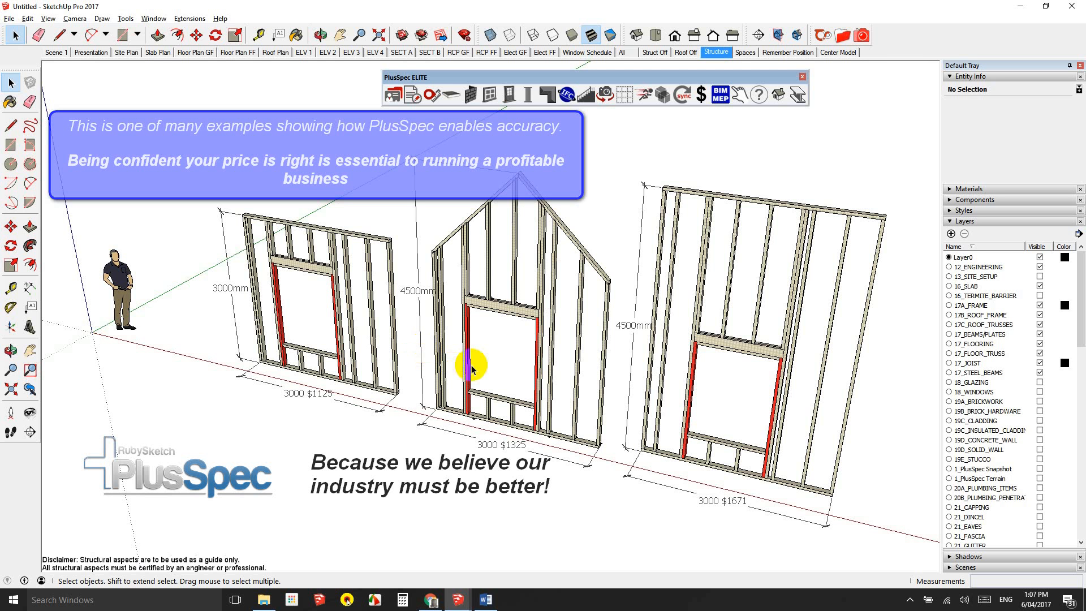